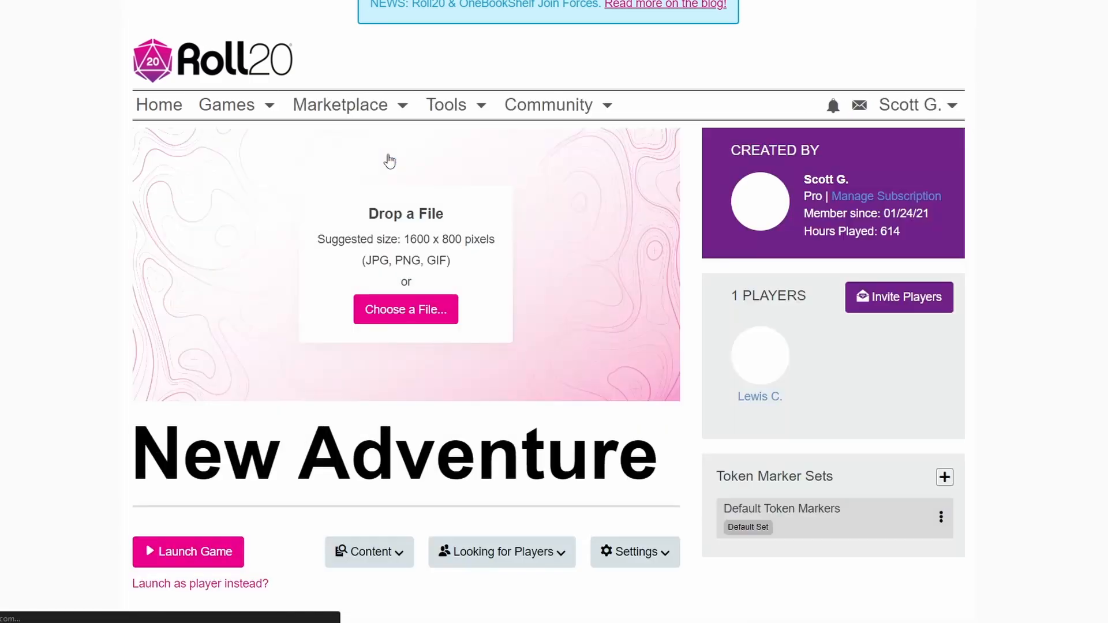
Step: Save the Teleport script in the game's Mod (API) Scripts, restarting the mod sandbox
{"action": "left_click", "coordinate": [634, 551]}
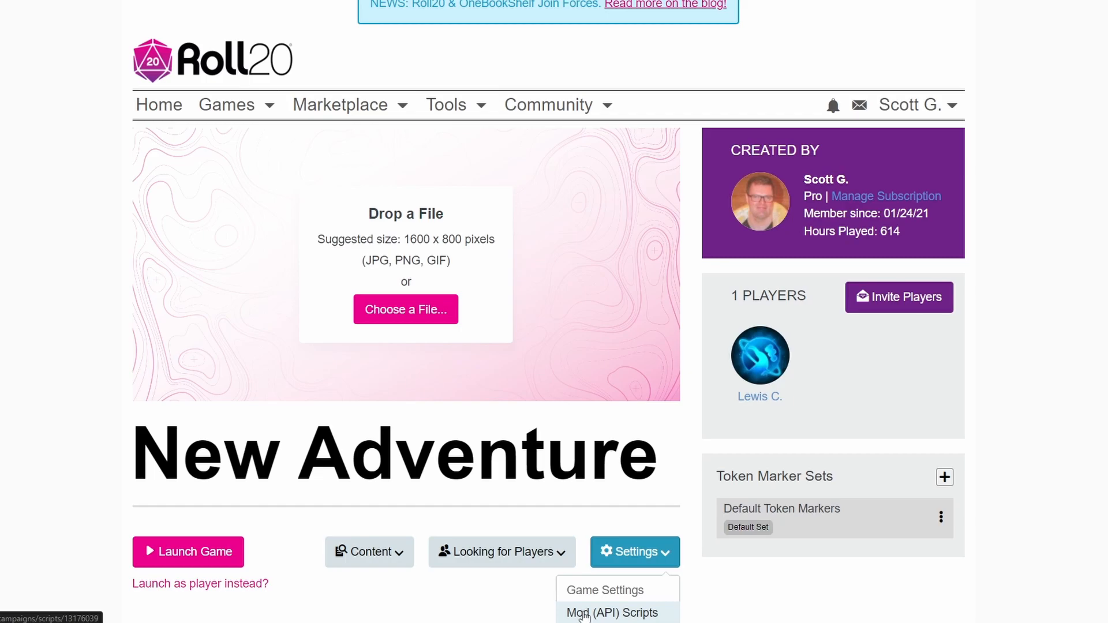
{"action": "left_click", "coordinate": [611, 613]}
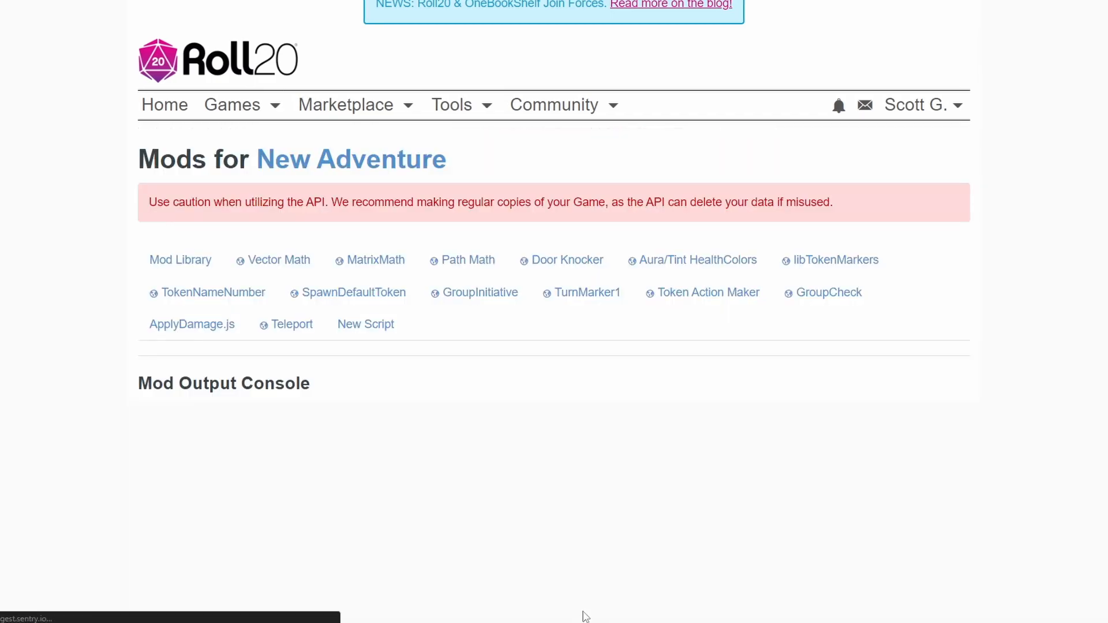
{"action": "left_click", "coordinate": [180, 259]}
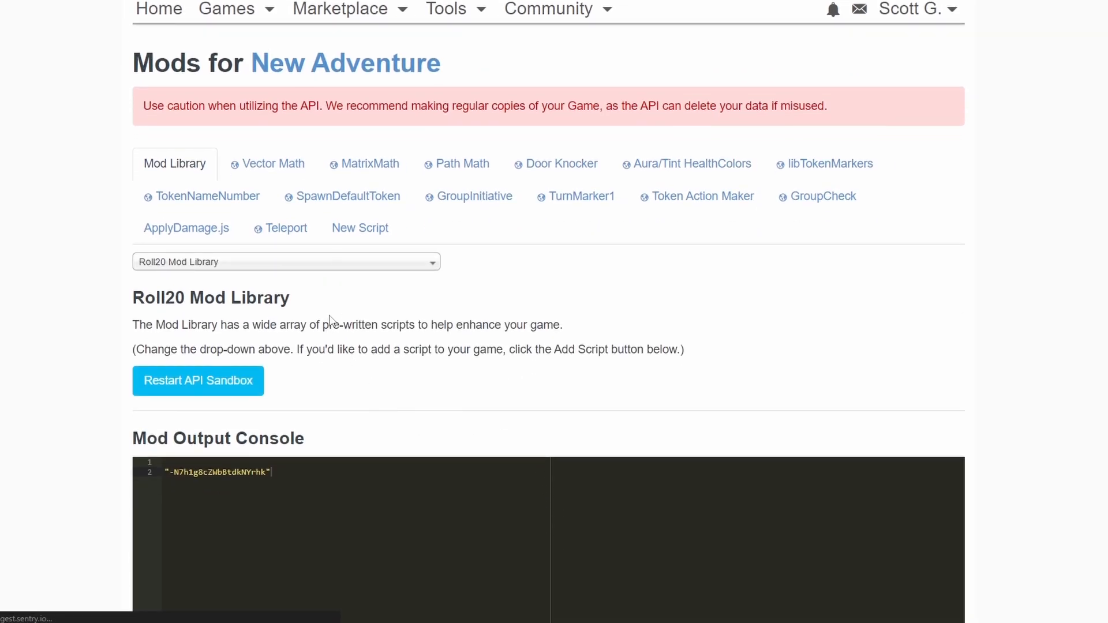
{"action": "left_click", "coordinate": [281, 227]}
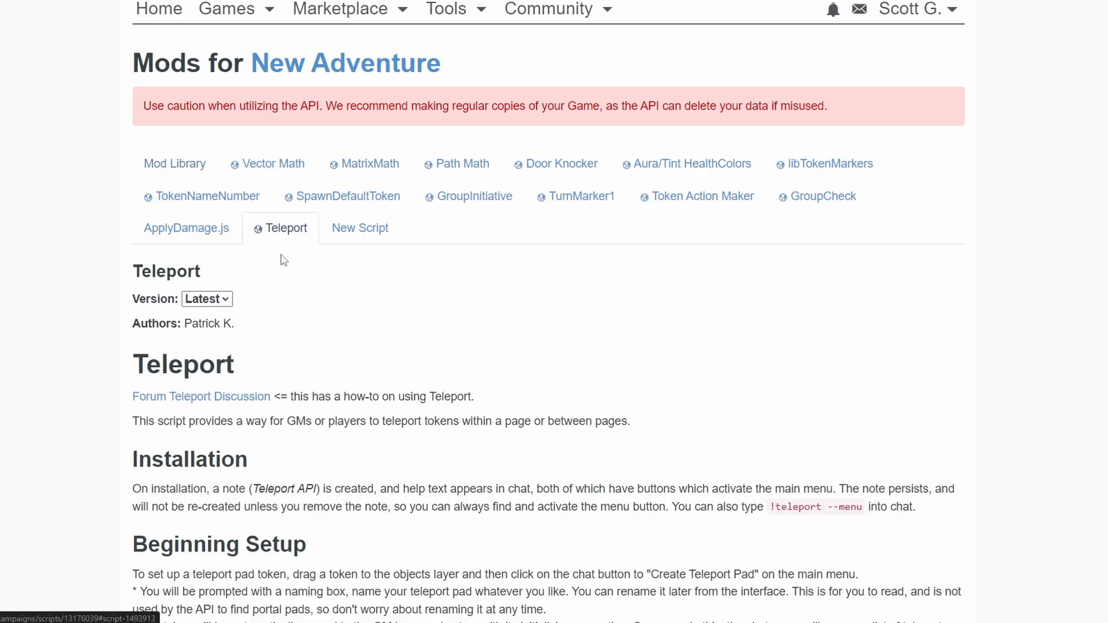
{"action": "mouse_move", "coordinate": [281, 237]}
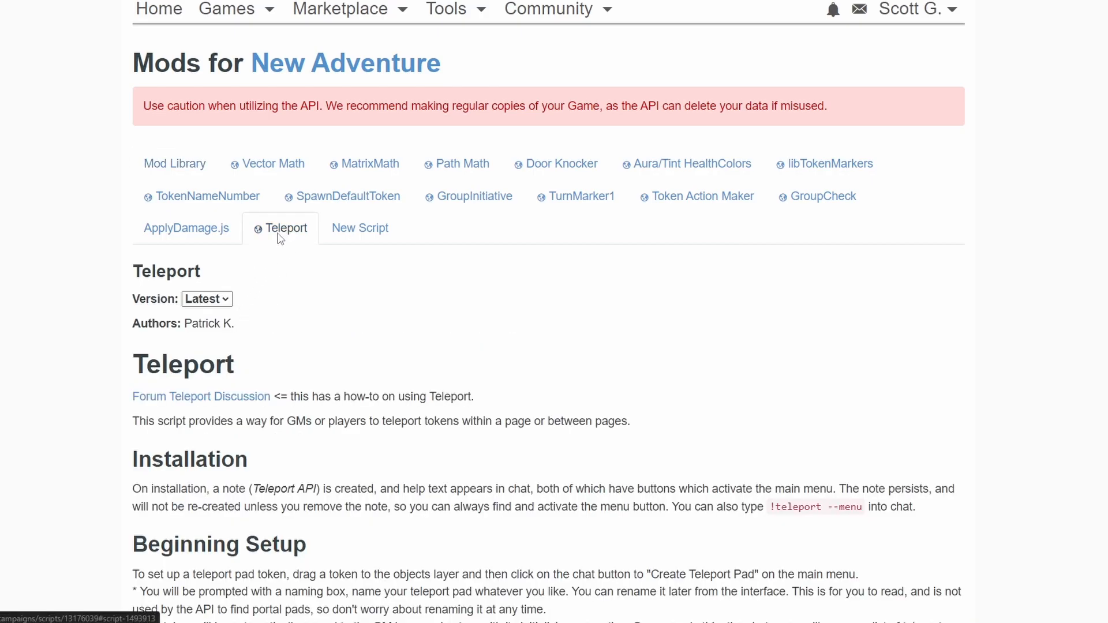
{"action": "mouse_move", "coordinate": [240, 227]}
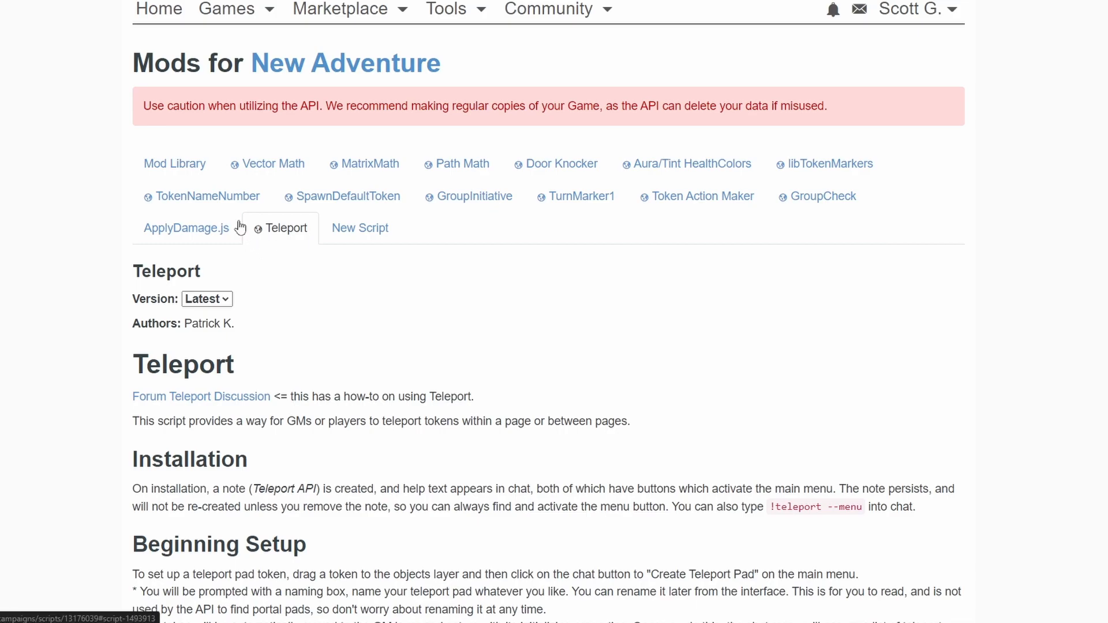
{"action": "left_click", "coordinate": [175, 163]}
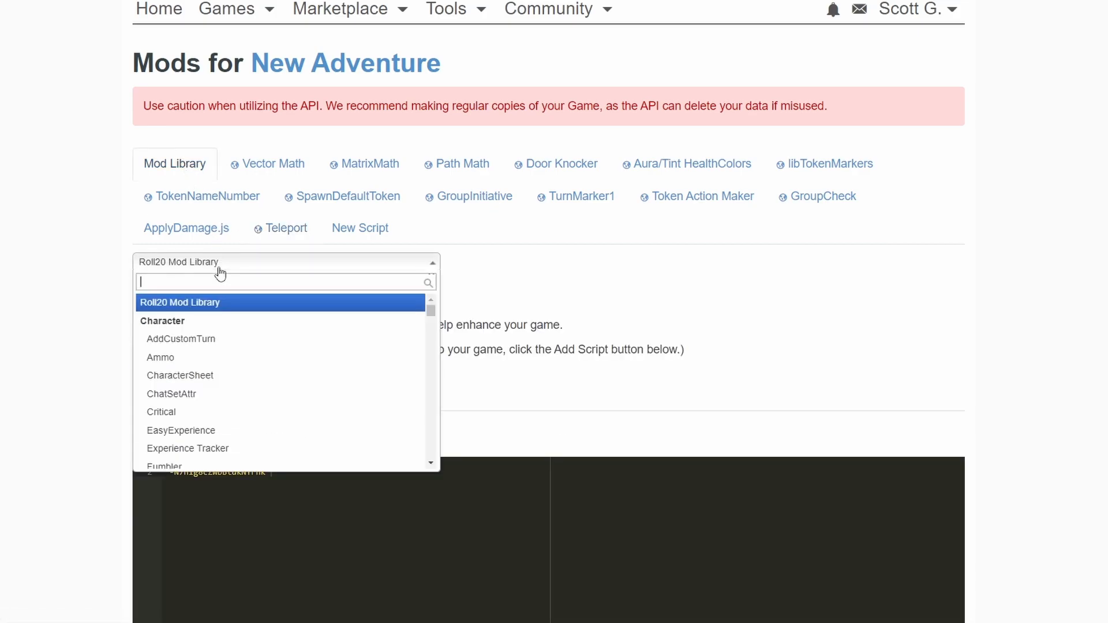
{"action": "mouse_move", "coordinate": [179, 286]}
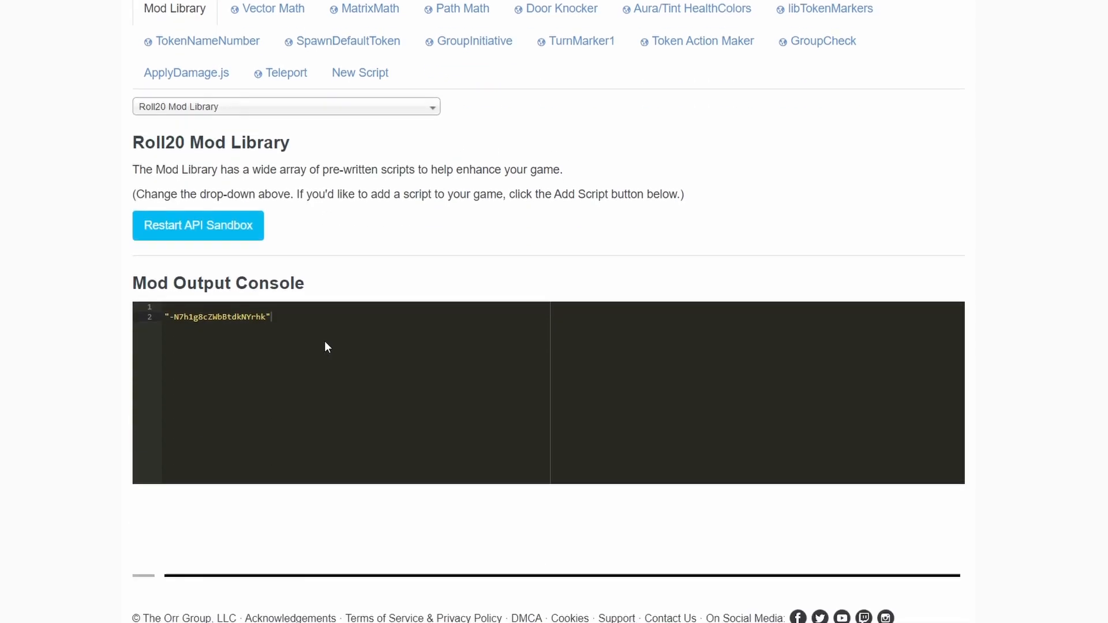
{"action": "left_click", "coordinate": [285, 73]}
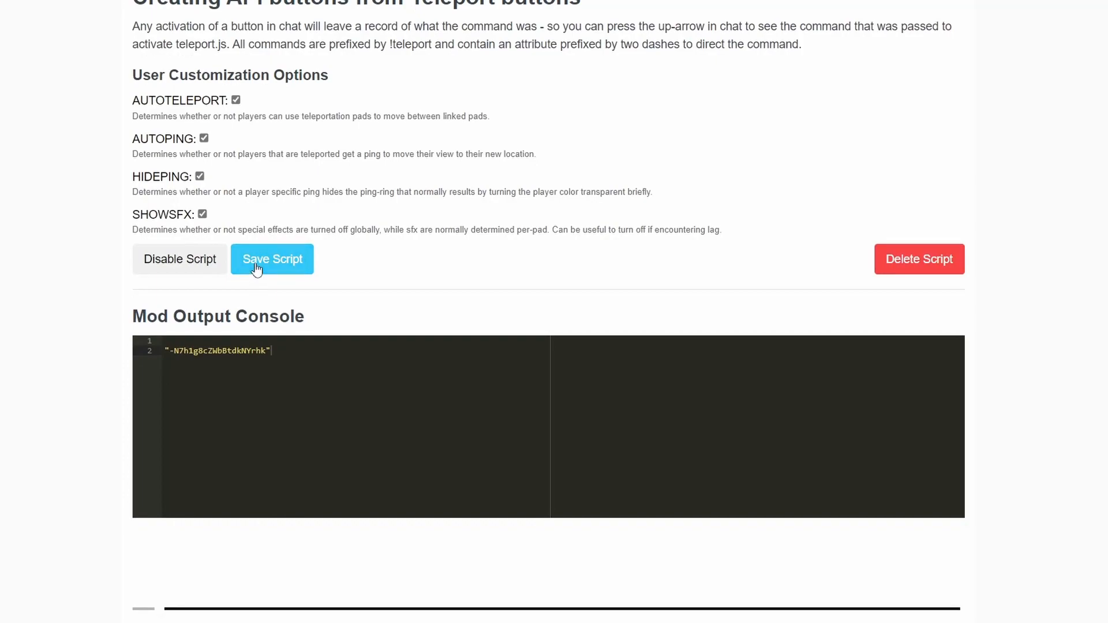
{"action": "left_click", "coordinate": [271, 258]}
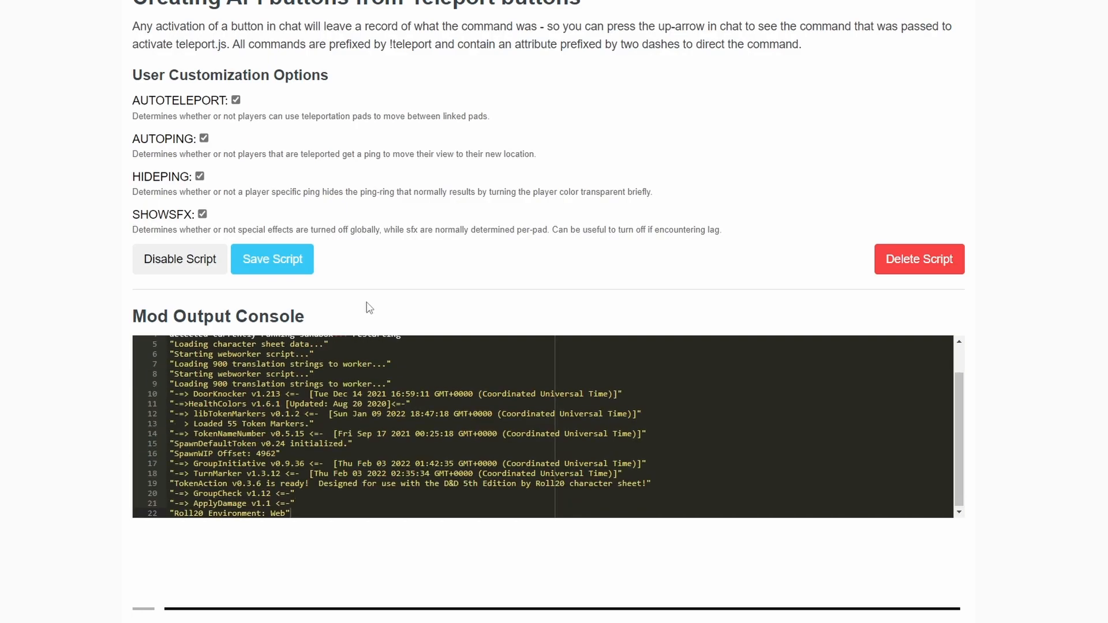
{"action": "mouse_move", "coordinate": [384, 328]}
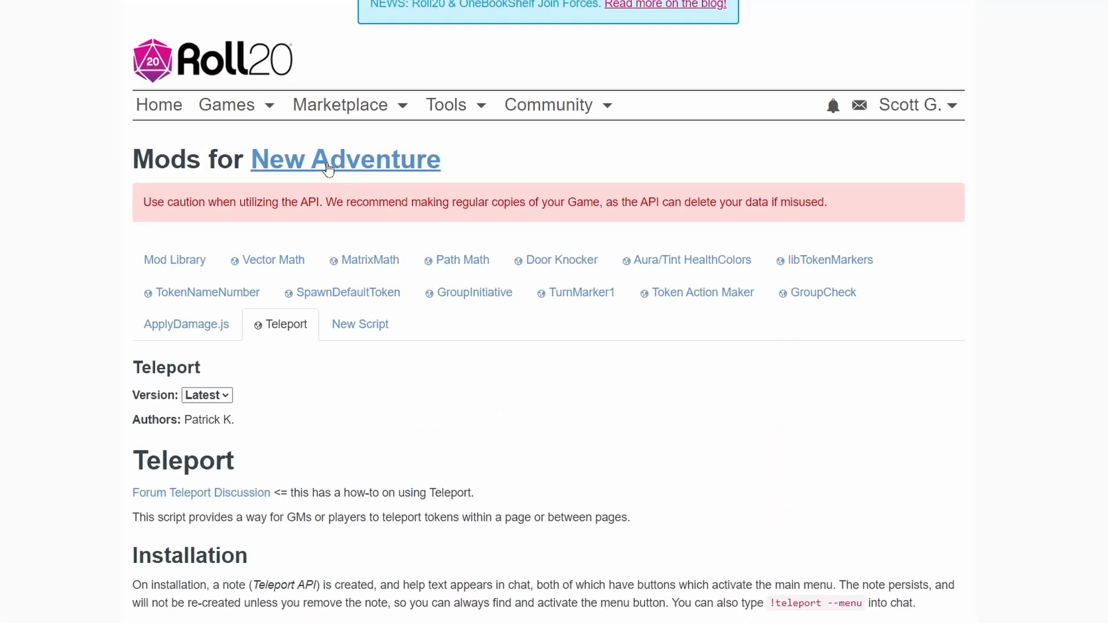
Step: Return to the New Adventure game page and launch the game
{"action": "left_click", "coordinate": [345, 159]}
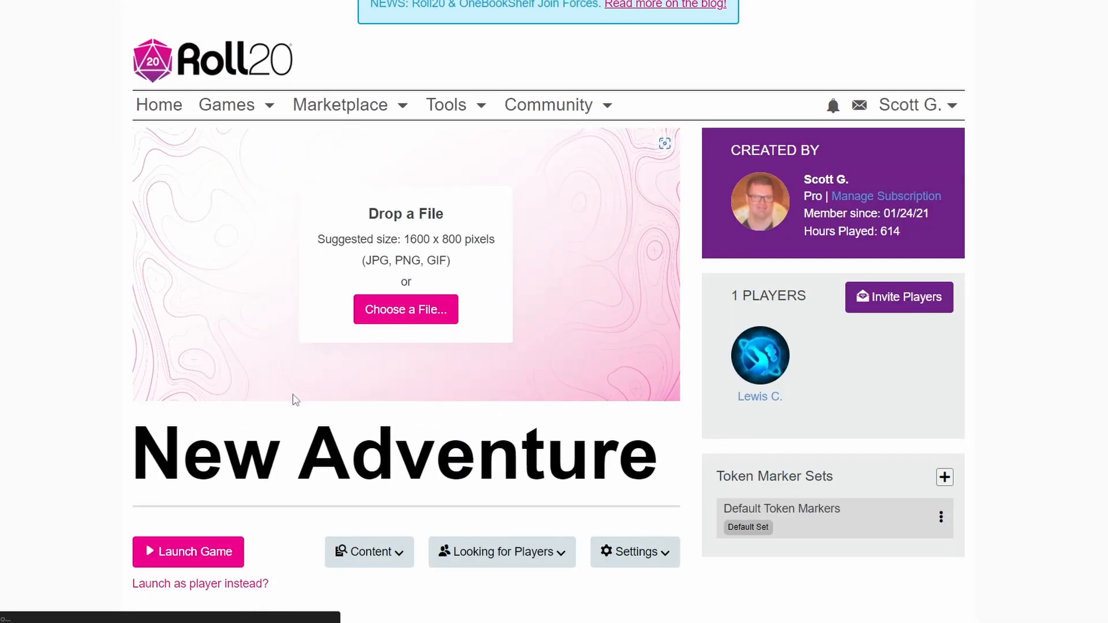
{"action": "left_click", "coordinate": [187, 552]}
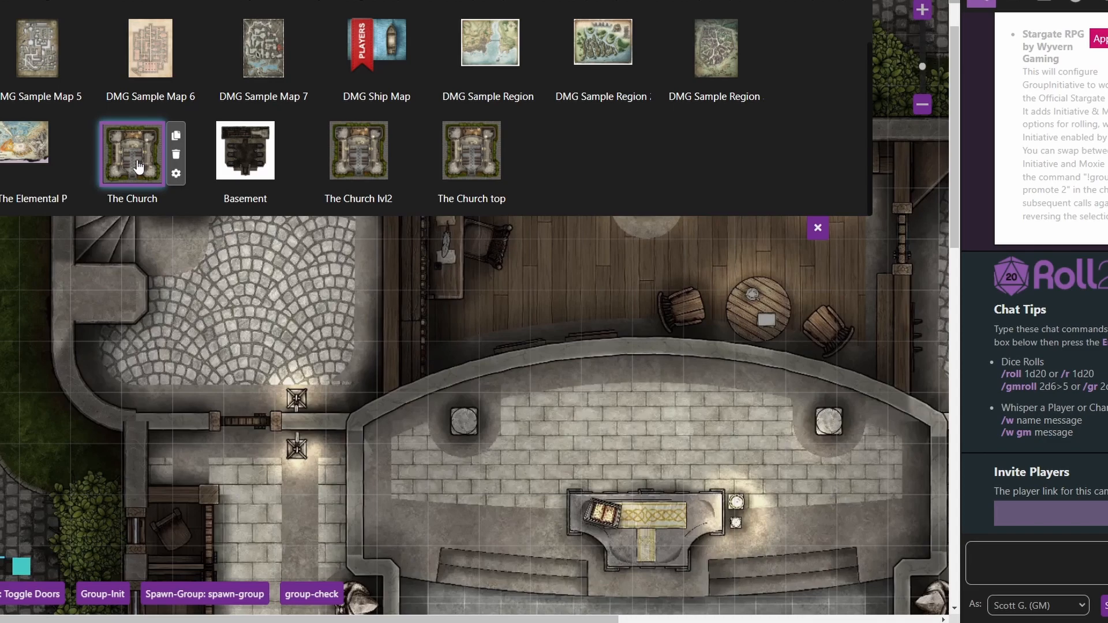
{"action": "mouse_move", "coordinate": [120, 186]}
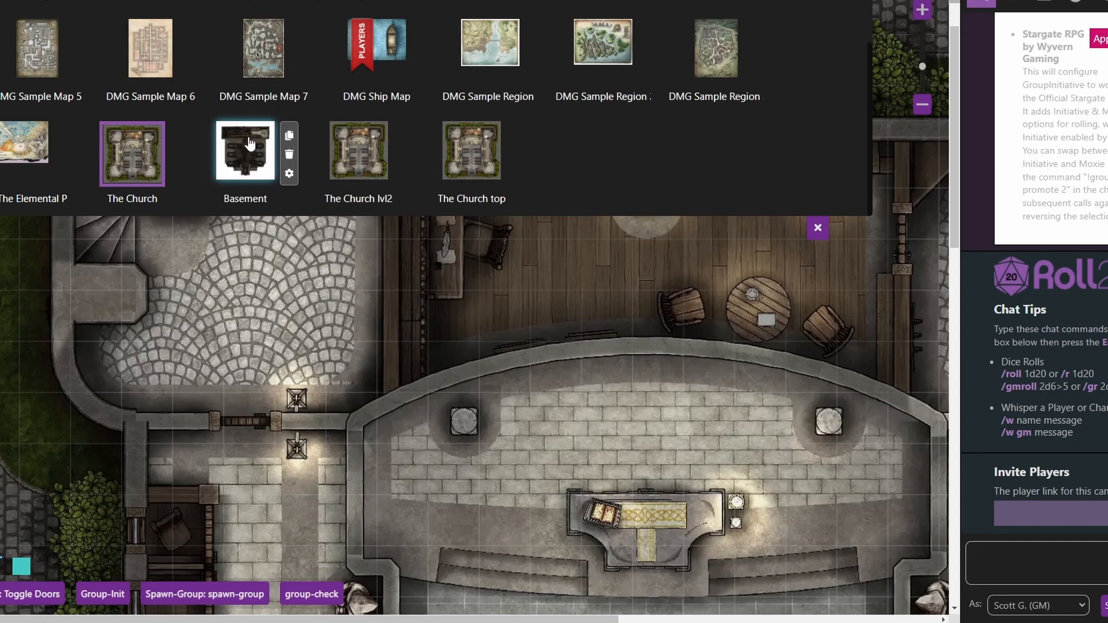
{"action": "mouse_move", "coordinate": [358, 150]}
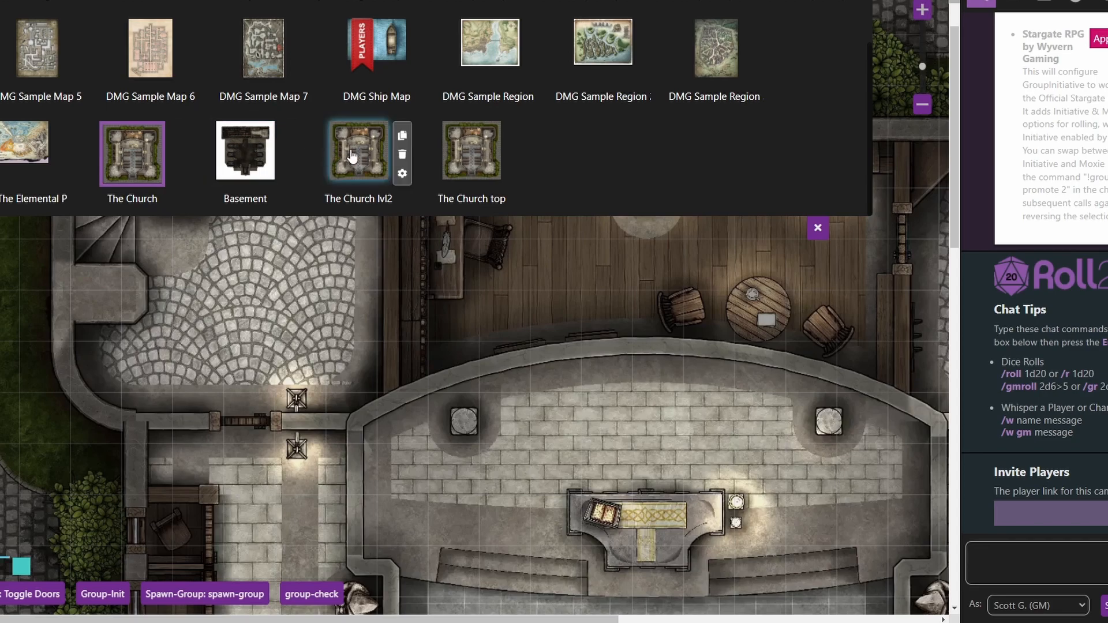
{"action": "mouse_move", "coordinate": [364, 155]}
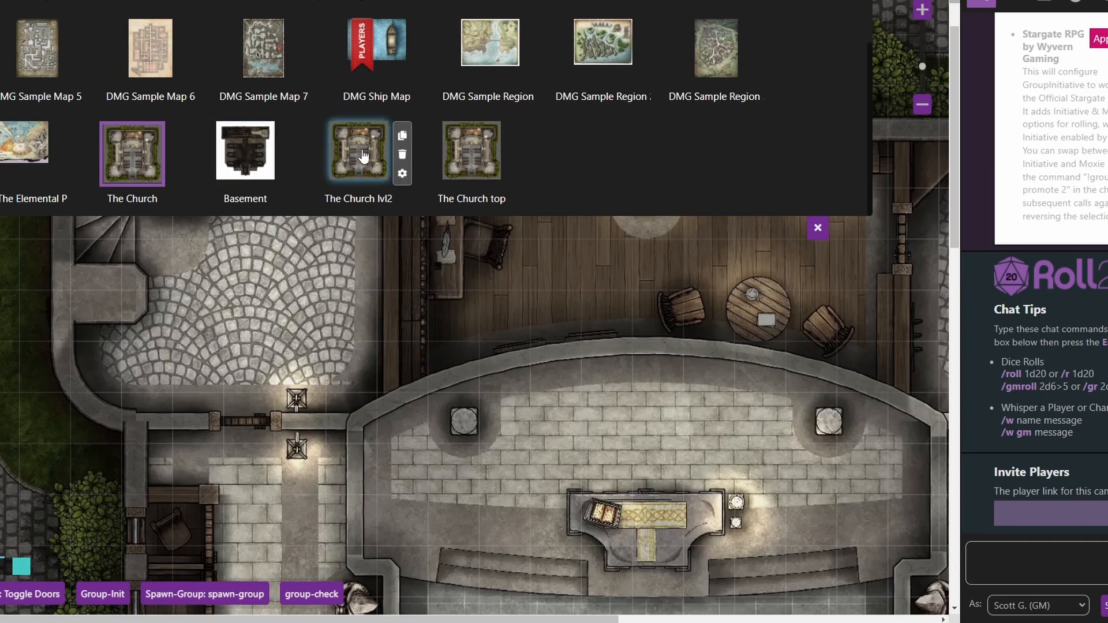
{"action": "mouse_move", "coordinate": [471, 151]}
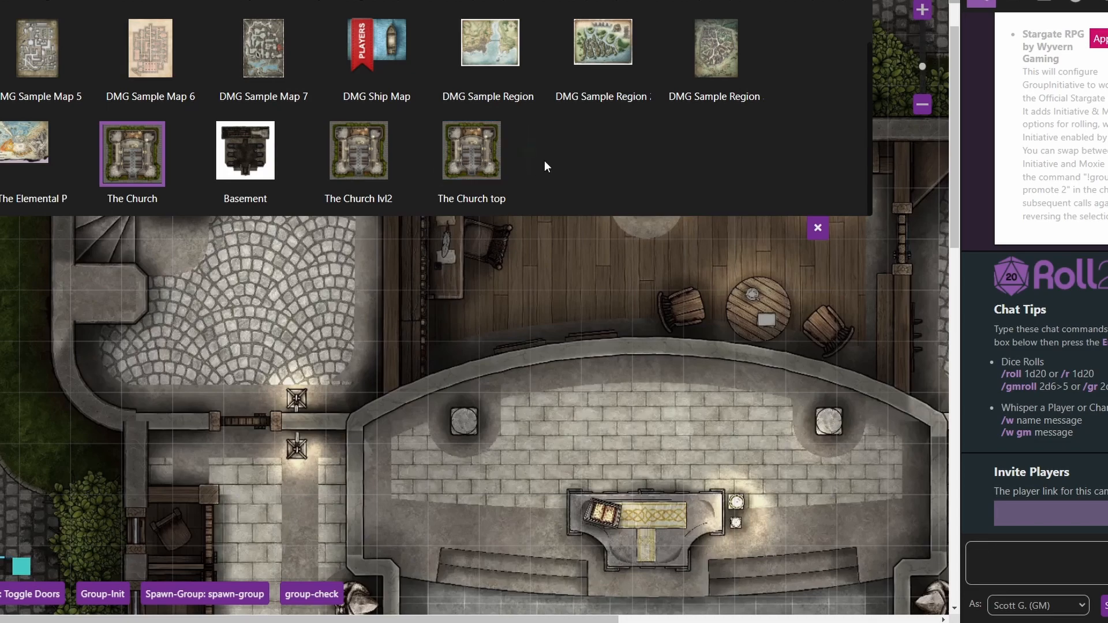
{"action": "mouse_move", "coordinate": [817, 227]}
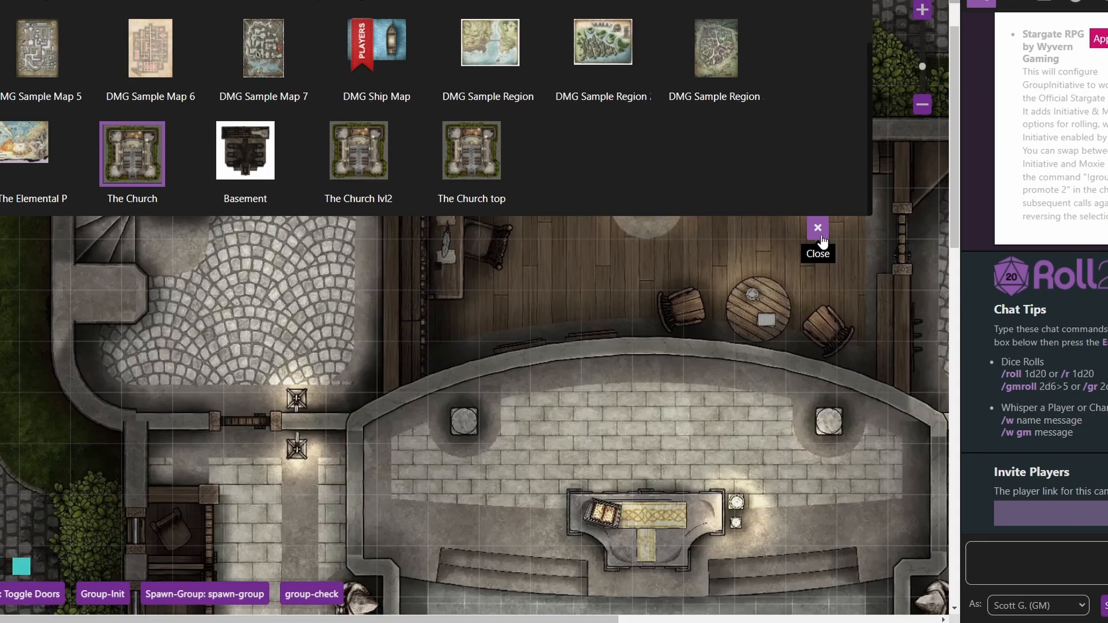
{"action": "left_click", "coordinate": [817, 228]}
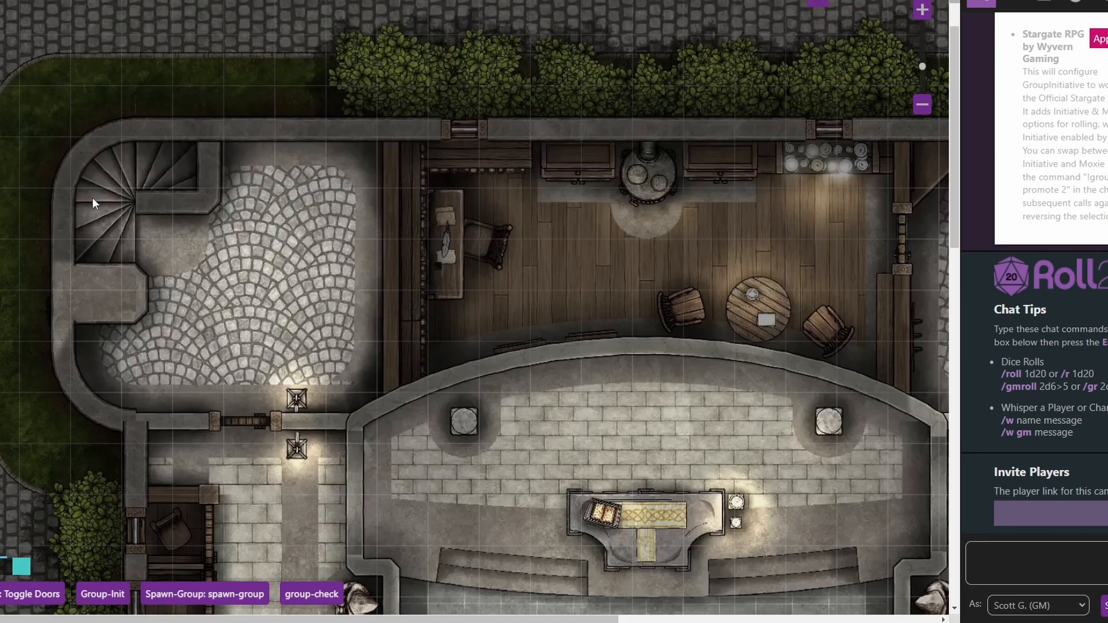
{"action": "mouse_move", "coordinate": [81, 210]}
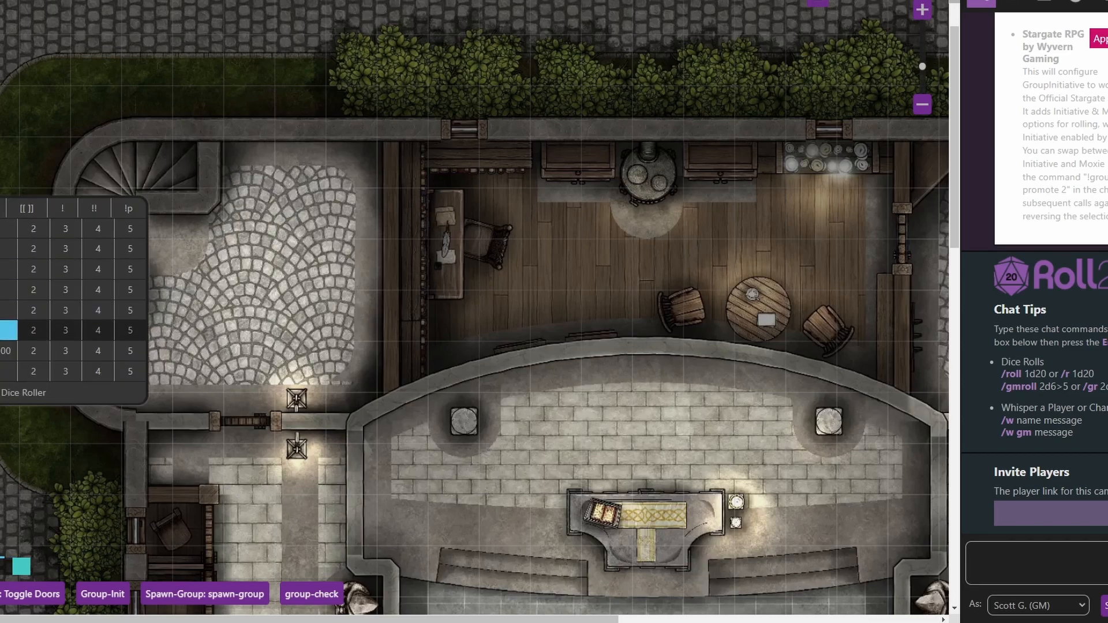
{"action": "left_click", "coordinate": [98, 351]}
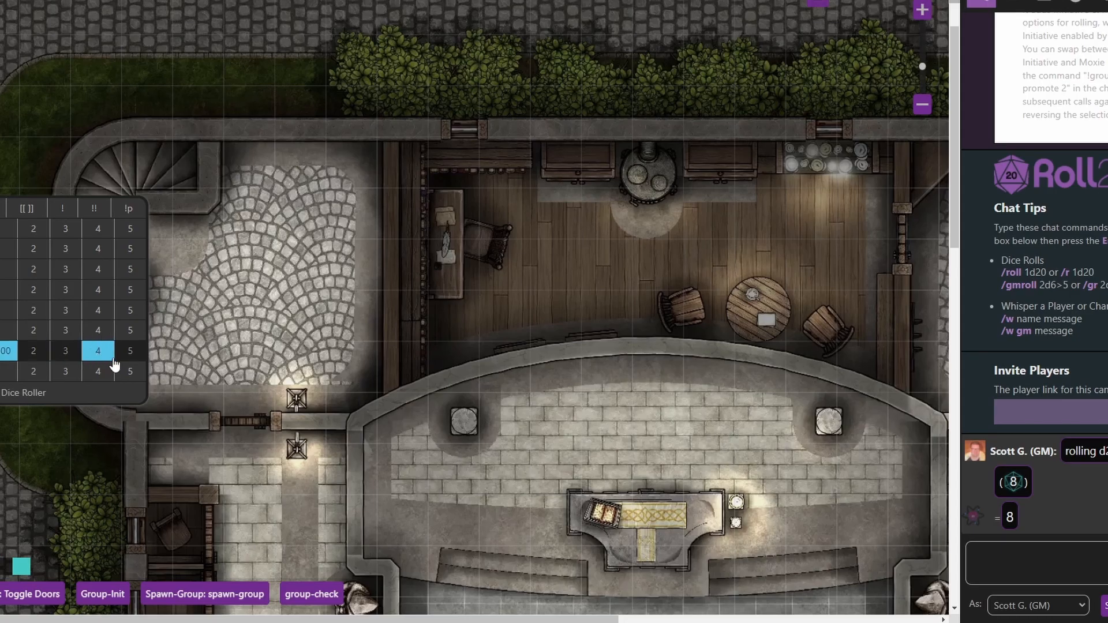
{"action": "left_click", "coordinate": [921, 105]}
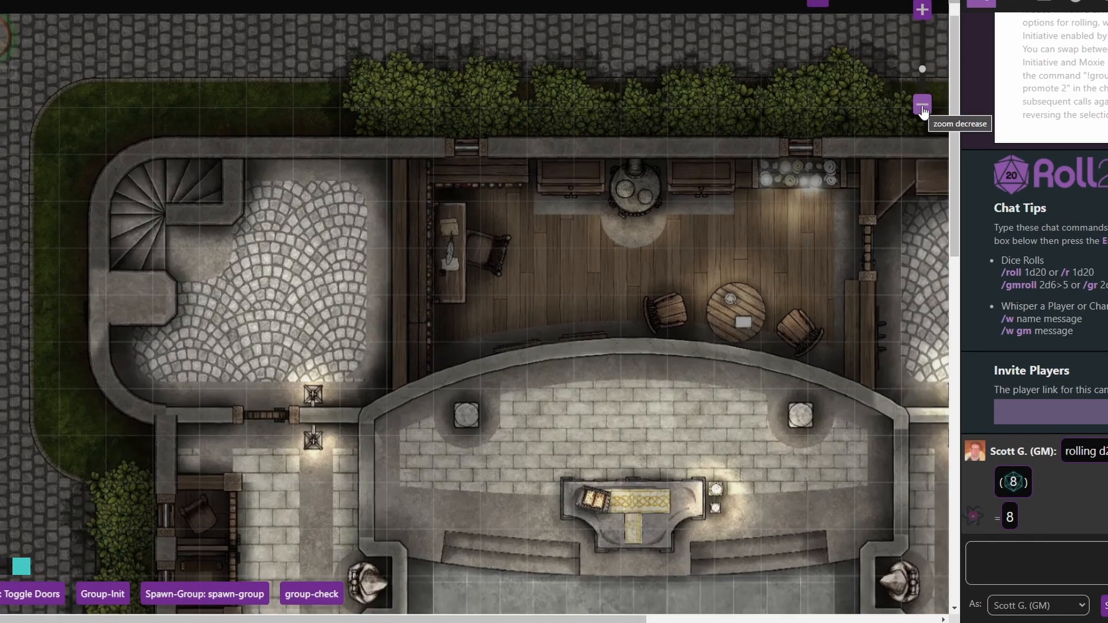
{"action": "left_click", "coordinate": [922, 105]}
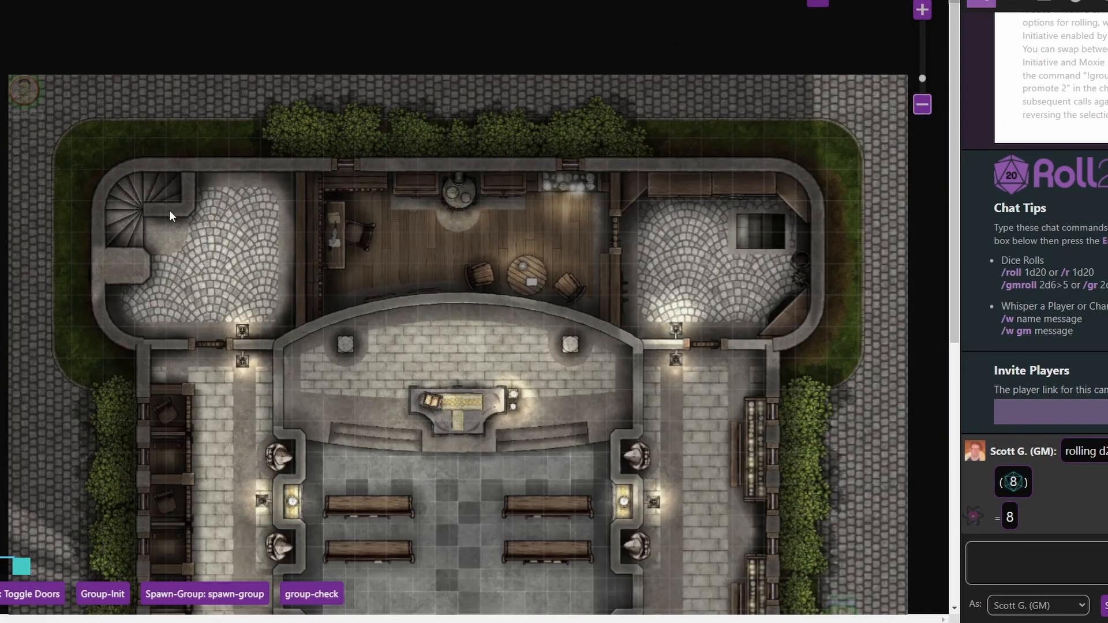
{"action": "mouse_move", "coordinate": [167, 194]}
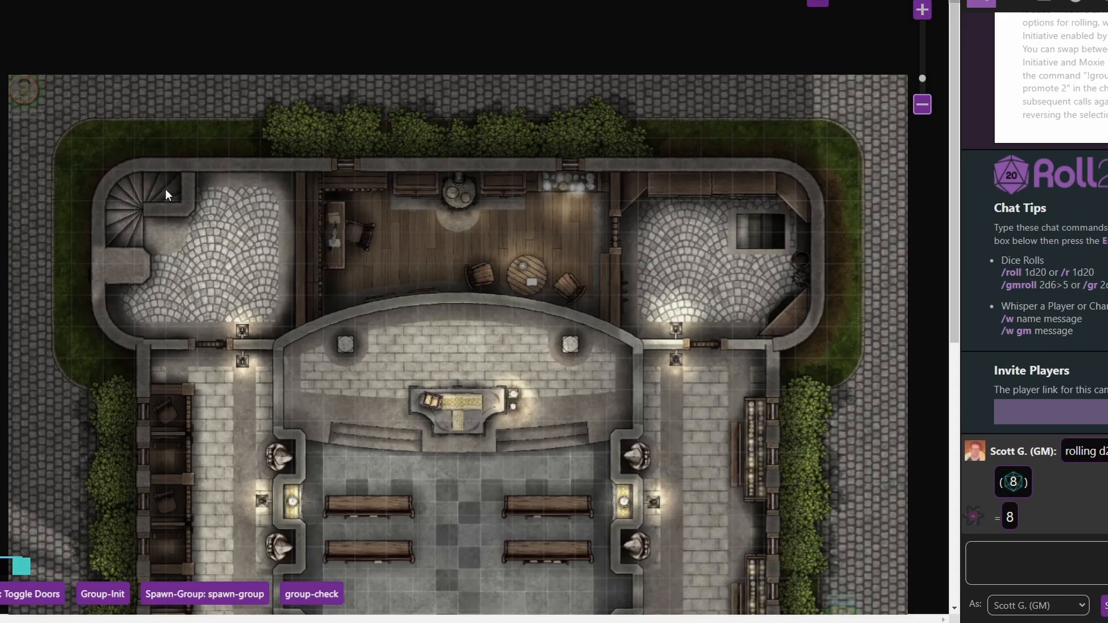
{"action": "mouse_move", "coordinate": [755, 236]}
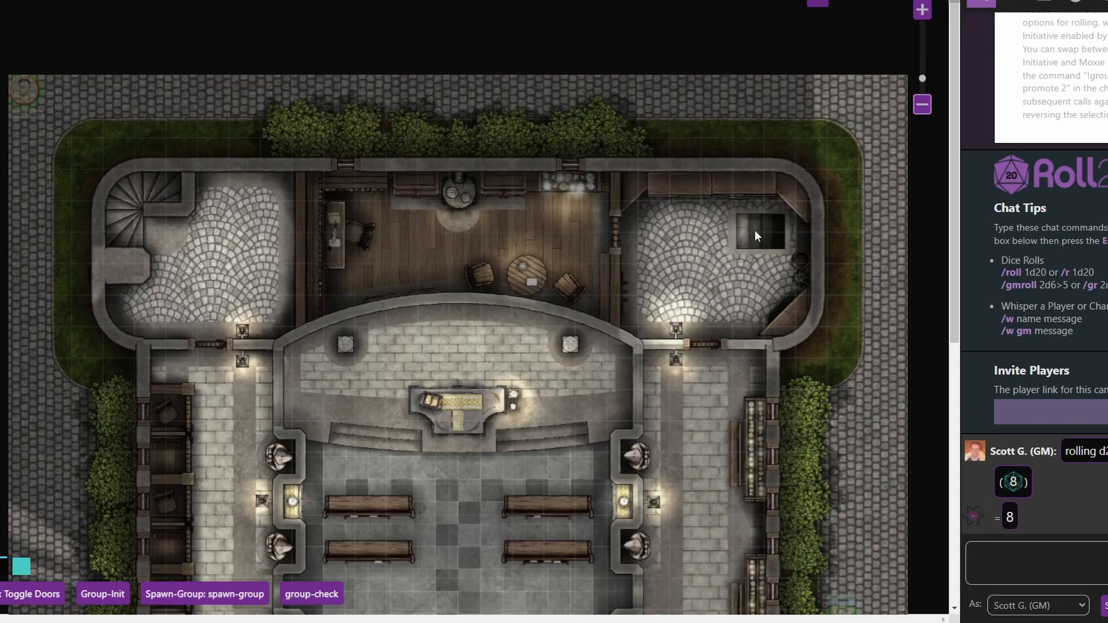
{"action": "mouse_move", "coordinate": [823, 236]}
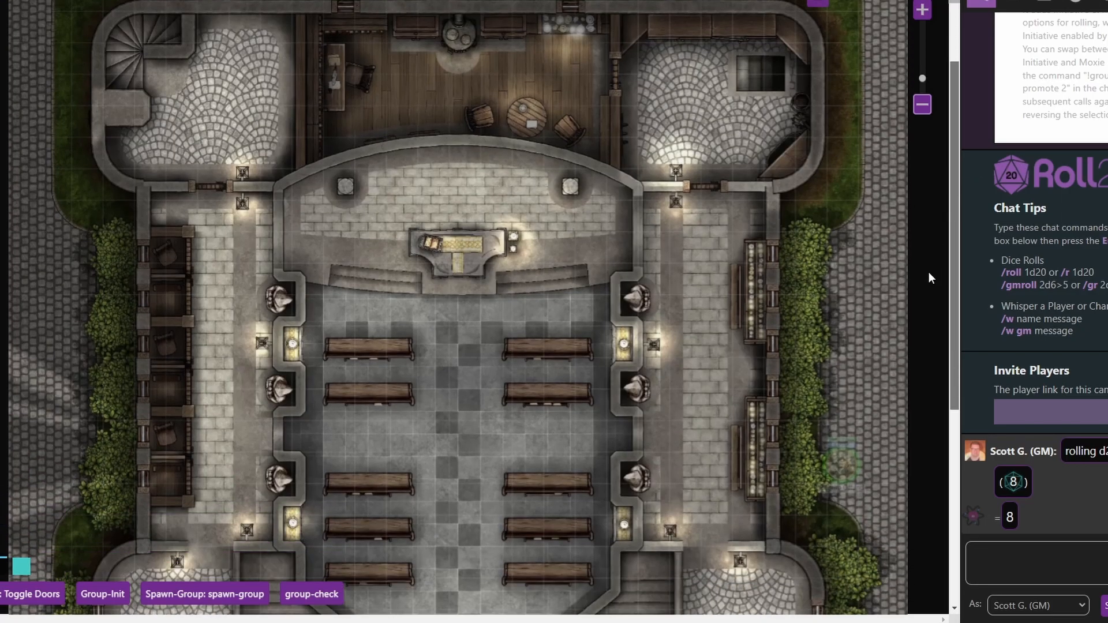
{"action": "scroll", "scroll_direction": "down", "scroll_amount": 3}
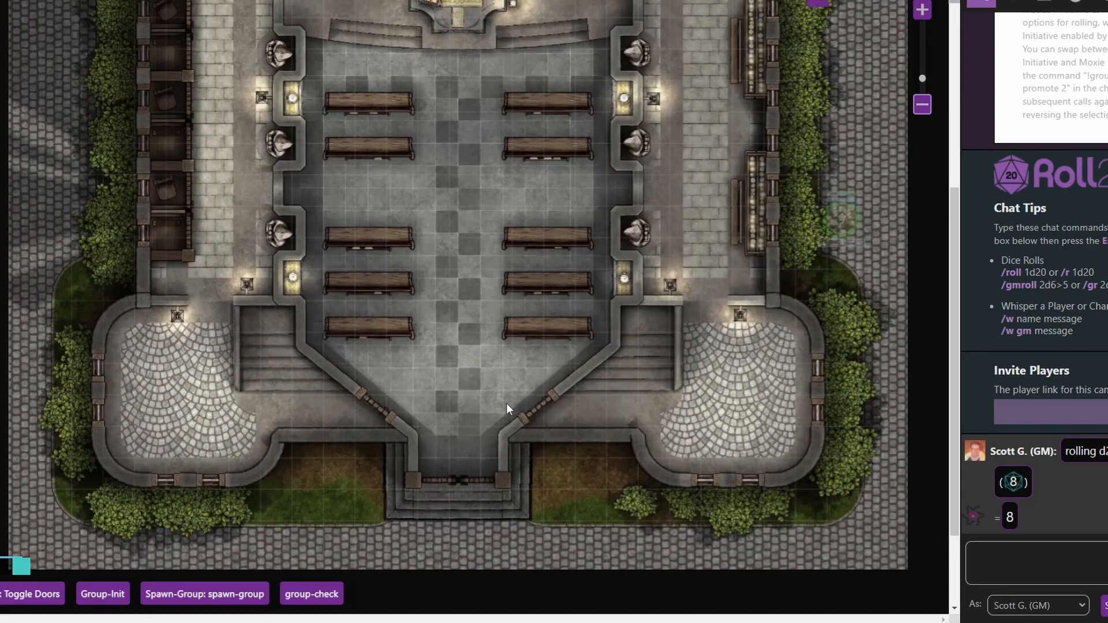
{"action": "mouse_move", "coordinate": [645, 317]}
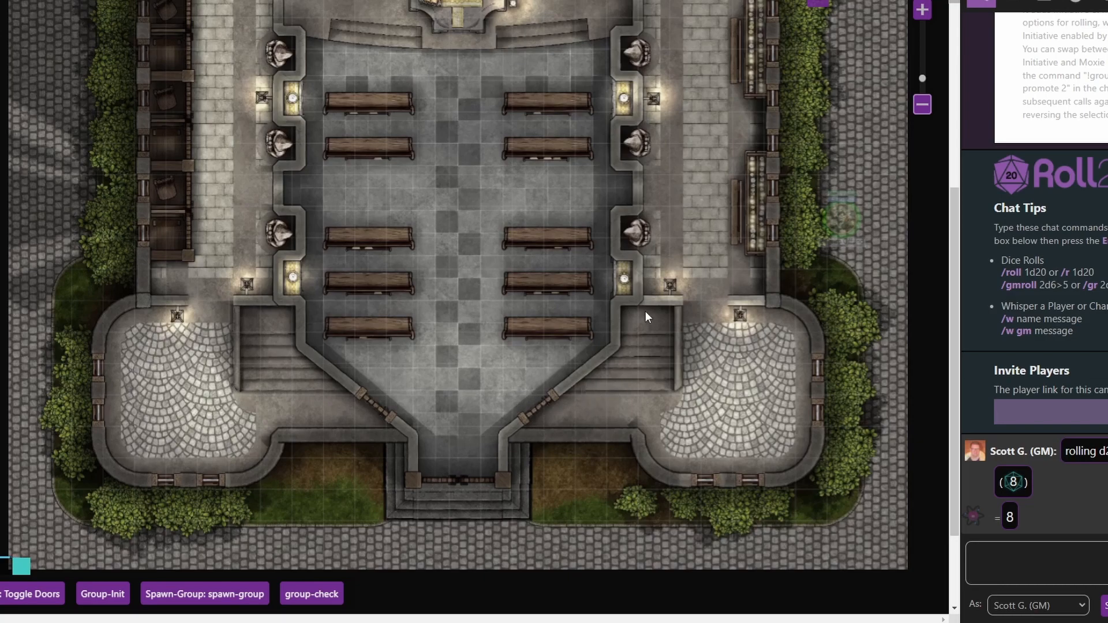
{"action": "mouse_move", "coordinate": [644, 318]}
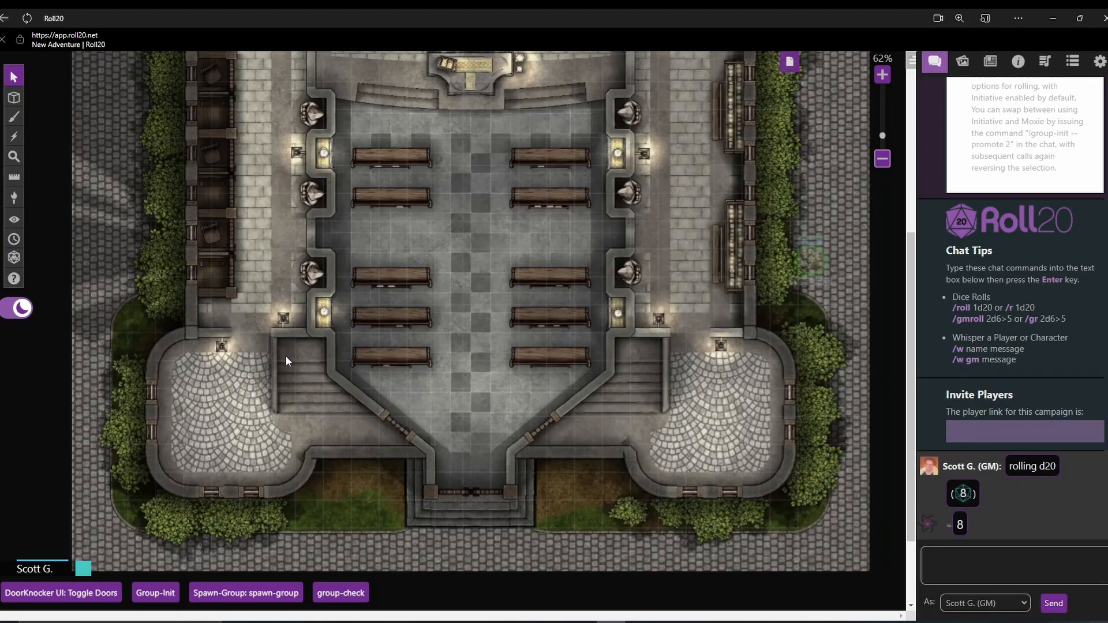
{"action": "mouse_move", "coordinate": [300, 366]}
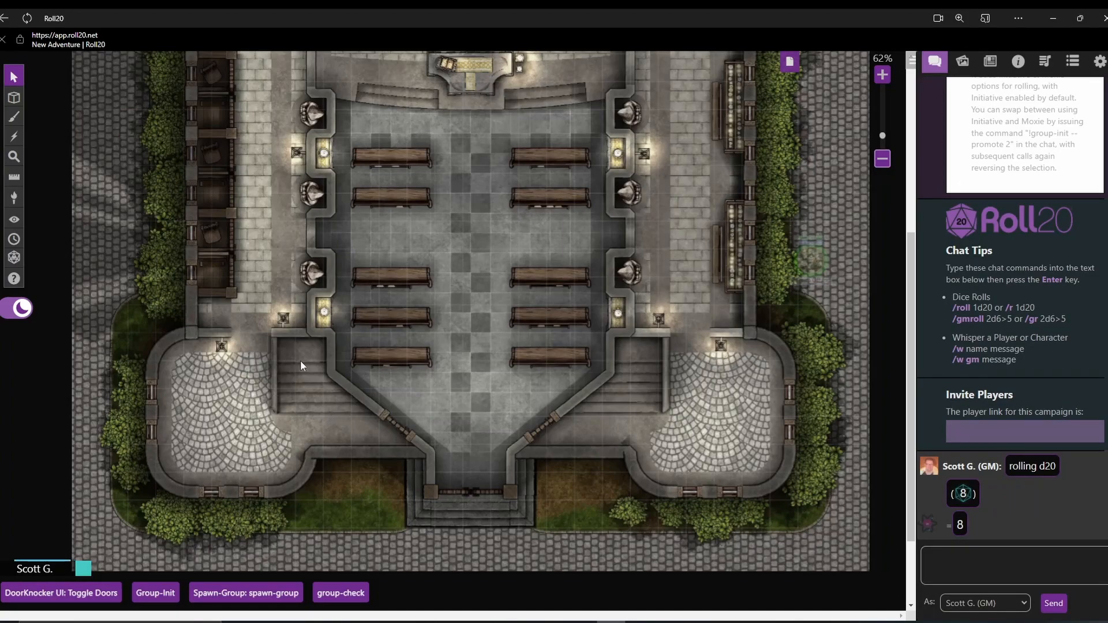
Step: Drop d20 markers from the dice roller onto the church's left and right stairways
{"action": "left_click", "coordinate": [13, 258]}
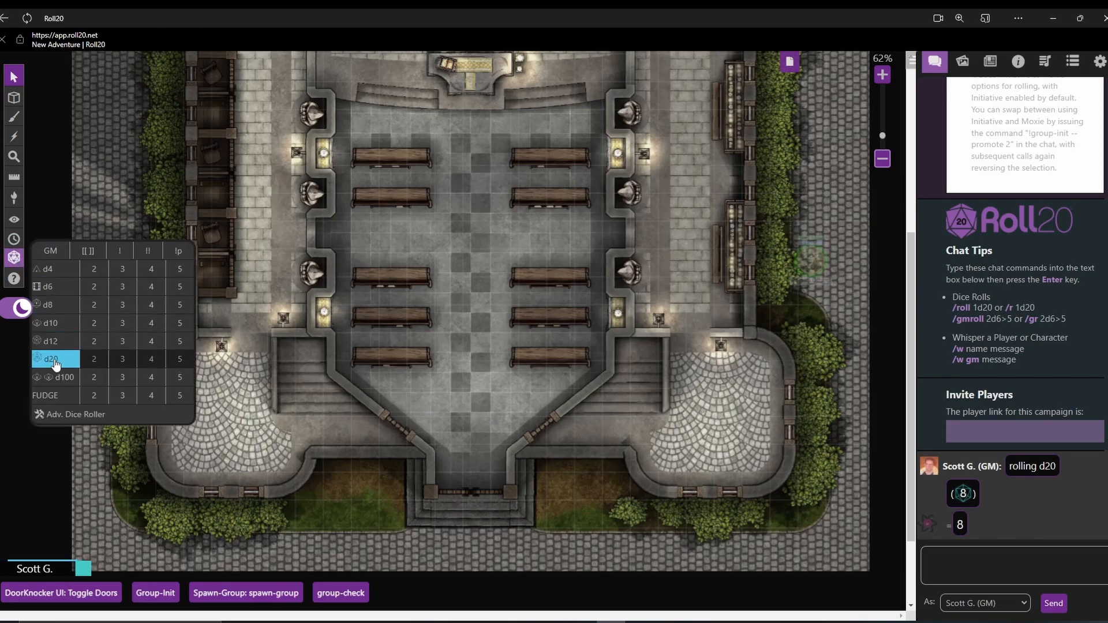
{"action": "left_click", "coordinate": [47, 358]}
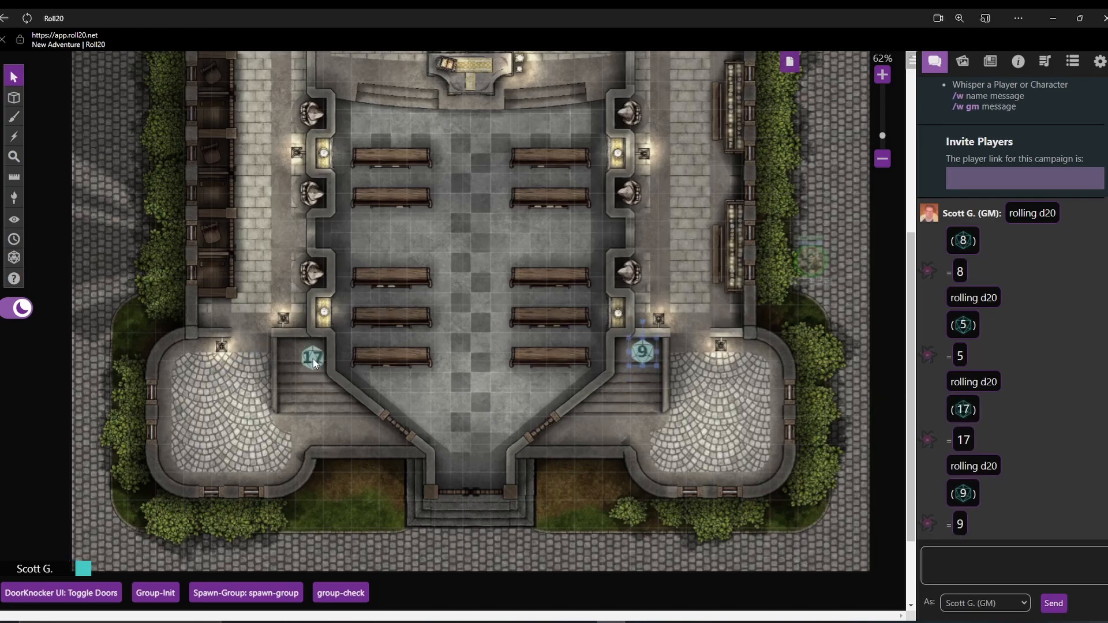
{"action": "left_click", "coordinate": [311, 356]}
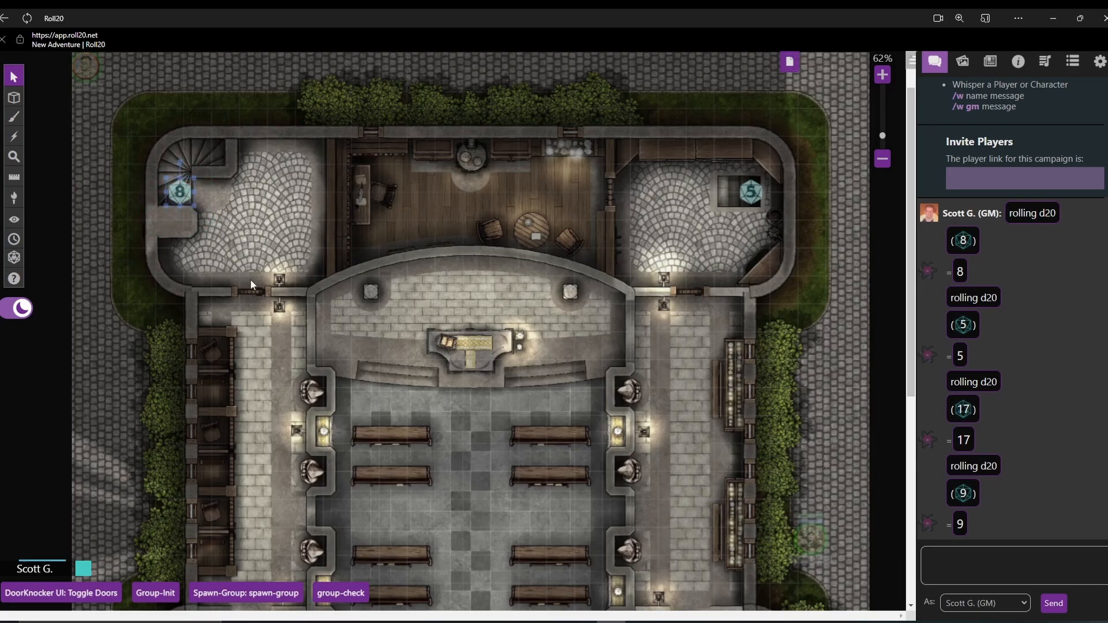
{"action": "mouse_move", "coordinate": [522, 236]}
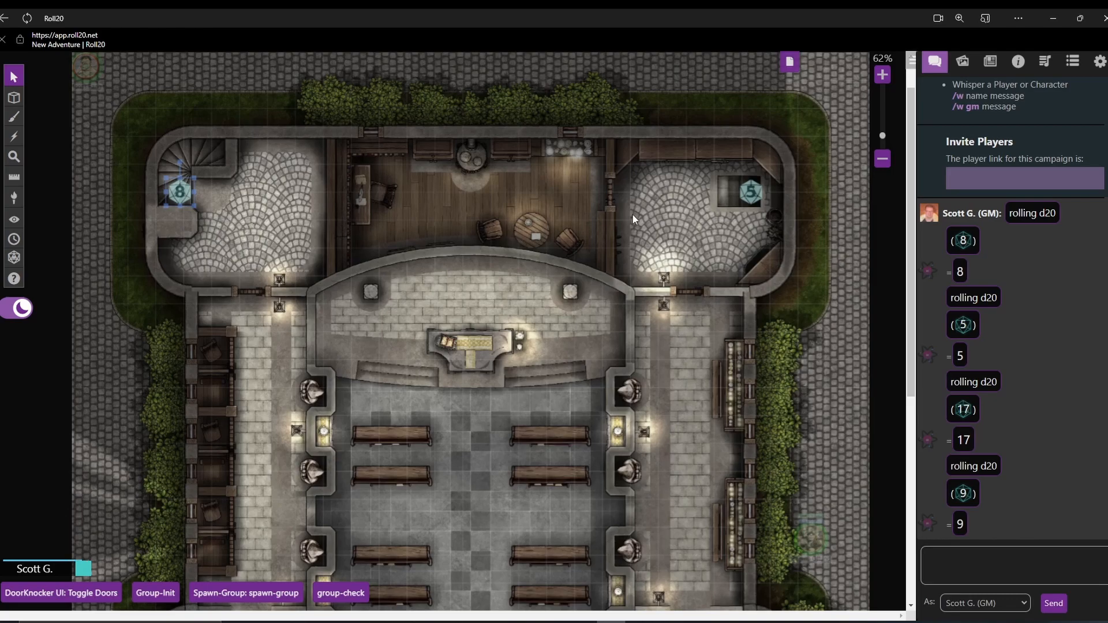
{"action": "mouse_move", "coordinate": [789, 62]}
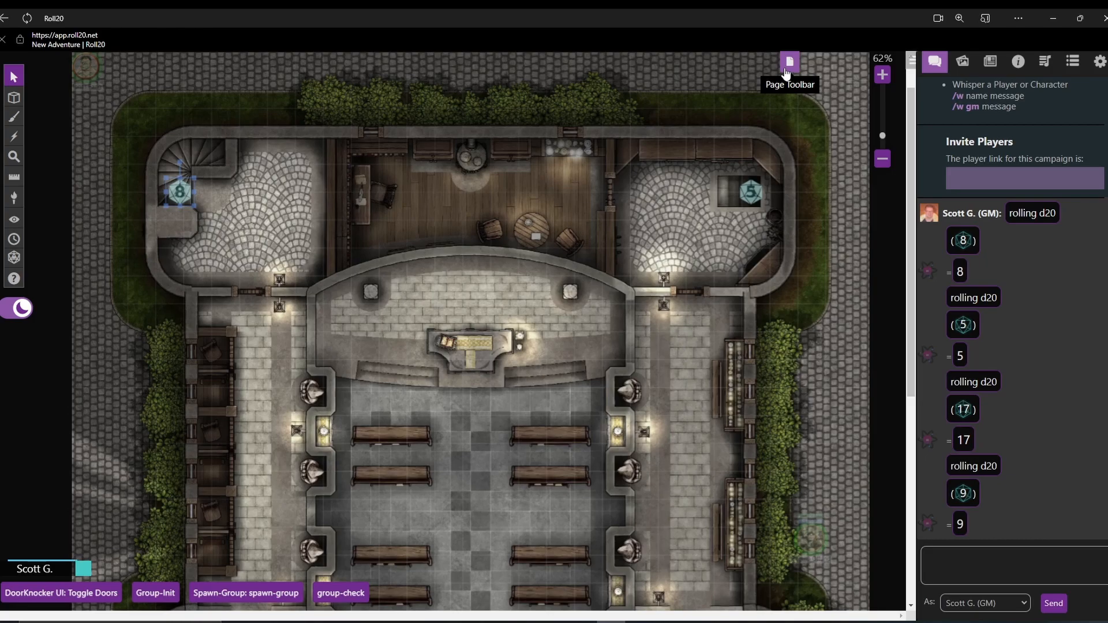
Step: Switch to the Basement page and drop a d20 marker on its staircase
{"action": "left_click", "coordinate": [789, 61]}
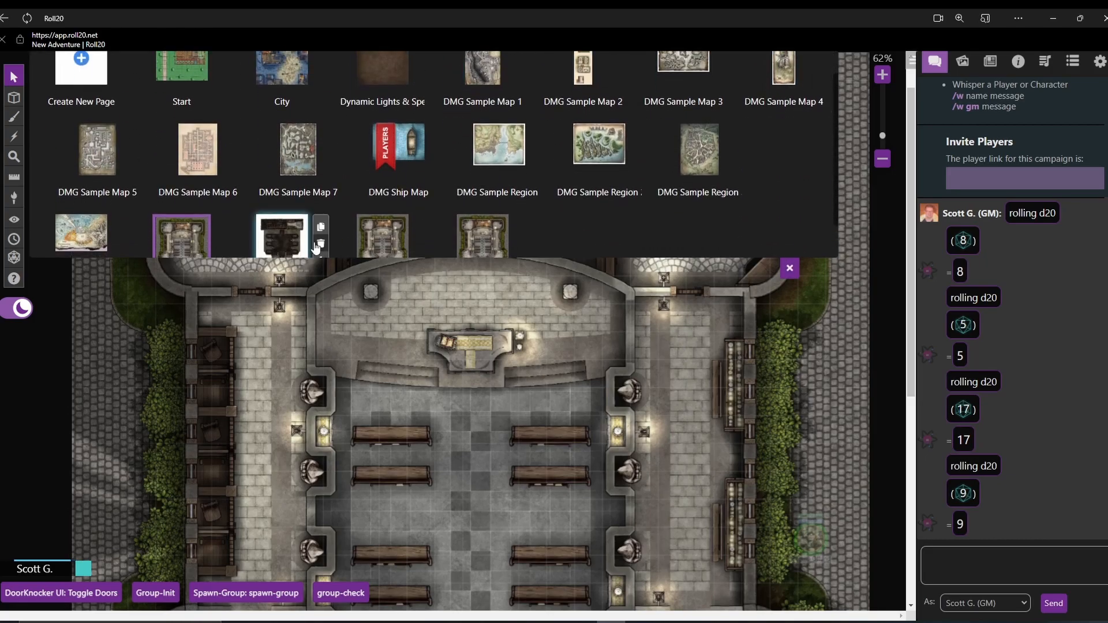
{"action": "scroll", "scroll_direction": "down", "scroll_amount": 3}
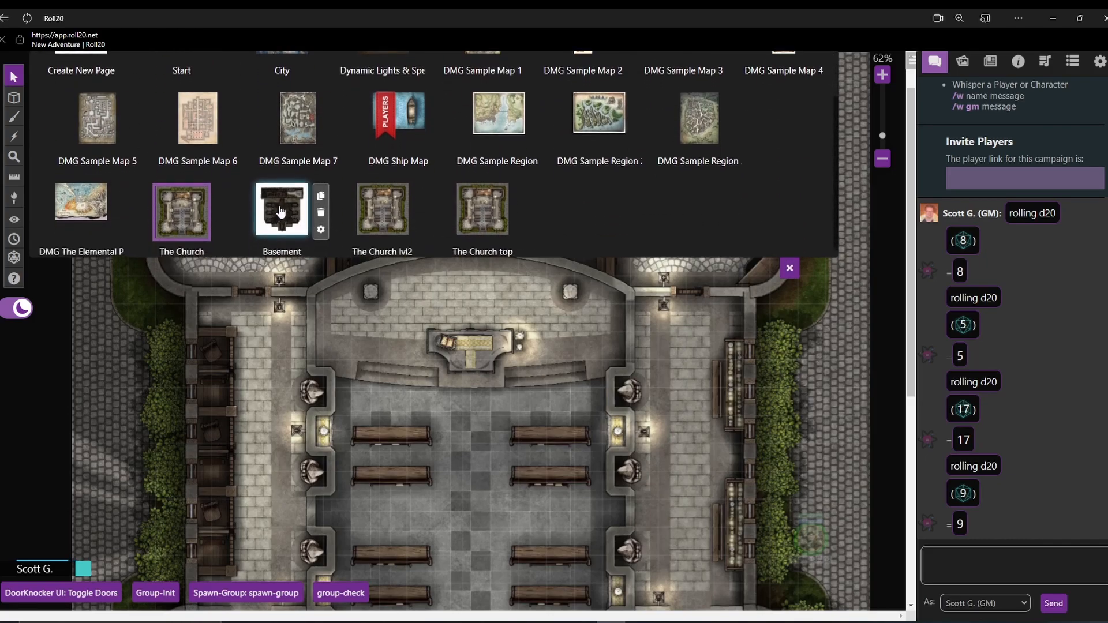
{"action": "left_click", "coordinate": [281, 209]}
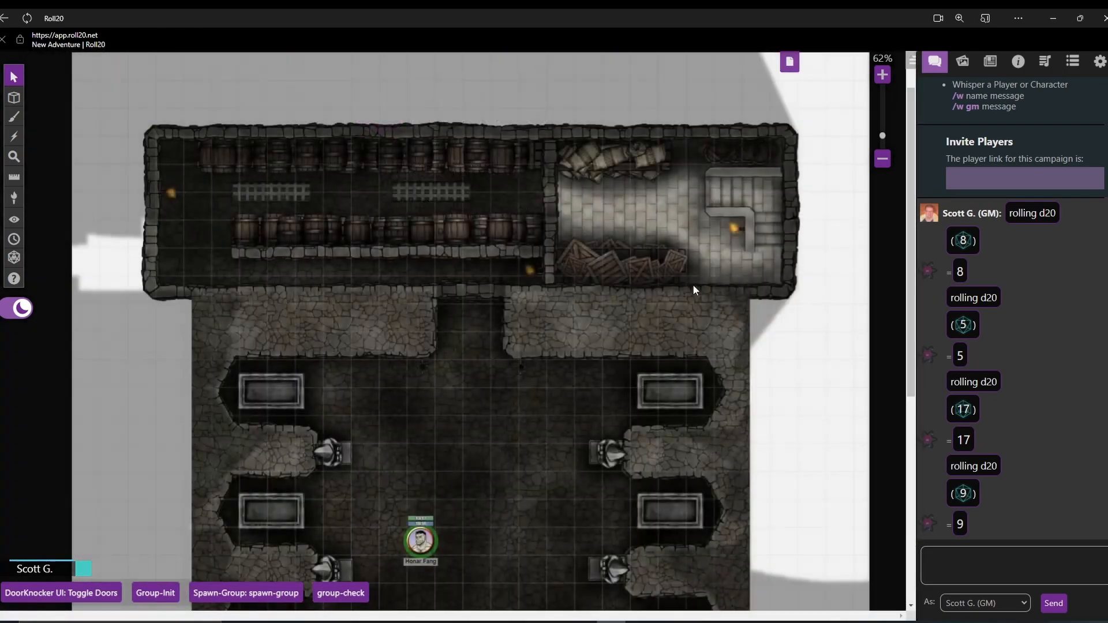
{"action": "left_click", "coordinate": [13, 258]}
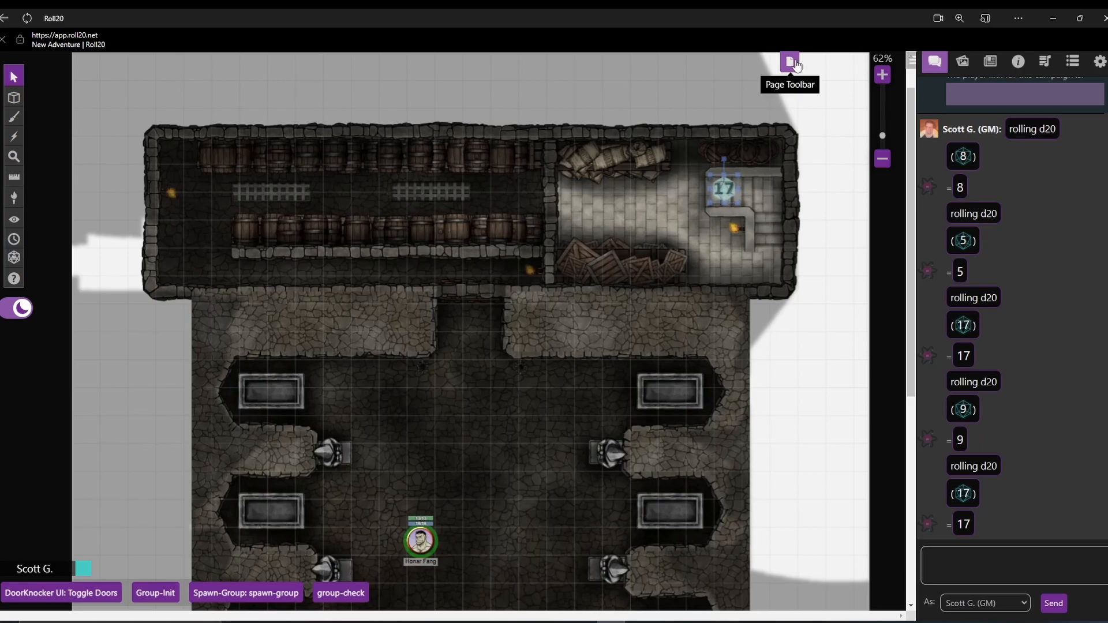
Step: On The Church lvl2, drop d20 markers on the stairwell and both side rooms
{"action": "left_click", "coordinate": [790, 60]}
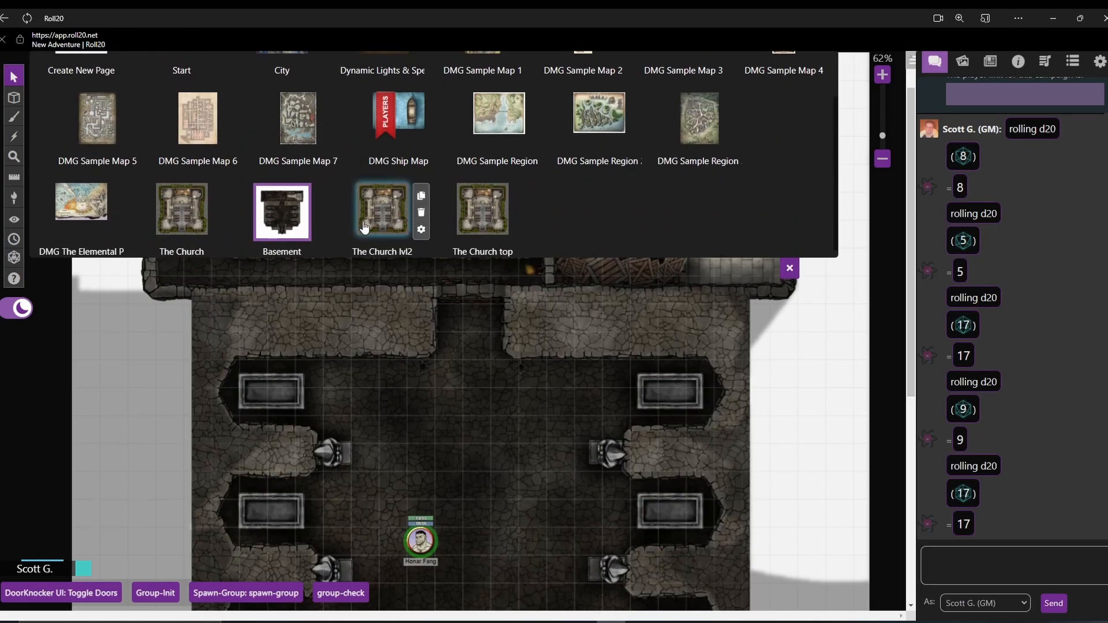
{"action": "left_click", "coordinate": [483, 209]}
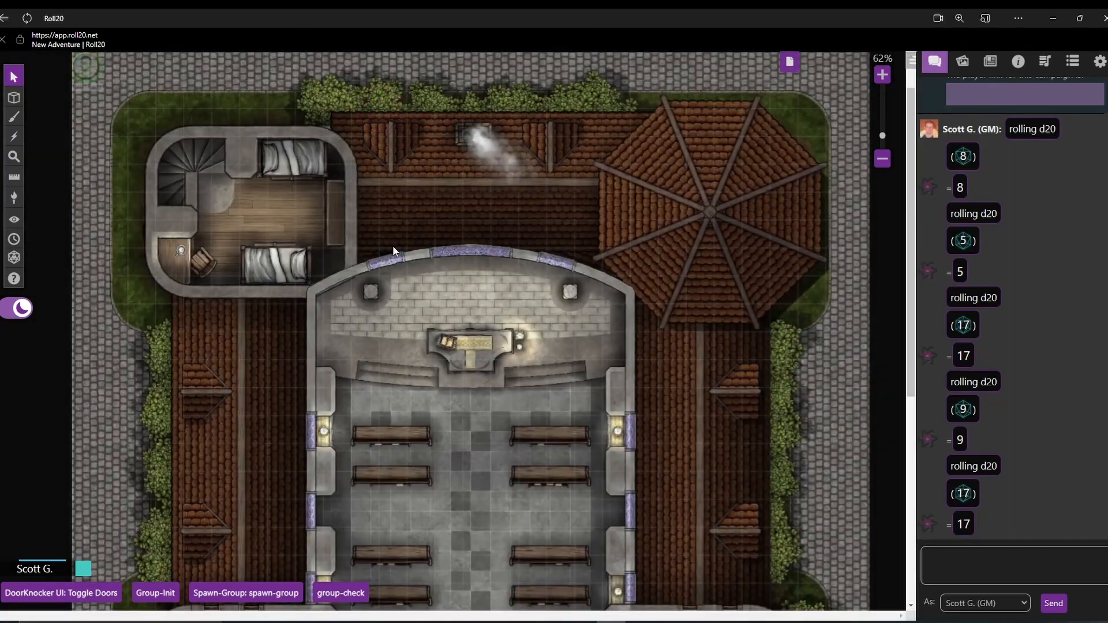
{"action": "mouse_move", "coordinate": [205, 167]}
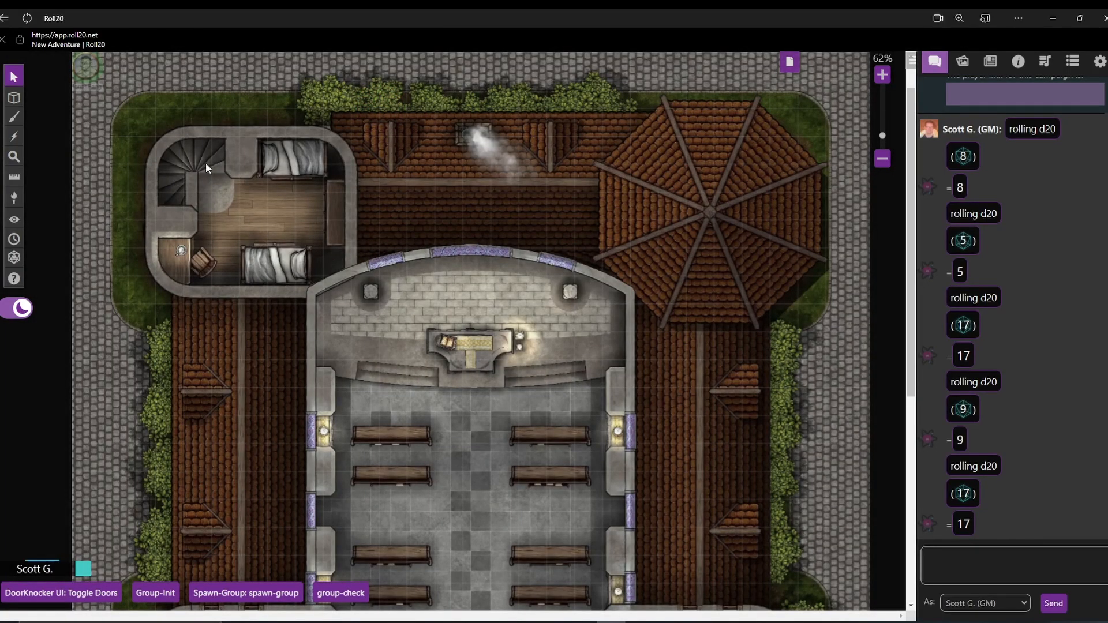
{"action": "left_click", "coordinate": [13, 258]}
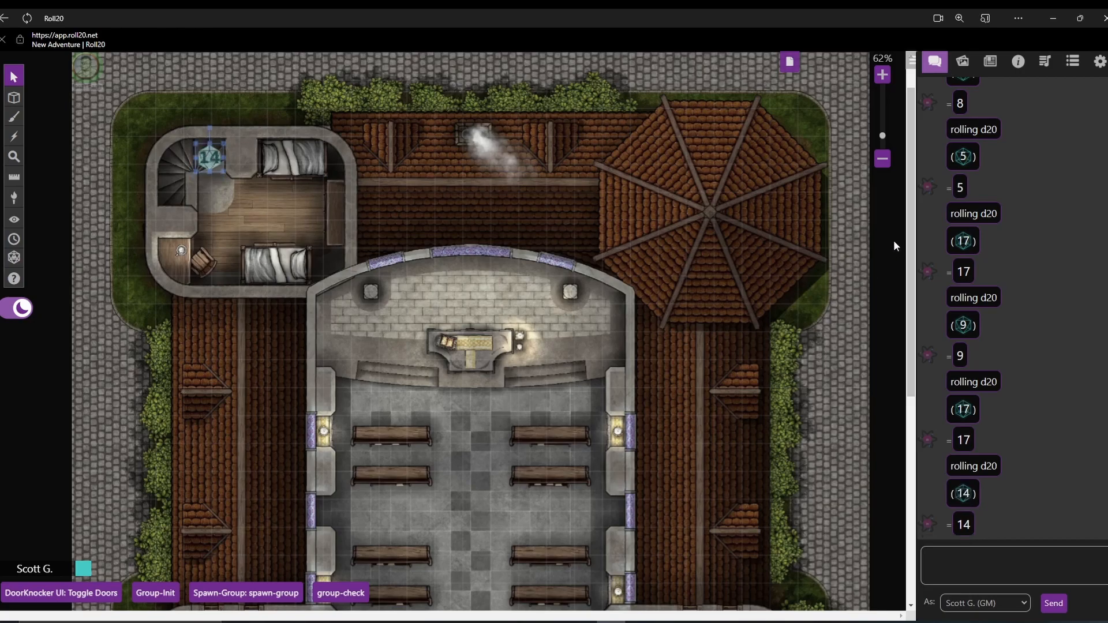
{"action": "scroll", "scroll_direction": "down", "scroll_amount": 3}
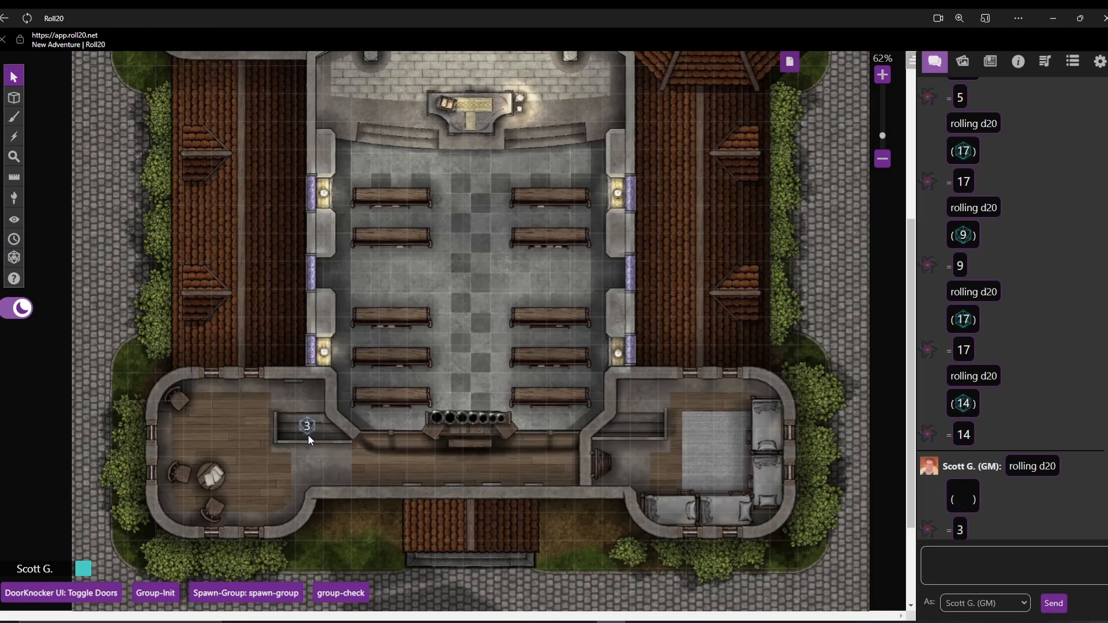
{"action": "left_click", "coordinate": [306, 424]}
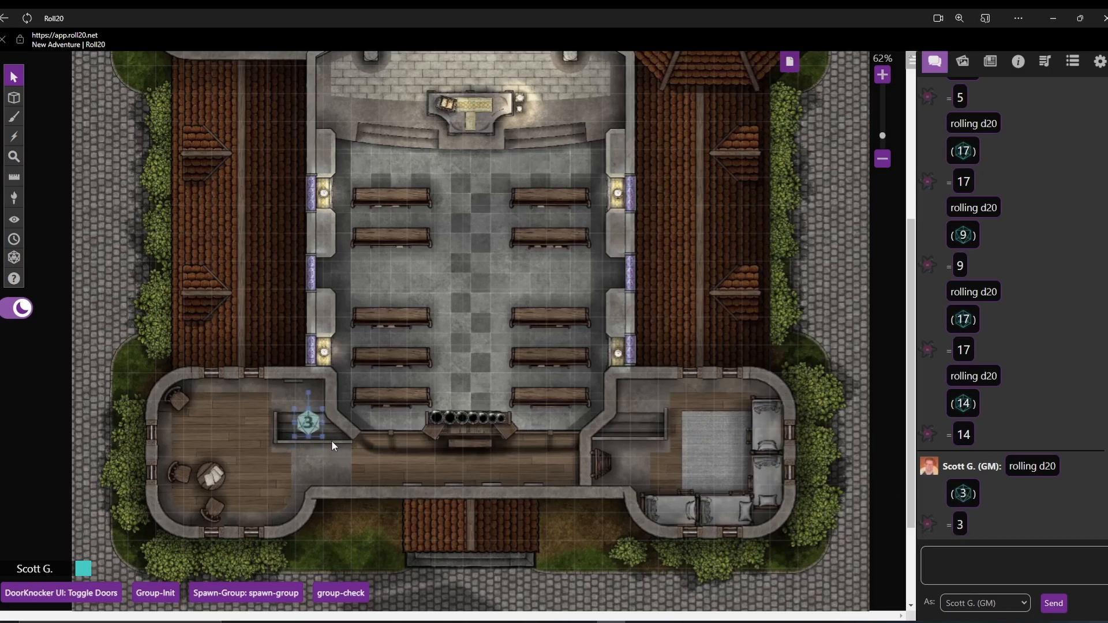
{"action": "left_click", "coordinate": [13, 257]}
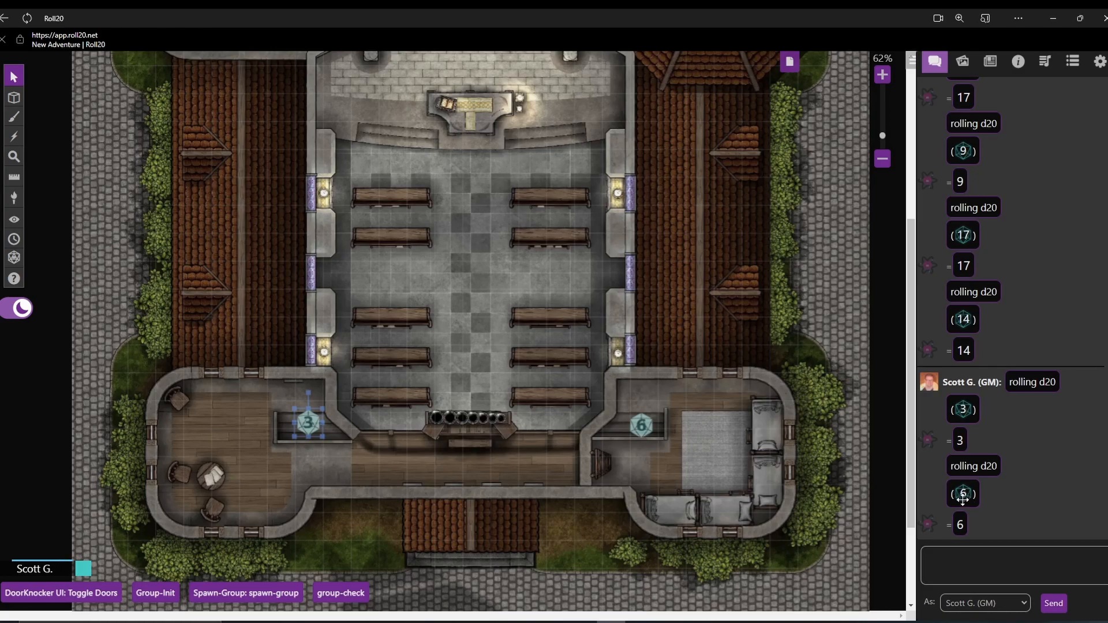
Step: Drop a d20 marker into the rooftop tower room
{"action": "left_click", "coordinate": [14, 258]}
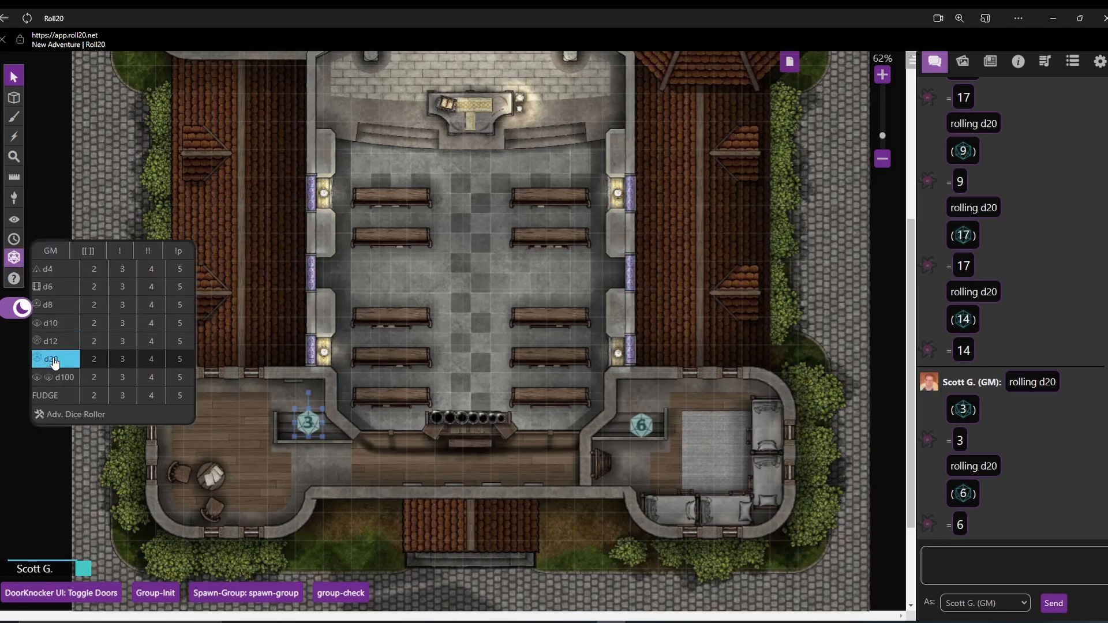
{"action": "left_click", "coordinate": [51, 358]}
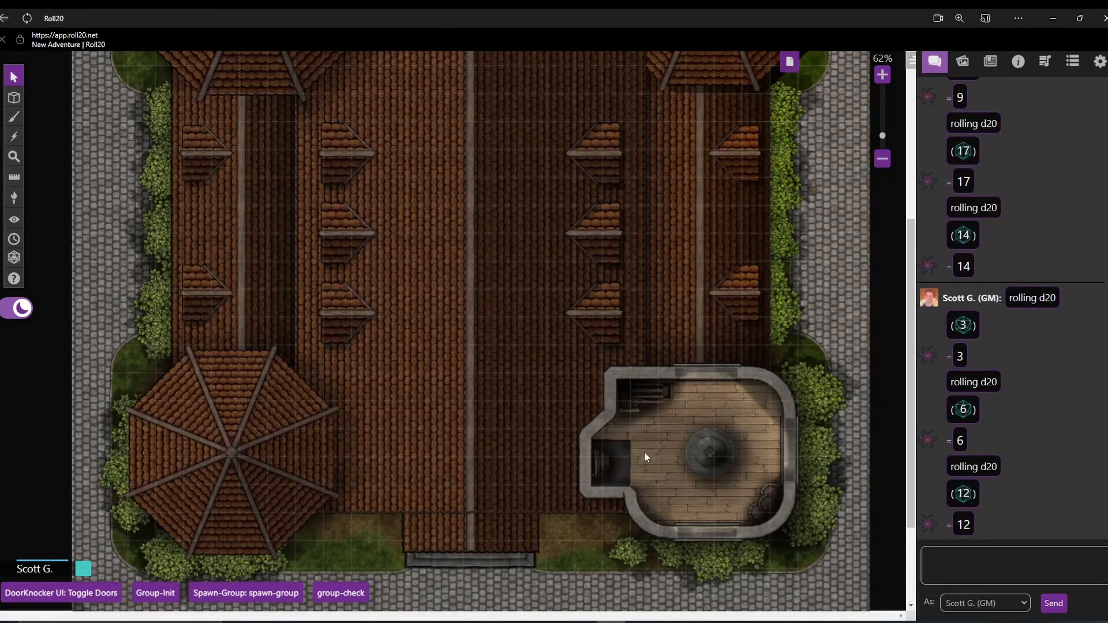
{"action": "left_click", "coordinate": [13, 257]}
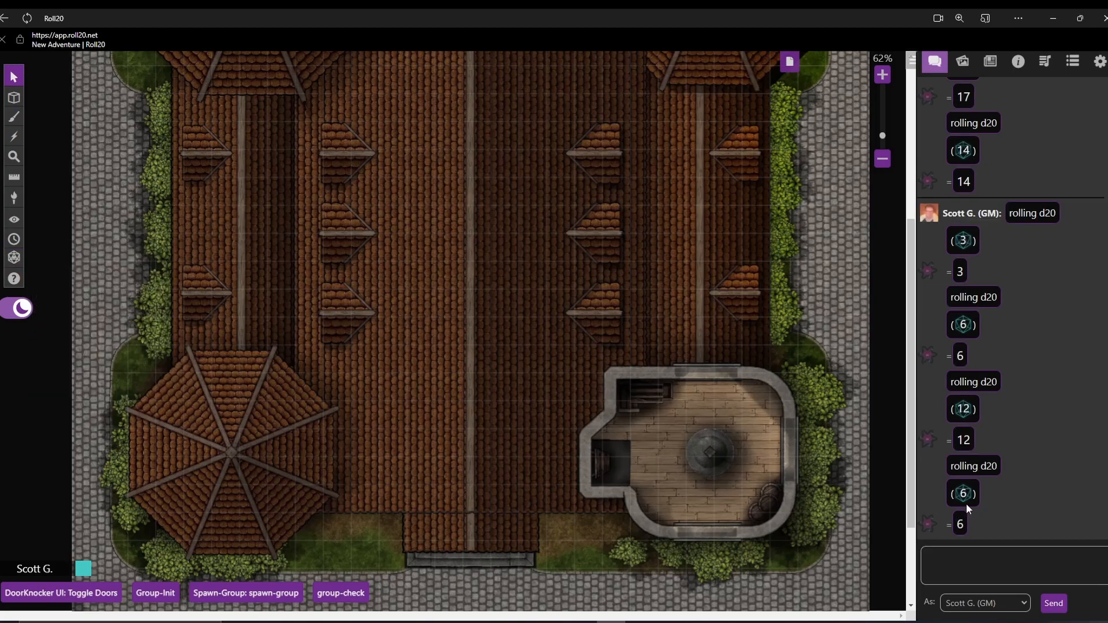
{"action": "left_click", "coordinate": [616, 477]}
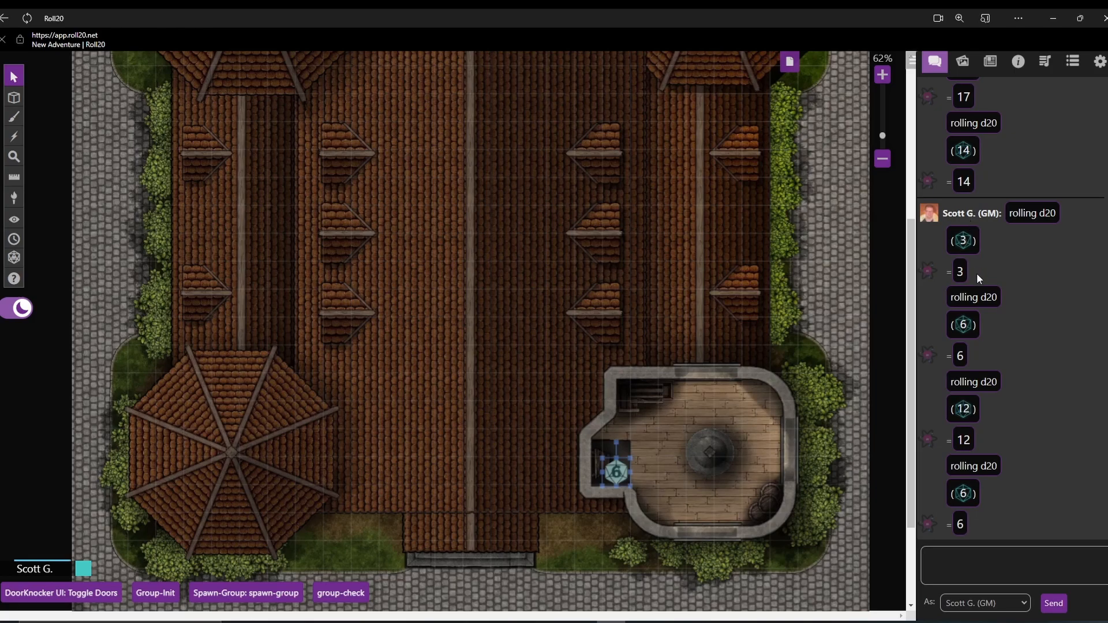
{"action": "mouse_move", "coordinate": [989, 61]}
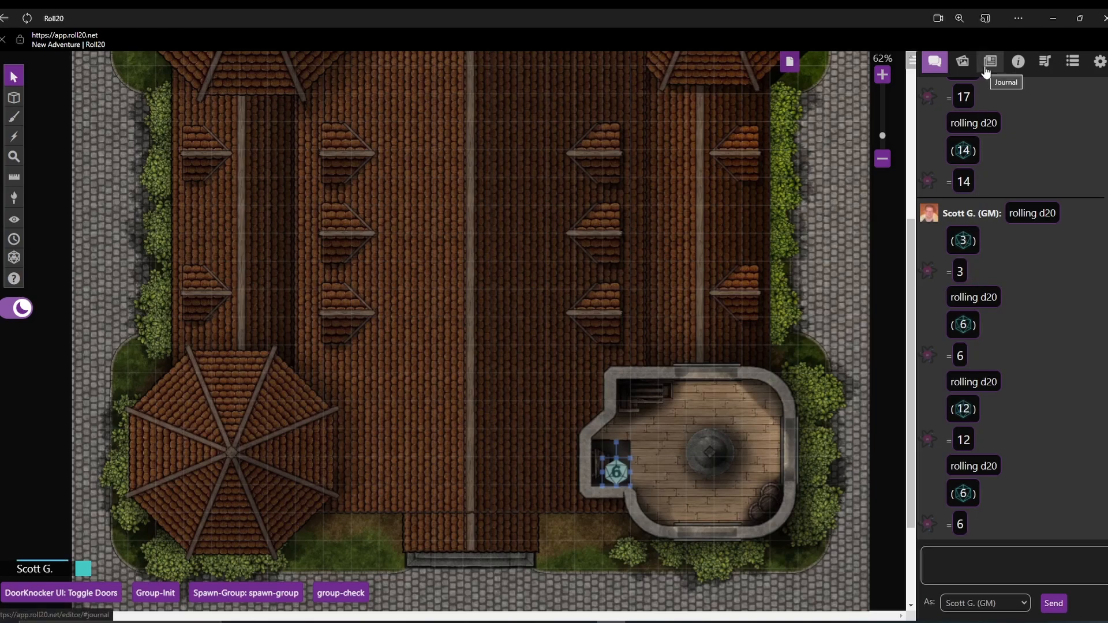
Step: Read the Teleport API journal handout, return to chat, then close the handout
{"action": "left_click", "coordinate": [989, 61]}
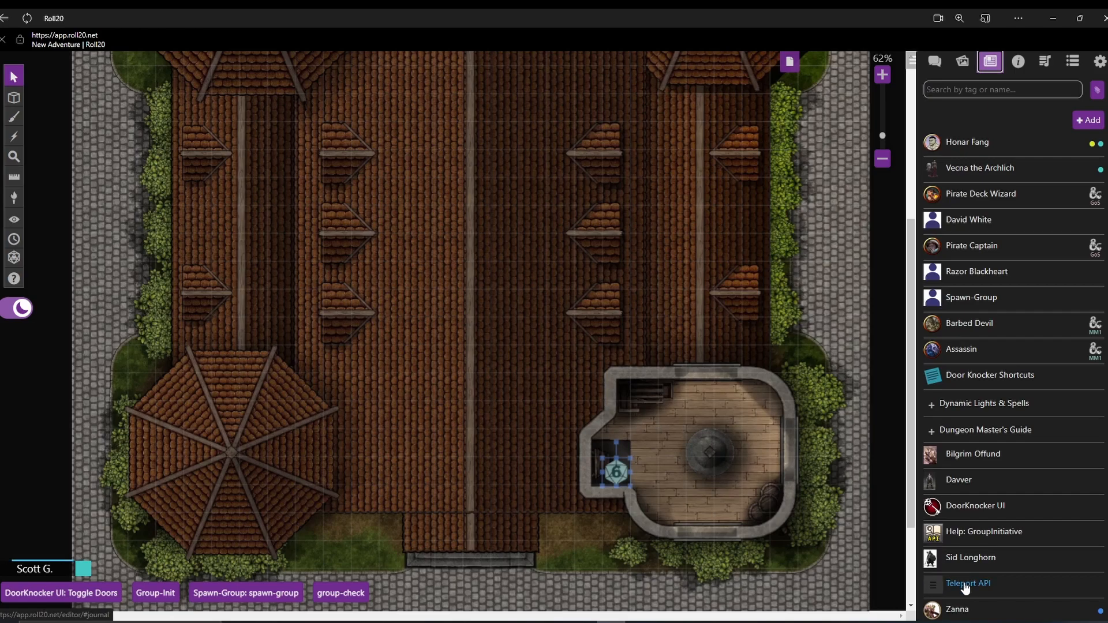
{"action": "left_click", "coordinate": [967, 583]}
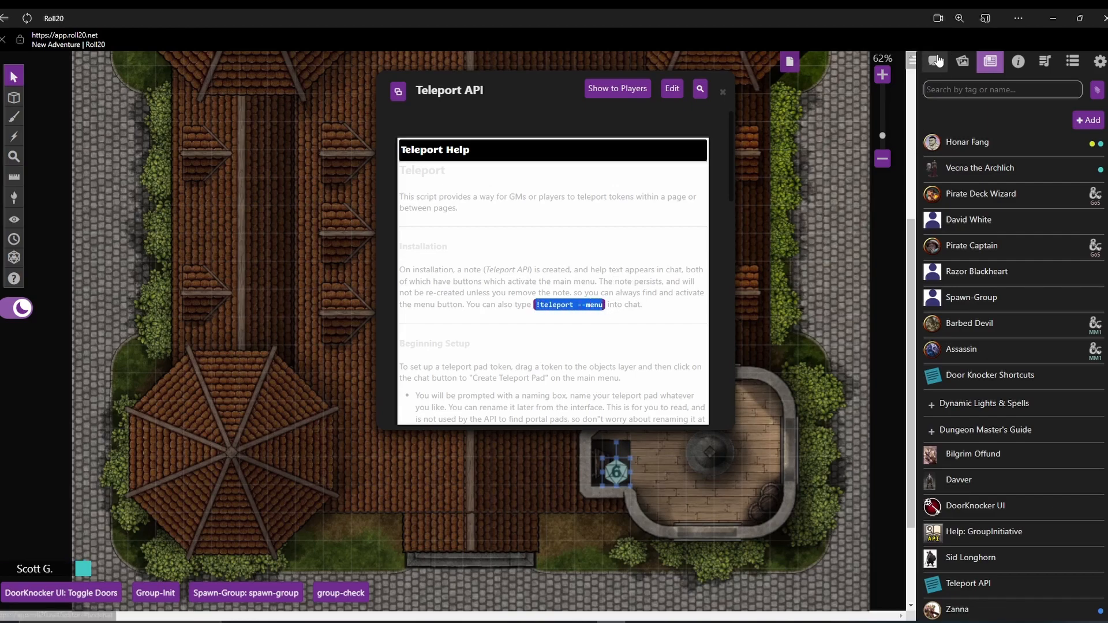
{"action": "left_click", "coordinate": [934, 62]}
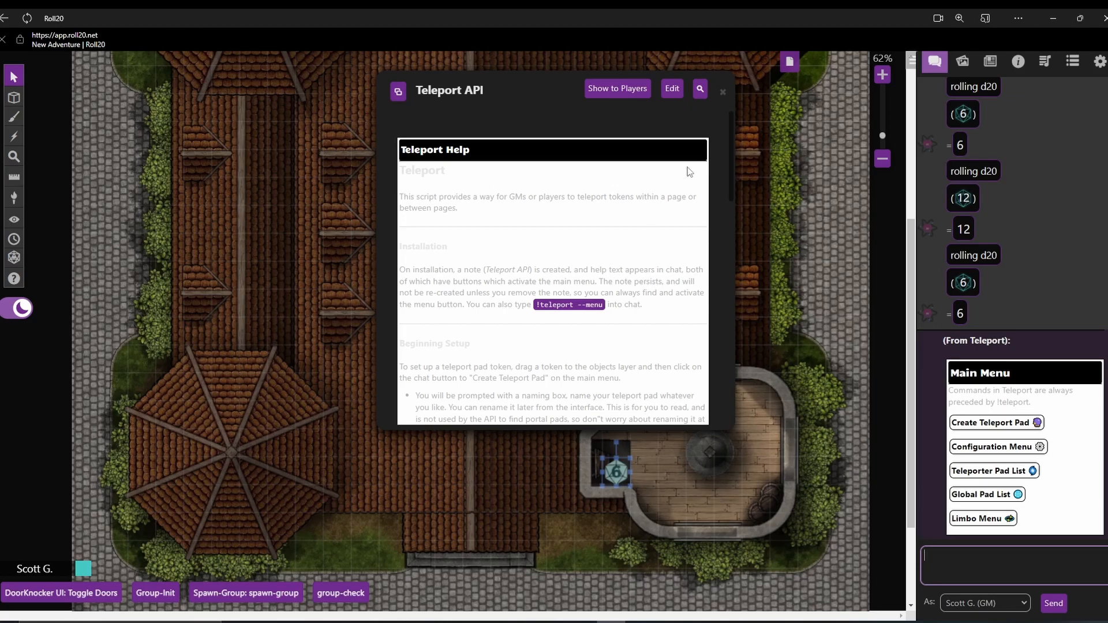
{"action": "left_click", "coordinate": [722, 92]}
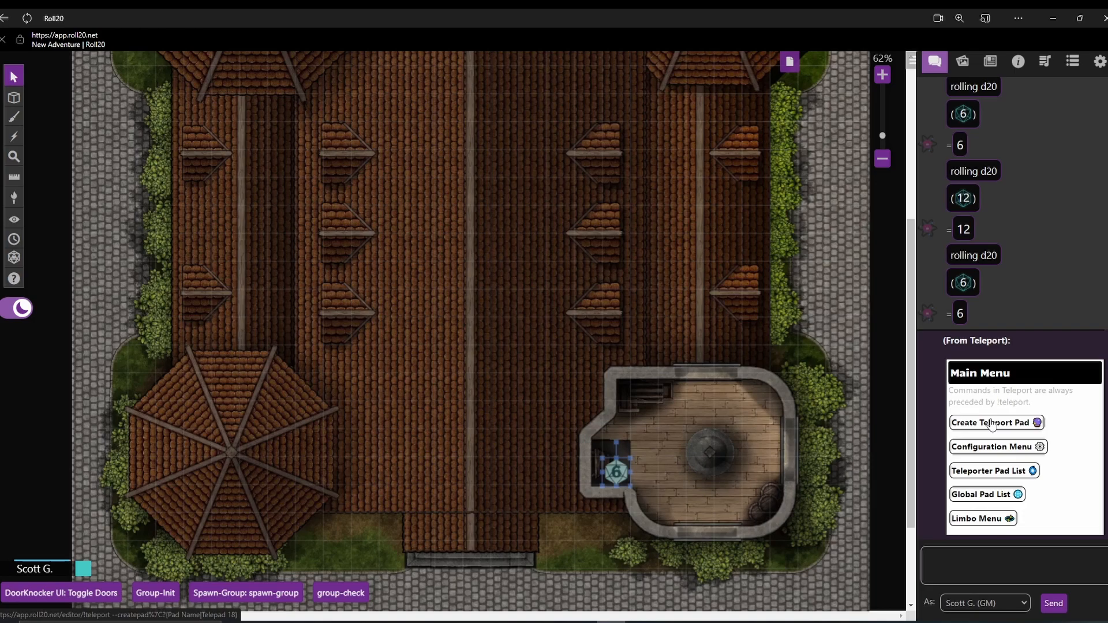
Step: Create a teleport pad named BellTower from the tower room marker
{"action": "left_click", "coordinate": [992, 423]}
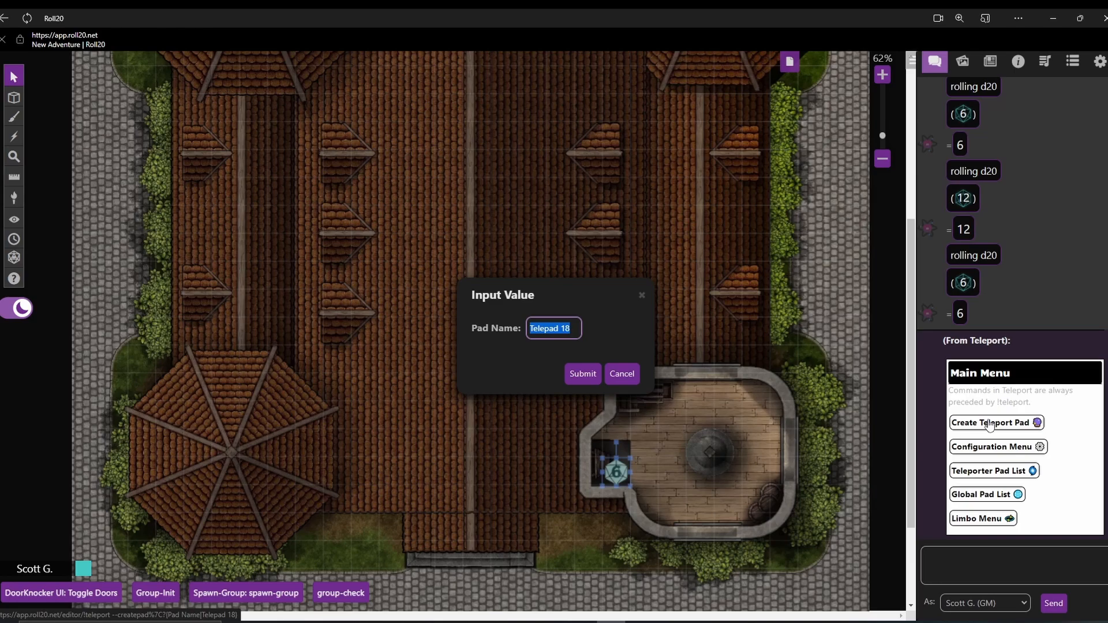
{"action": "type", "text": "Bell"}
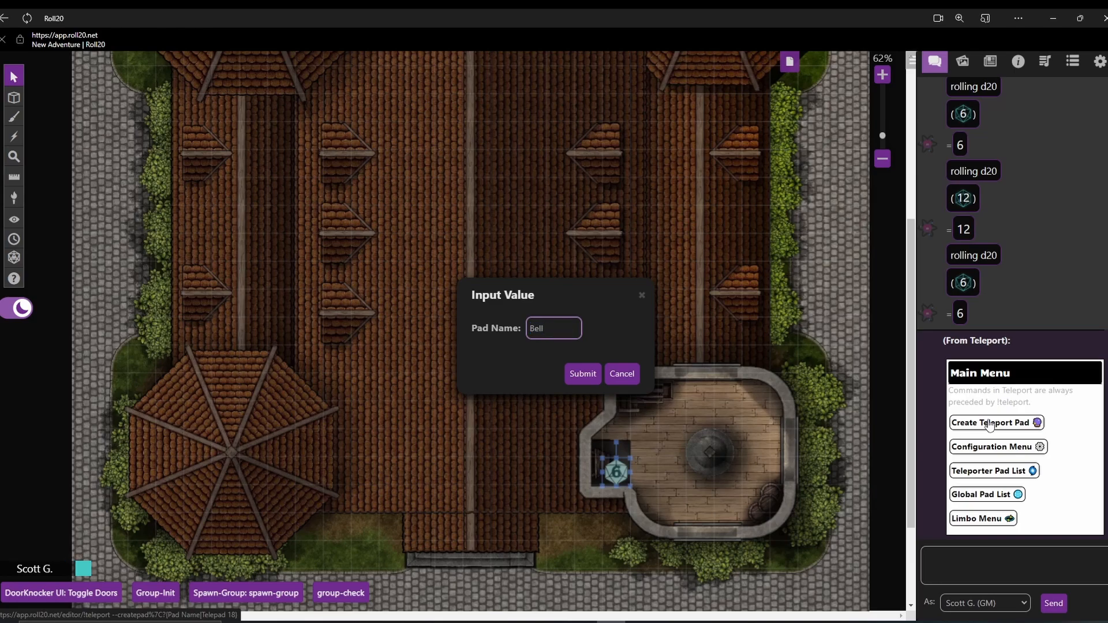
{"action": "type", "text": "Tower"}
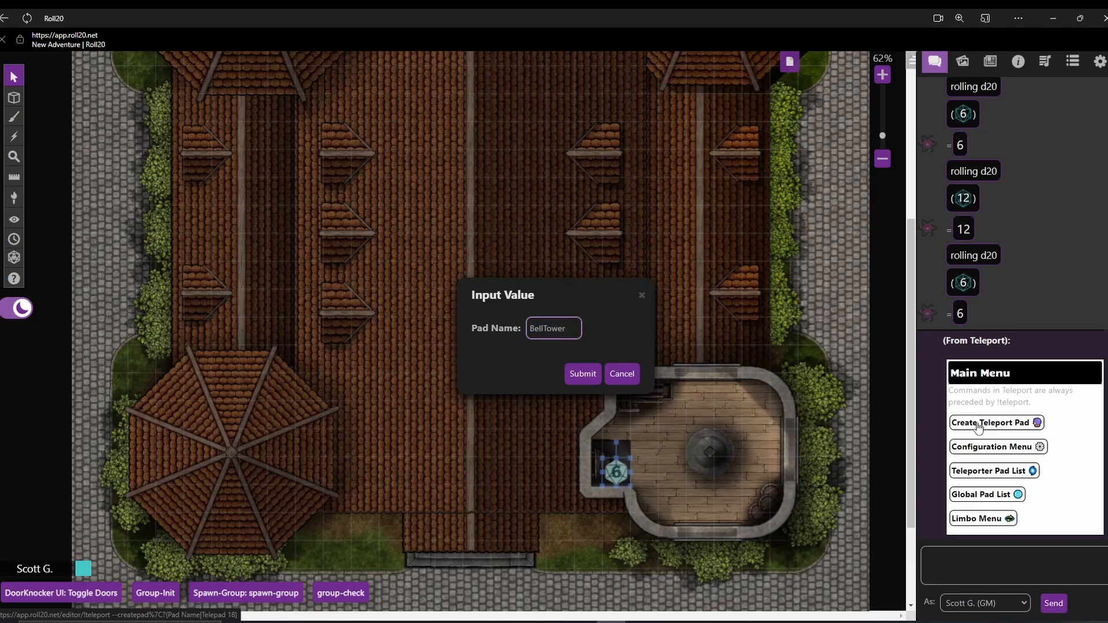
{"action": "left_click", "coordinate": [582, 373]}
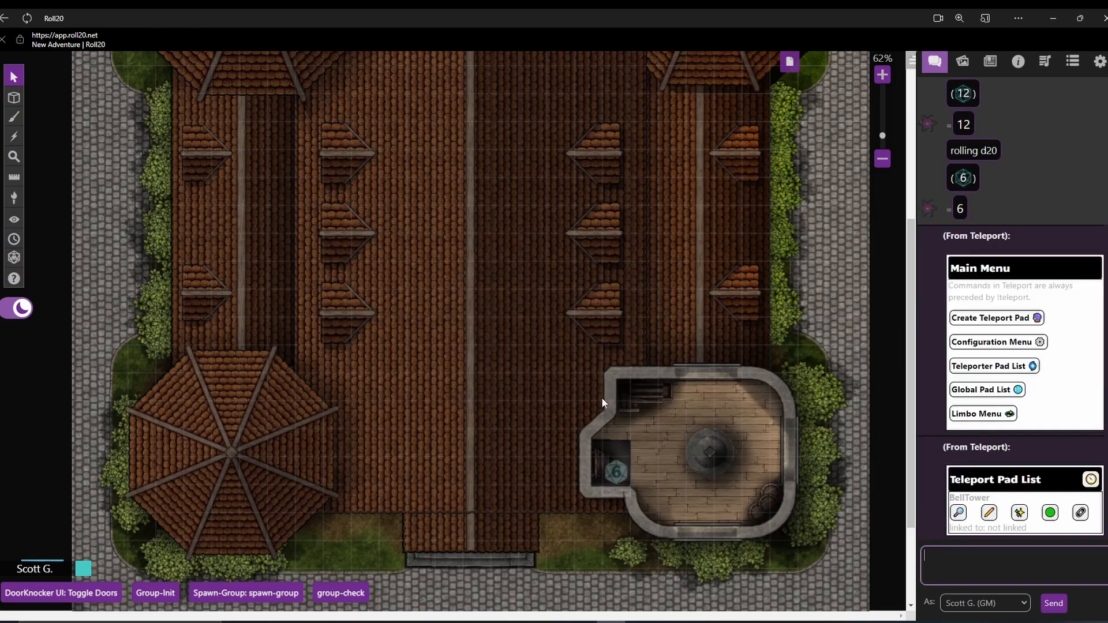
{"action": "mouse_move", "coordinate": [618, 500]}
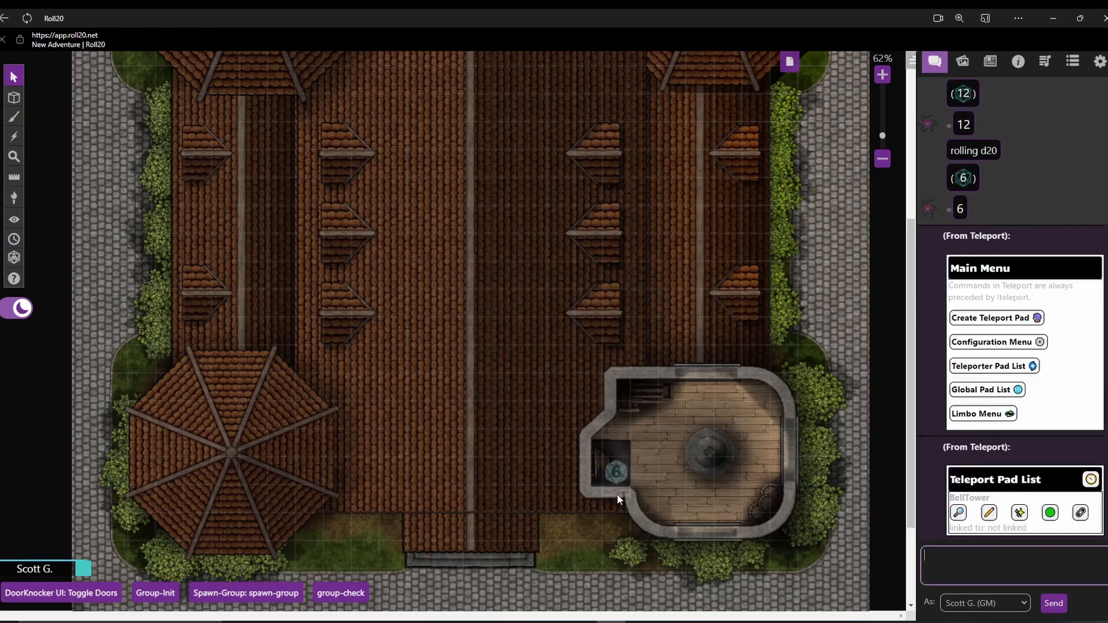
{"action": "left_click", "coordinate": [789, 61]}
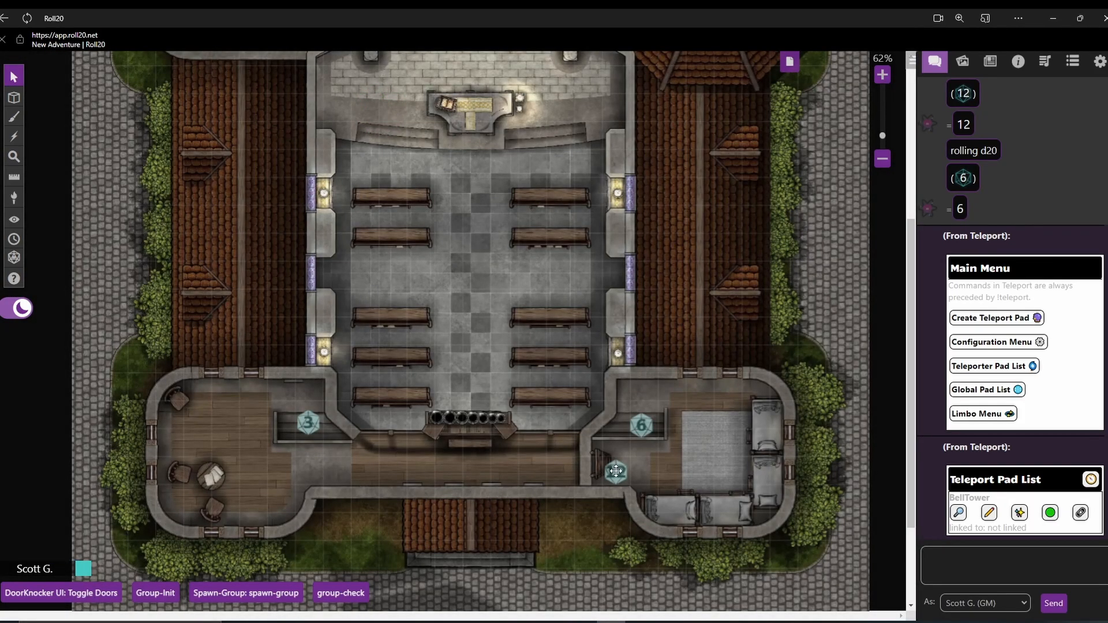
Step: Turn marker 12 in the lower-right room into teleport pad LadderBellTower
{"action": "left_click", "coordinate": [615, 472]}
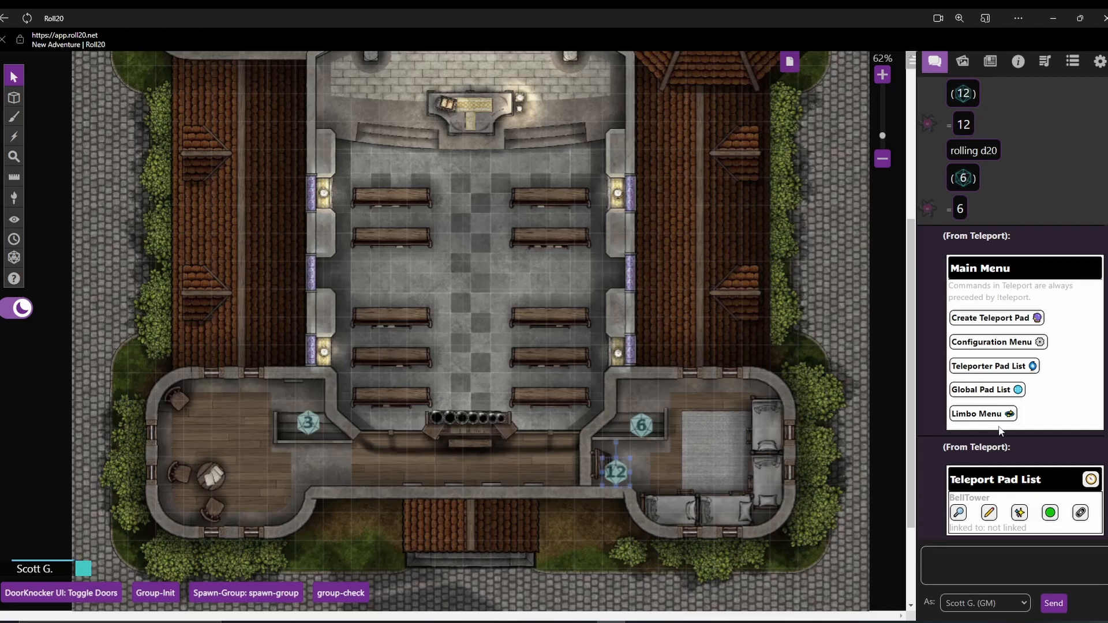
{"action": "left_click", "coordinate": [992, 317]}
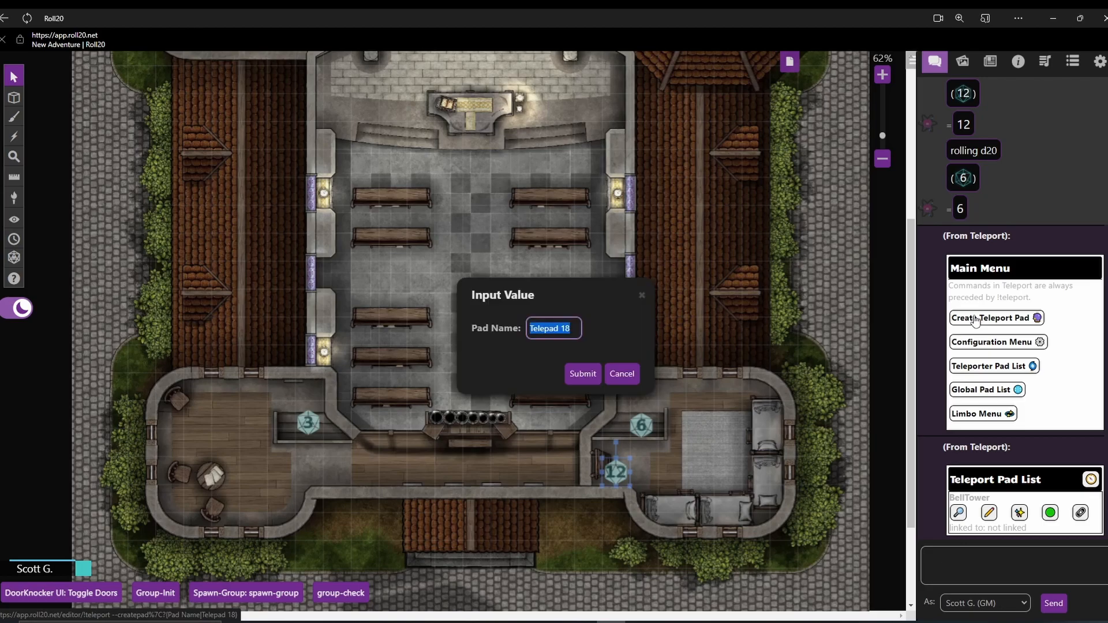
{"action": "mouse_move", "coordinate": [638, 356]}
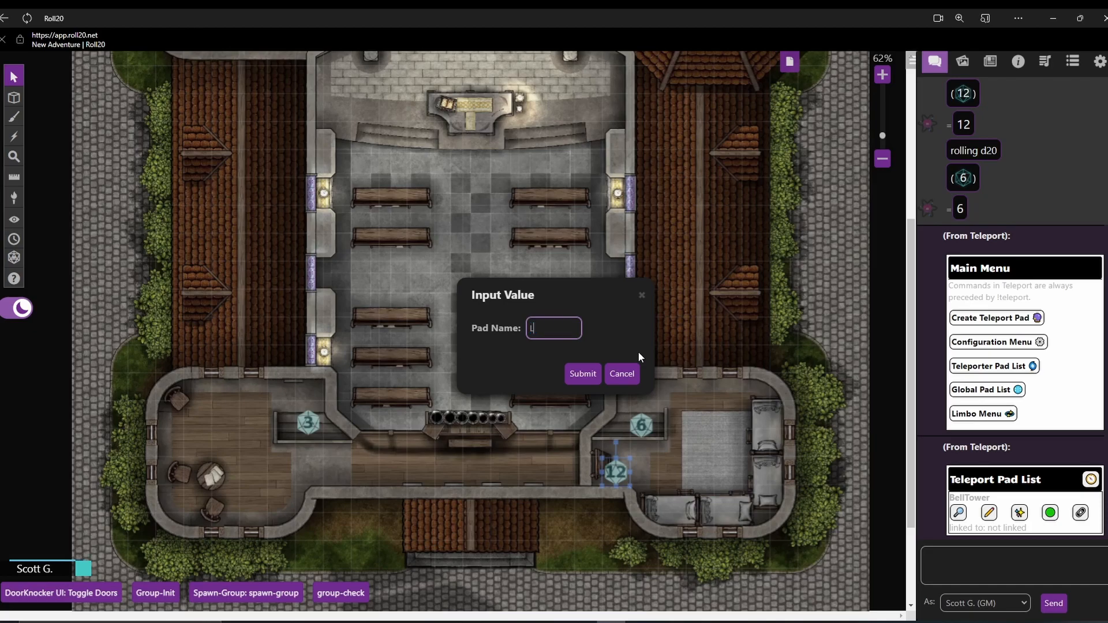
{"action": "type", "text": "LadderBell"}
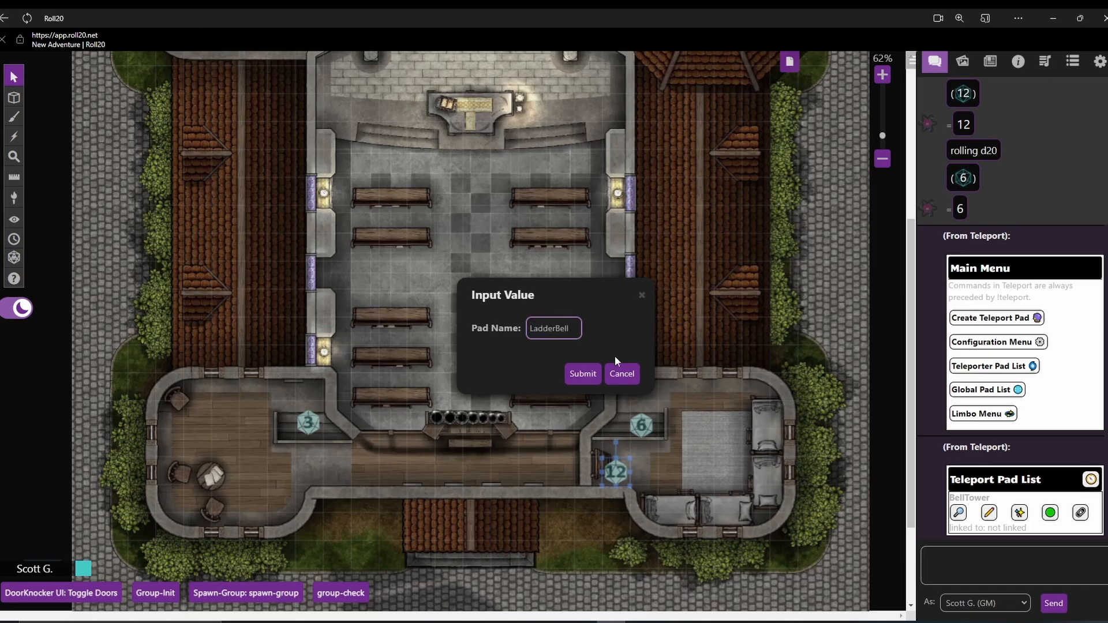
{"action": "type", "text": "T"}
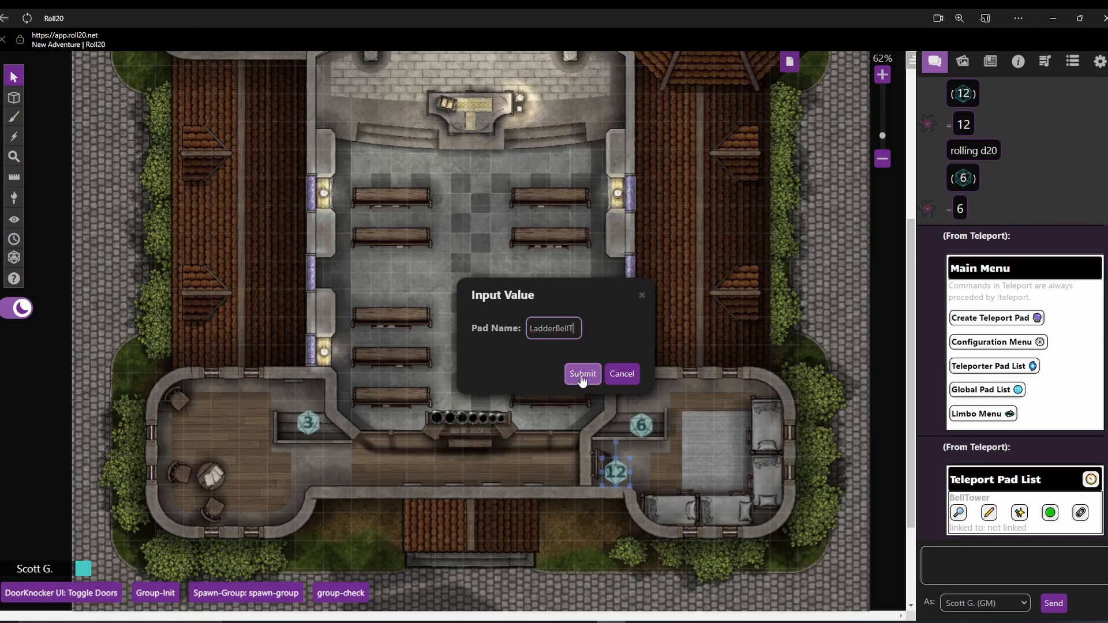
{"action": "type", "text": "ower"}
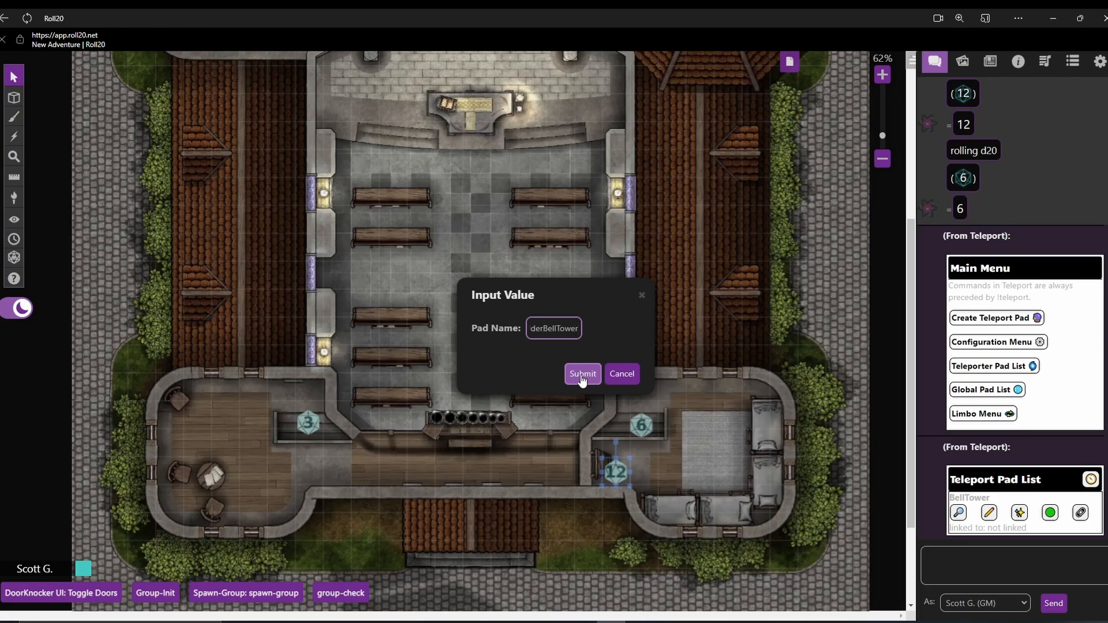
{"action": "left_click", "coordinate": [581, 374]}
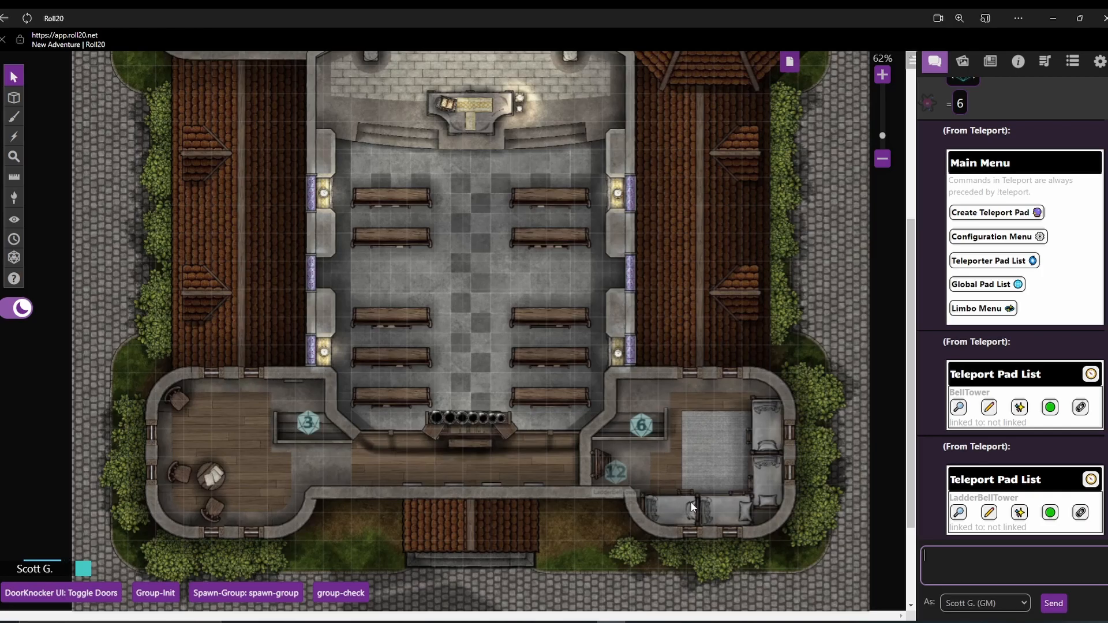
{"action": "mouse_move", "coordinate": [50, 105]}
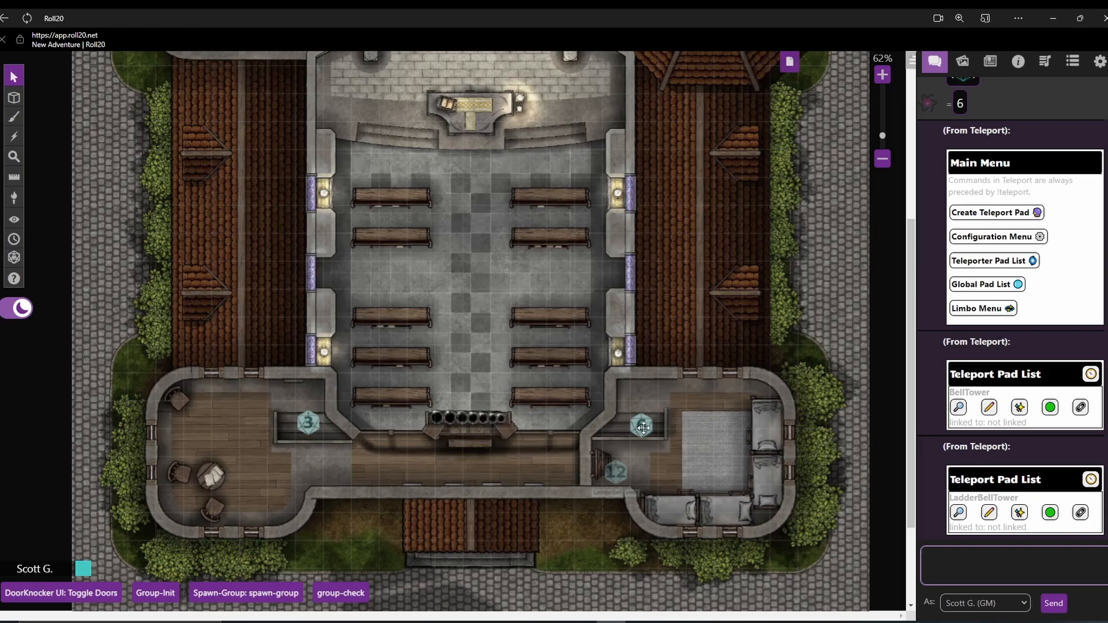
Step: Turn the right side room's marker into teleport pad Lvl2Right
{"action": "left_click", "coordinate": [643, 424]}
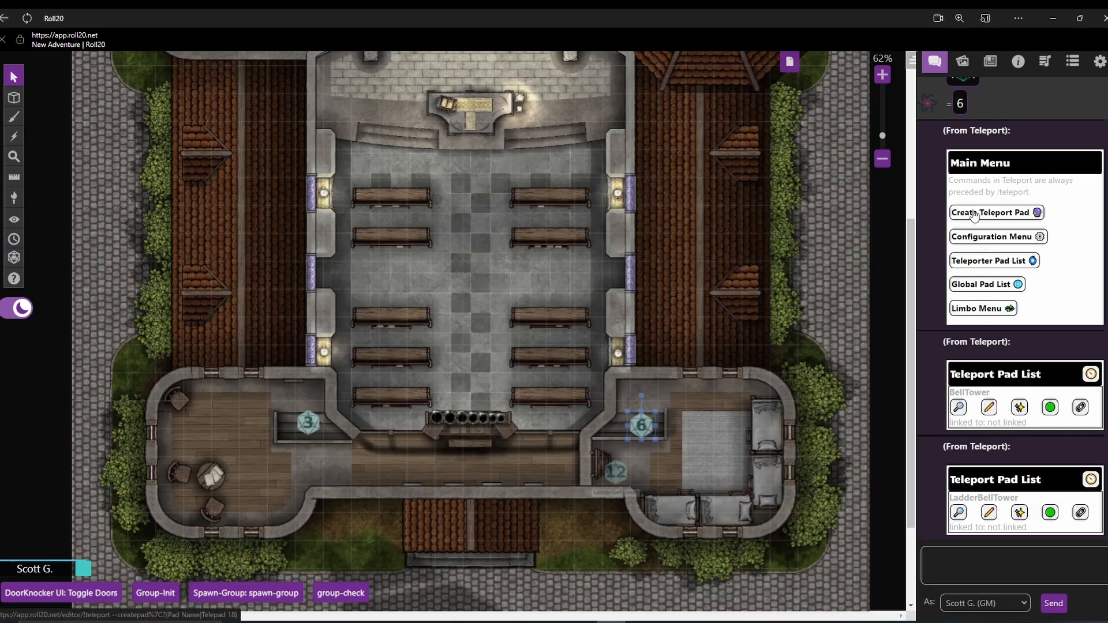
{"action": "left_click", "coordinate": [991, 212]}
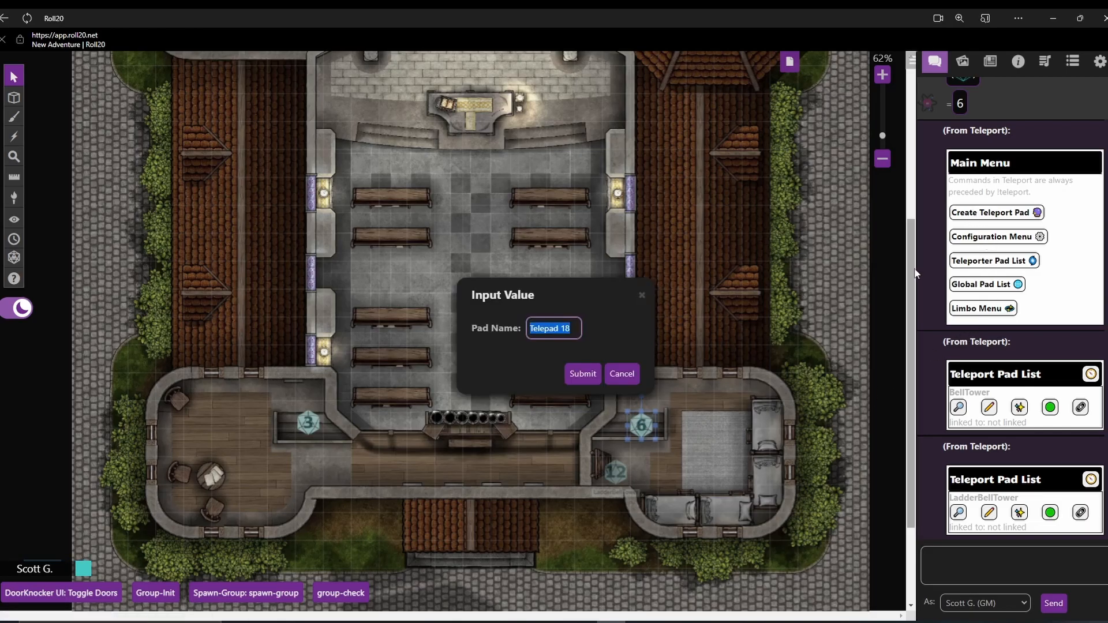
{"action": "type", "text": "Lvl"}
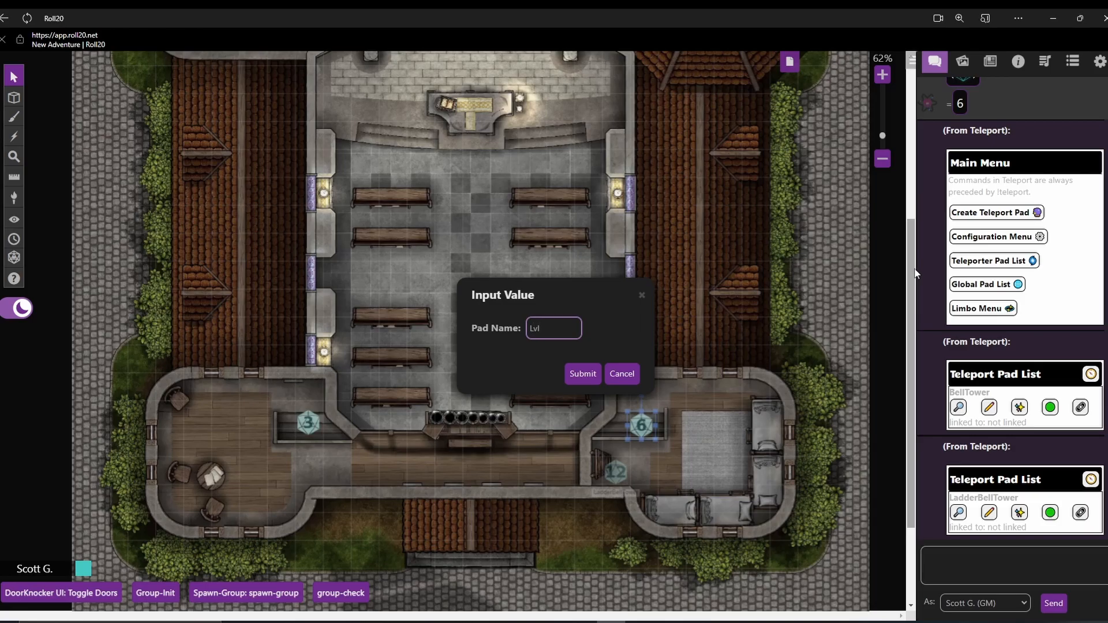
{"action": "type", "text": "2Right"}
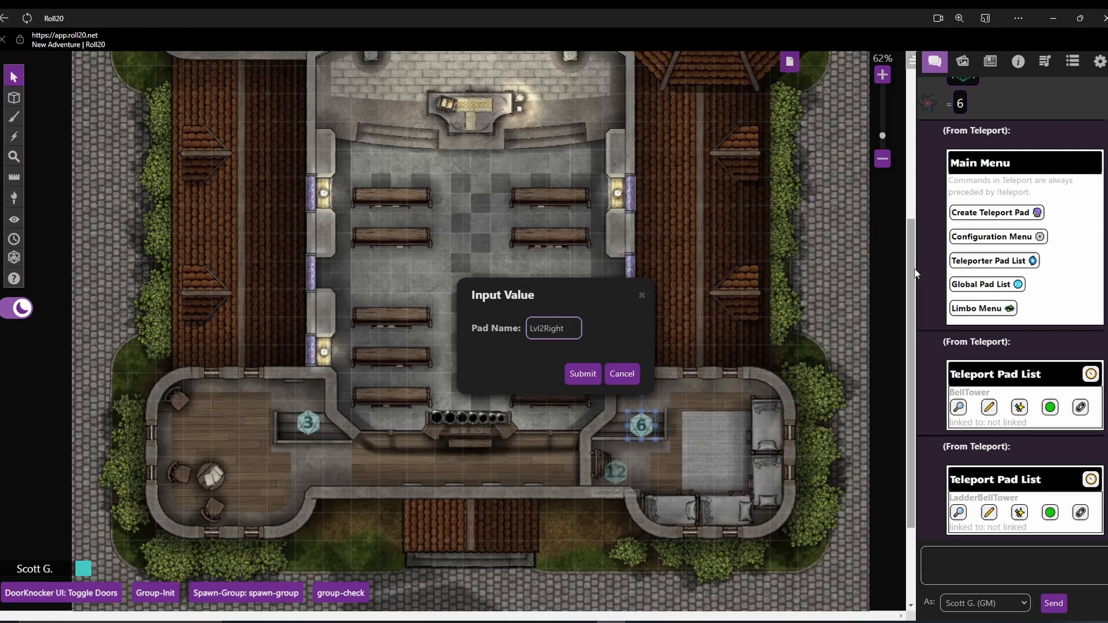
{"action": "mouse_move", "coordinate": [854, 286]}
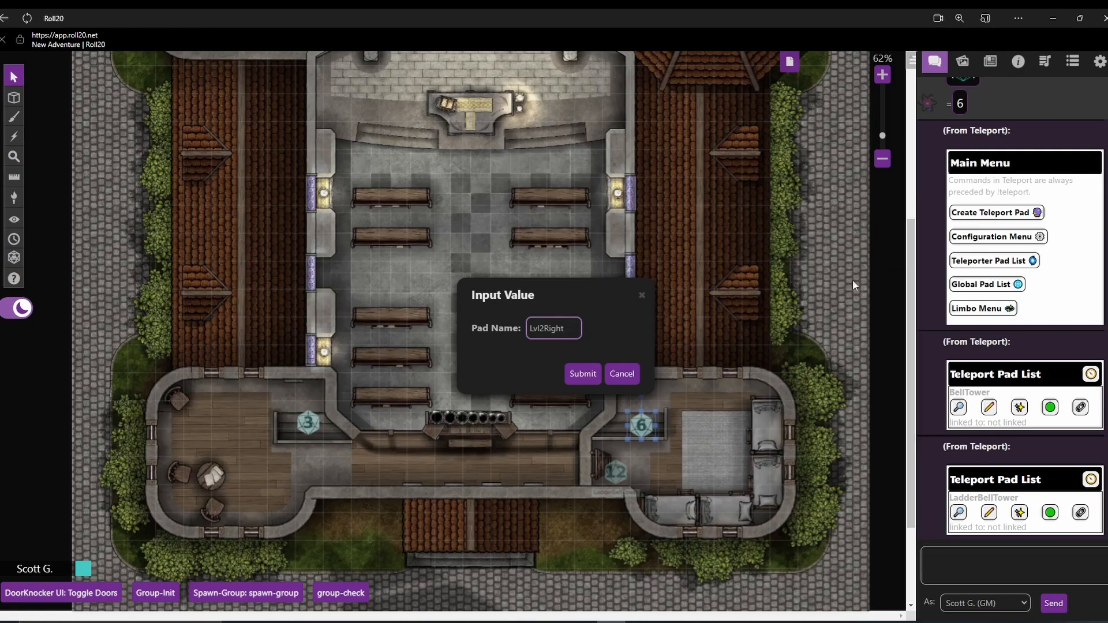
{"action": "left_click", "coordinate": [582, 373]}
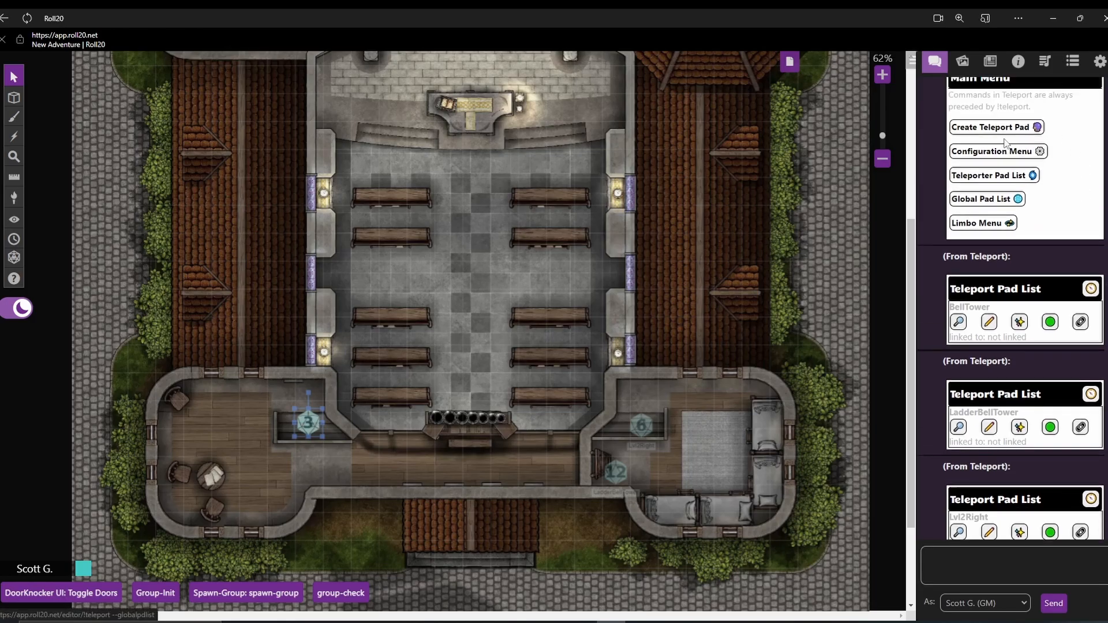
Step: Create teleport pad Lvl2Left for the left side room
{"action": "left_click", "coordinate": [992, 126]}
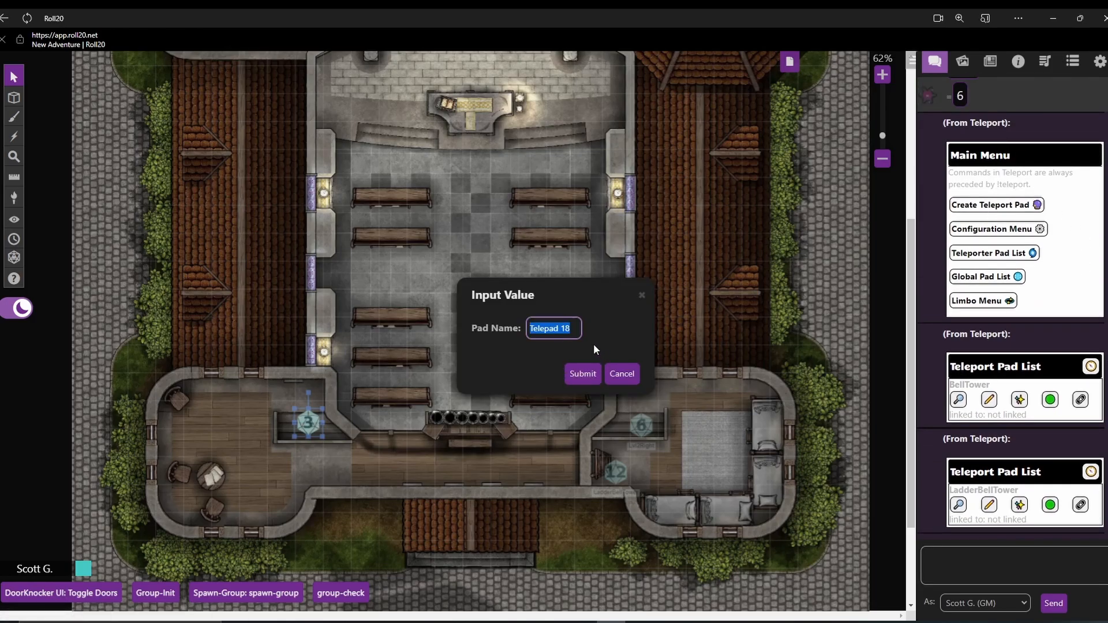
{"action": "type", "text": "Lvl"}
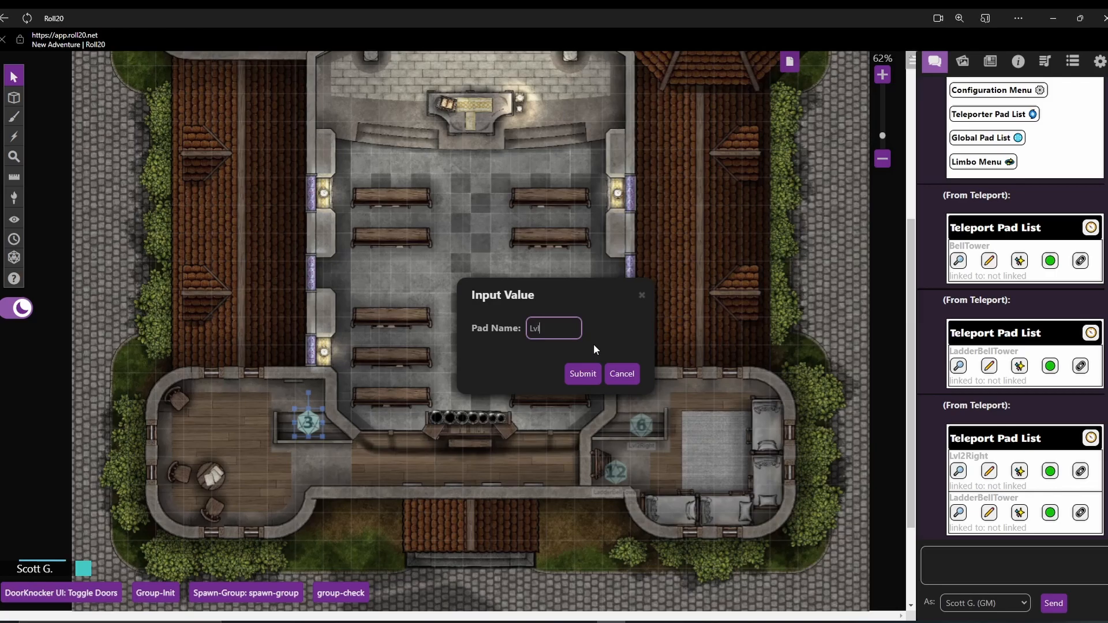
{"action": "type", "text": "2"}
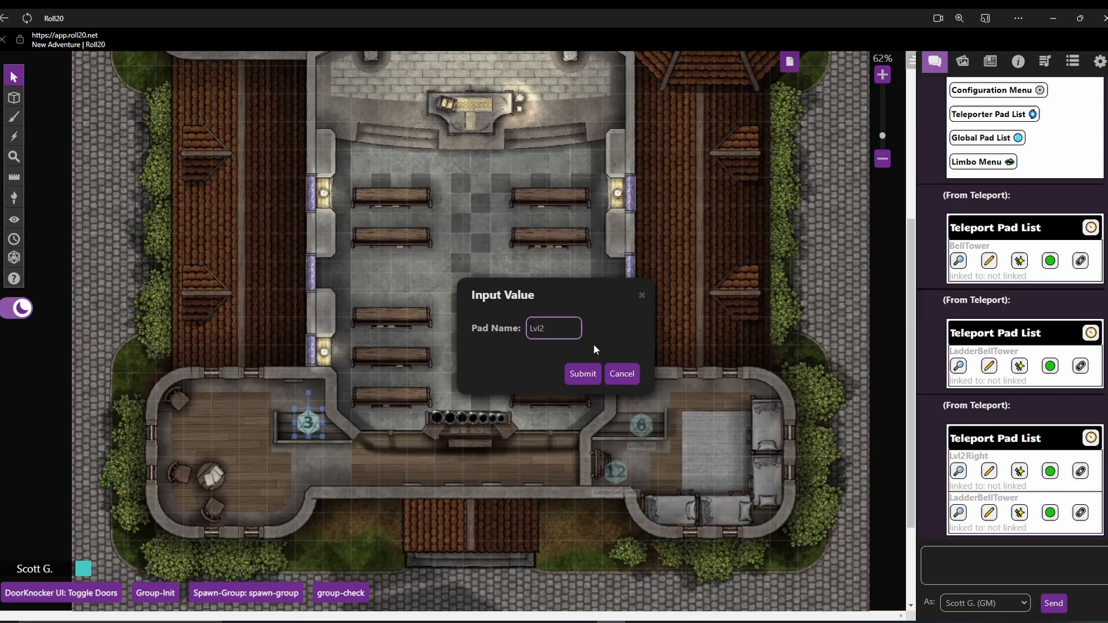
{"action": "type", "text": "Left"}
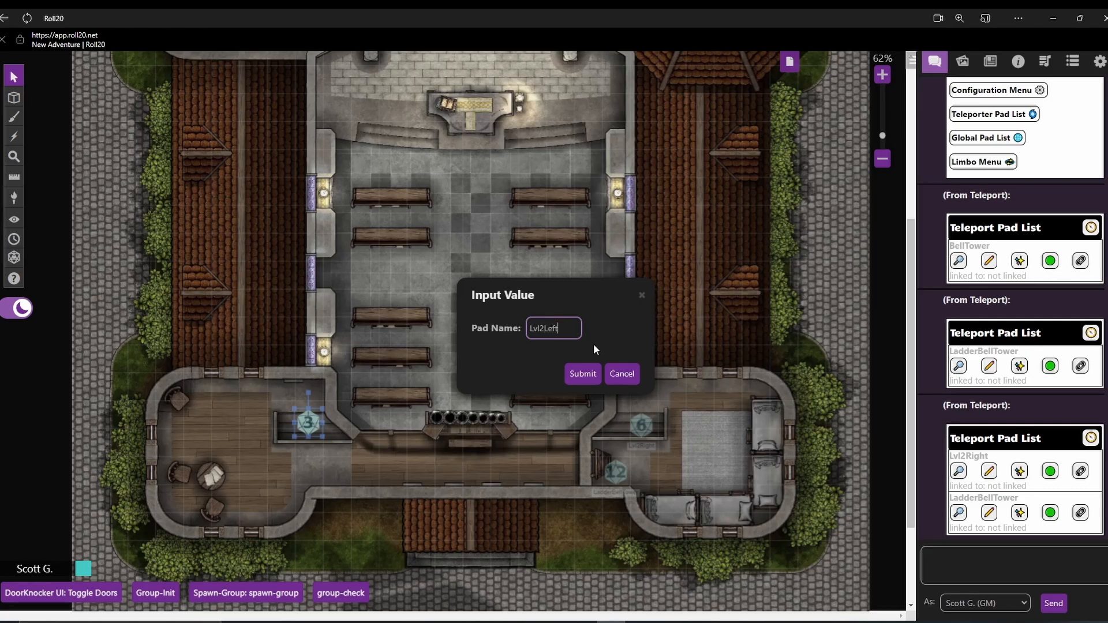
{"action": "left_click", "coordinate": [582, 374]}
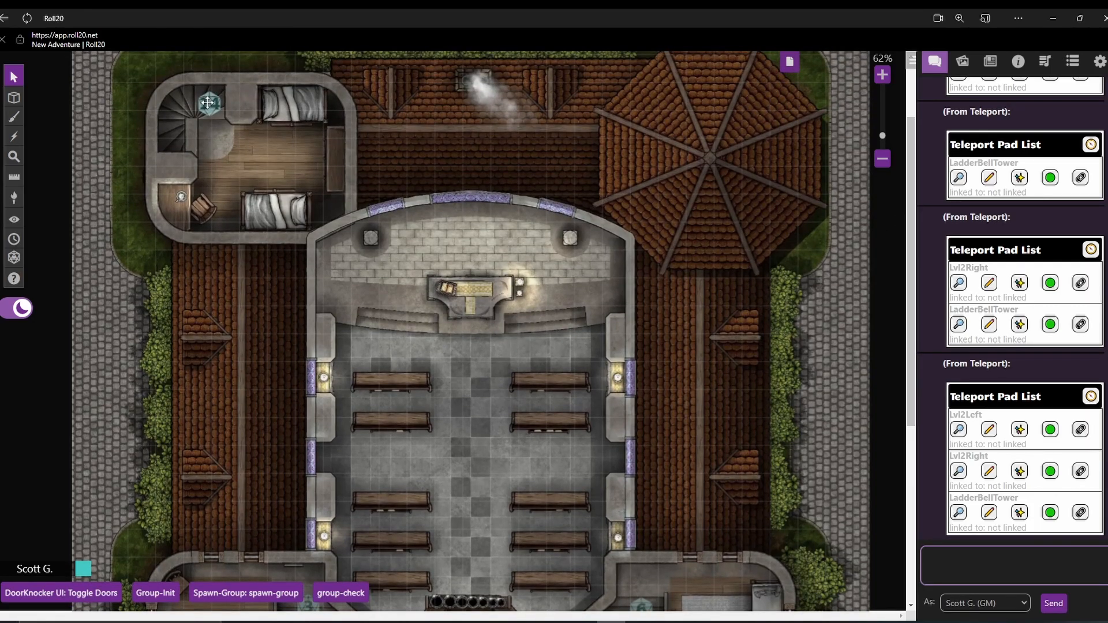
Step: Turn the top-left tower room marker into teleport pad Lvl2LeftTop
{"action": "left_click", "coordinate": [208, 103]}
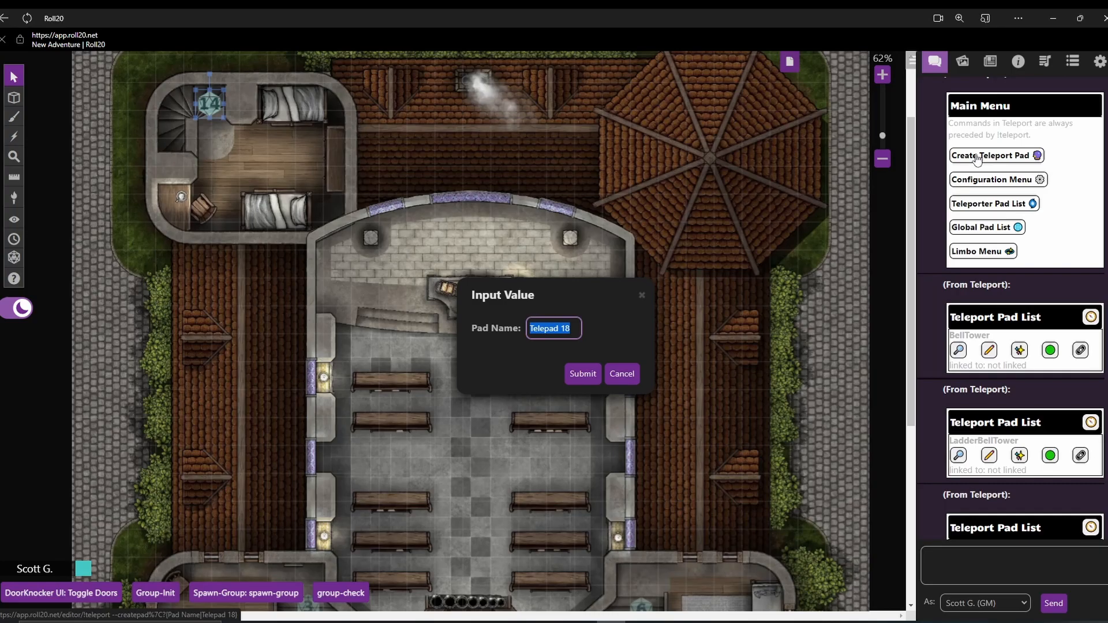
{"action": "type", "text": "LV"}
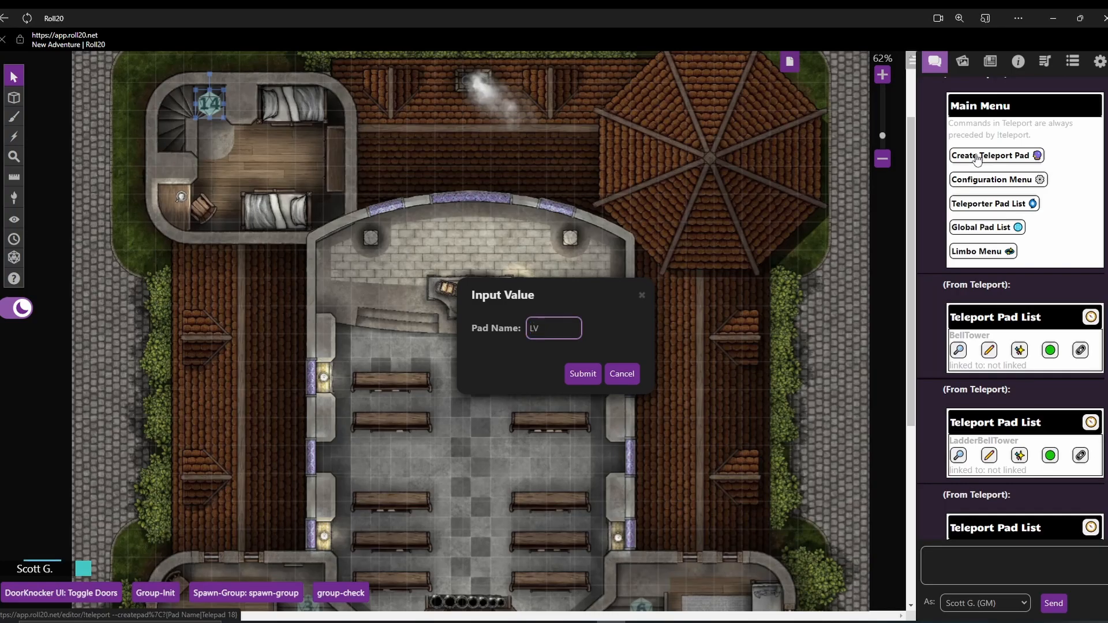
{"action": "type", "text": "Lvl2L"}
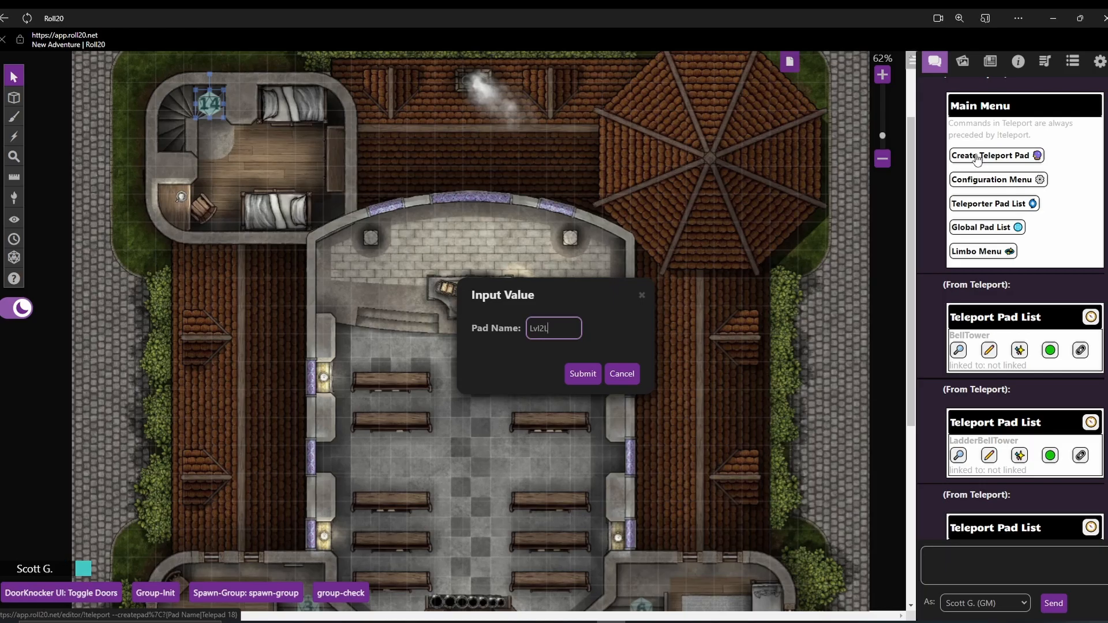
{"action": "type", "text": "eftTop"}
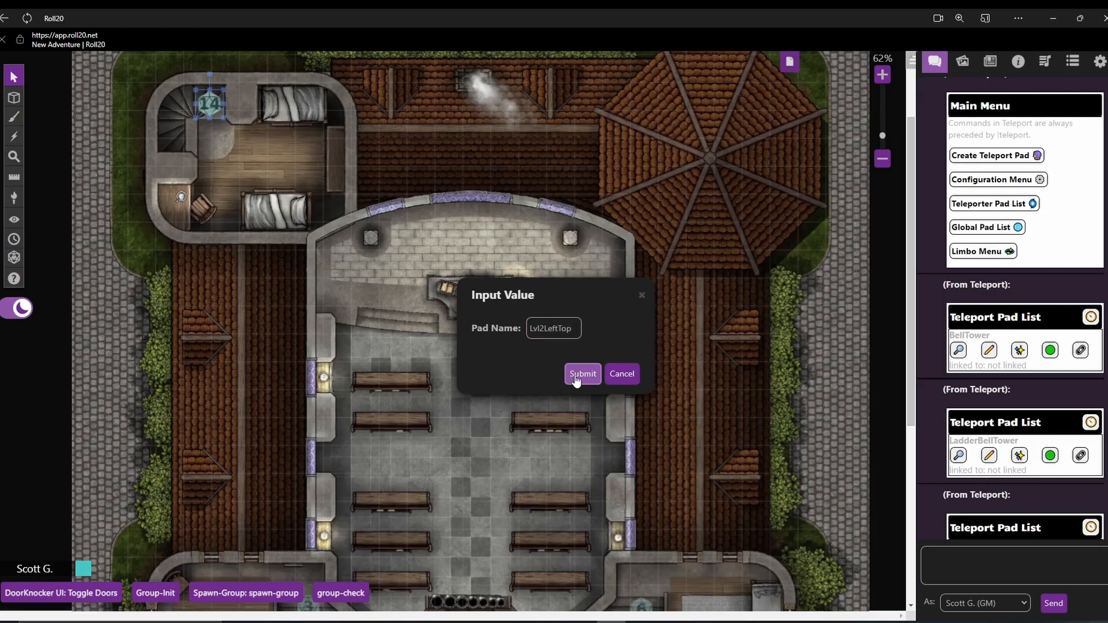
{"action": "left_click", "coordinate": [582, 374]}
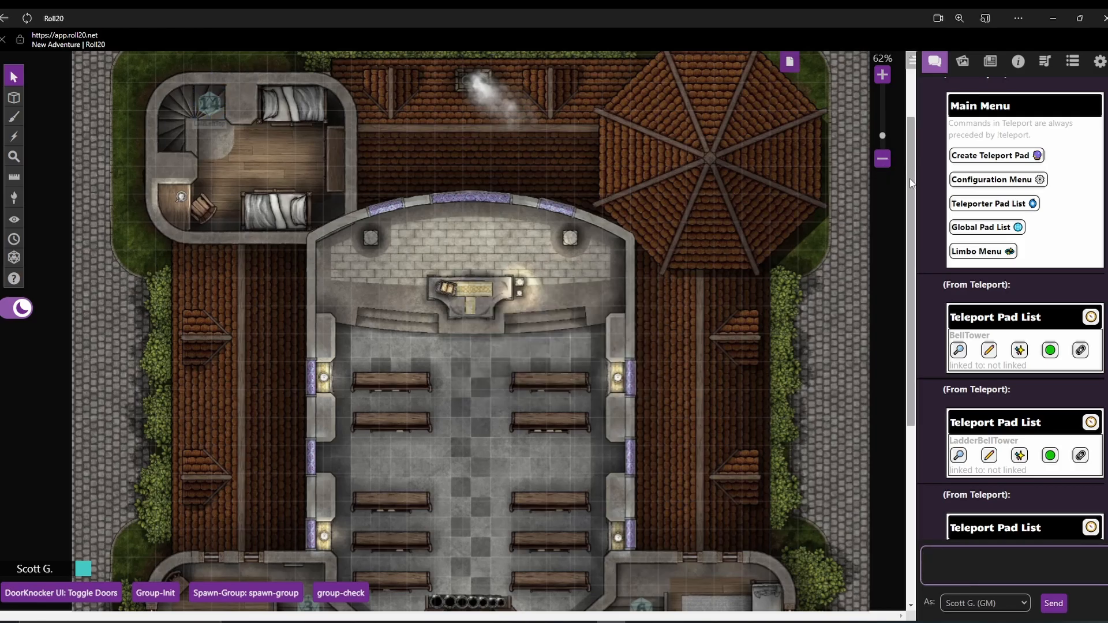
Step: Turn Basement staircase marker 17 into teleport pad BasementLvl1
{"action": "scroll", "scroll_direction": "down", "scroll_amount": 3}
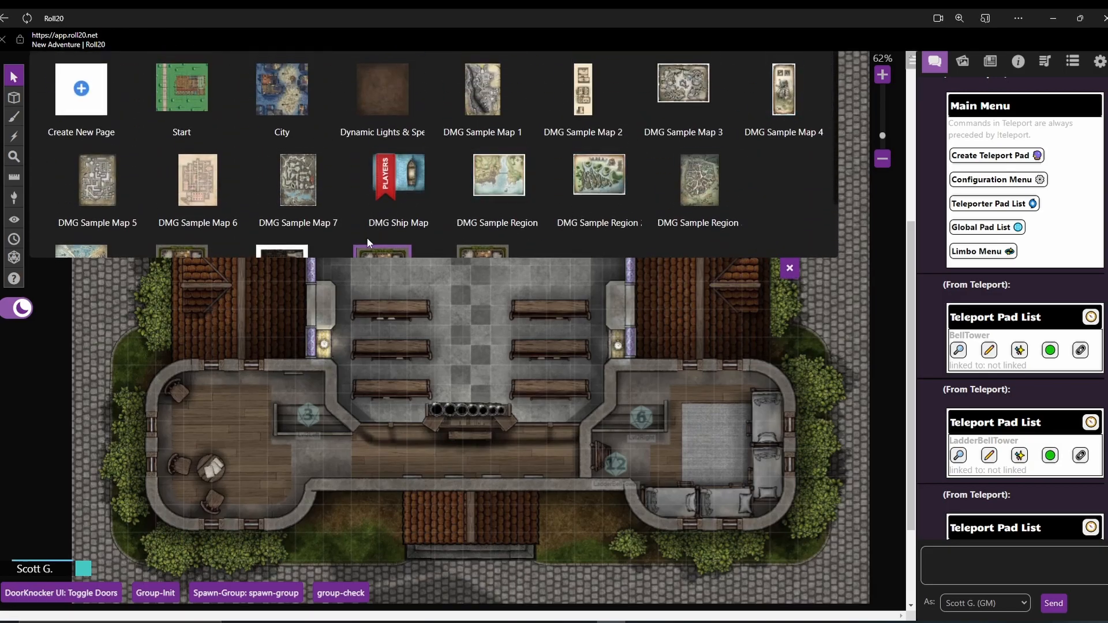
{"action": "scroll", "scroll_direction": "down", "scroll_amount": 3}
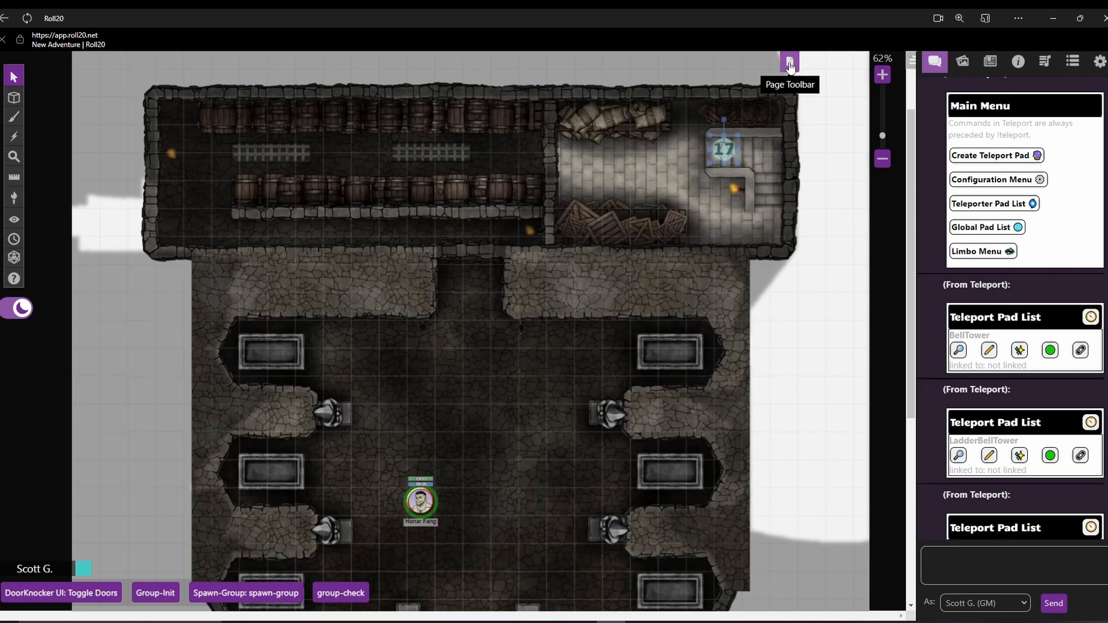
{"action": "mouse_move", "coordinate": [990, 170]}
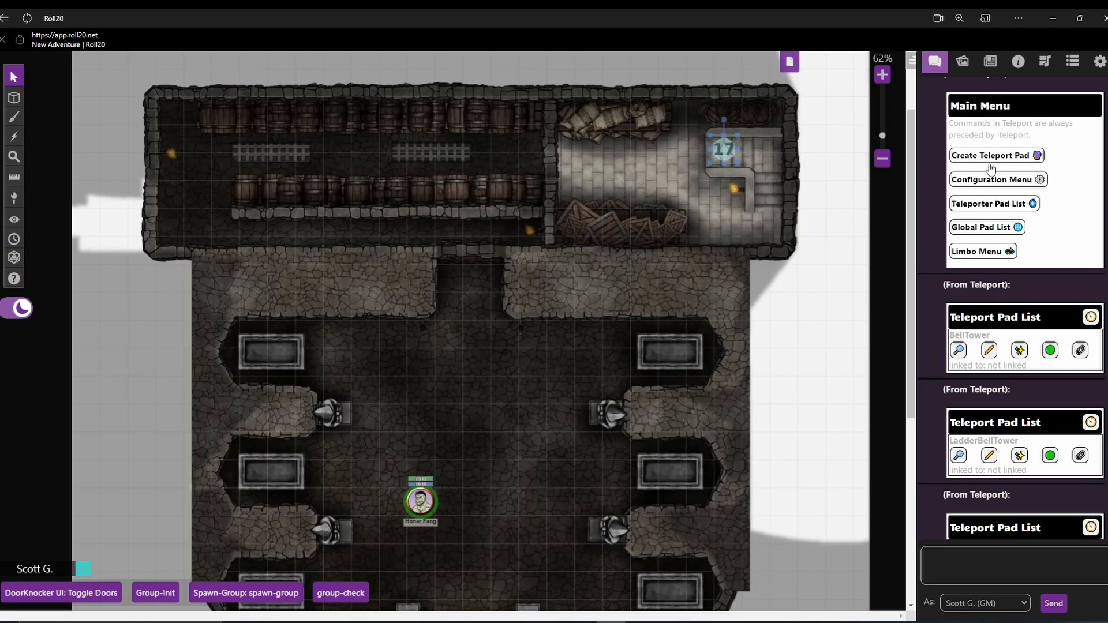
{"action": "left_click", "coordinate": [992, 155]}
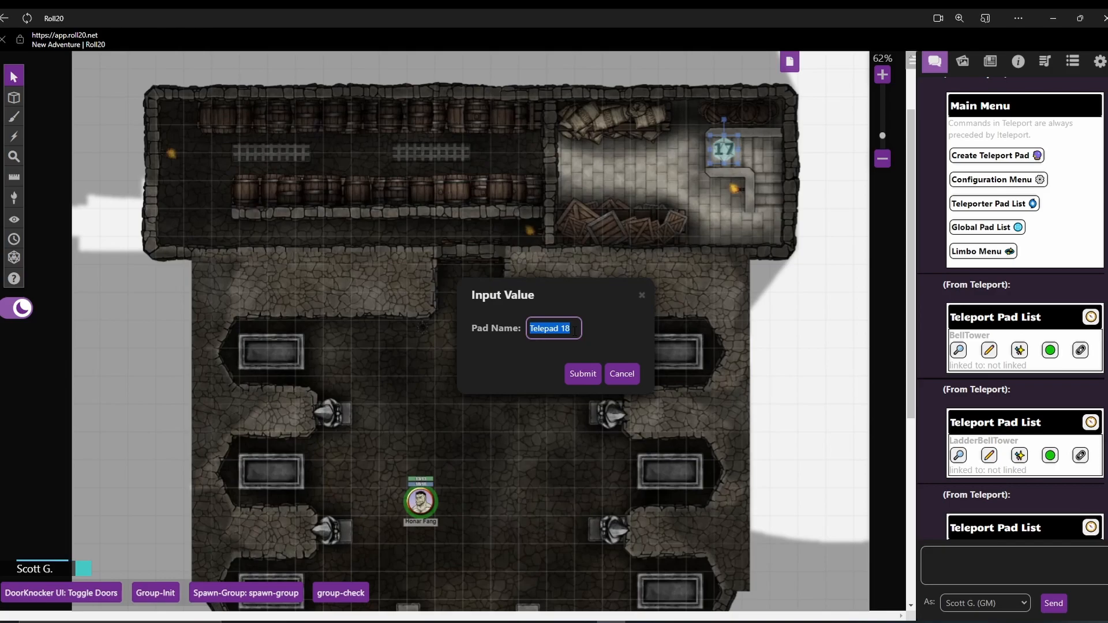
{"action": "type", "text": "Basementlvl"}
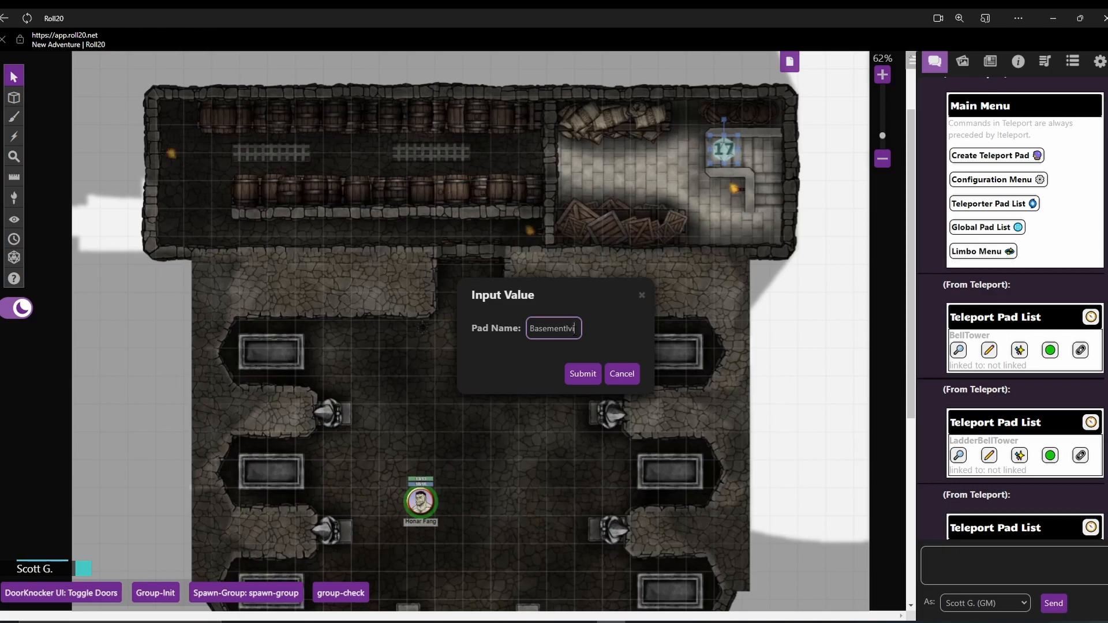
{"action": "key", "text": "BackSpace"}
{"action": "type", "text": "L"}
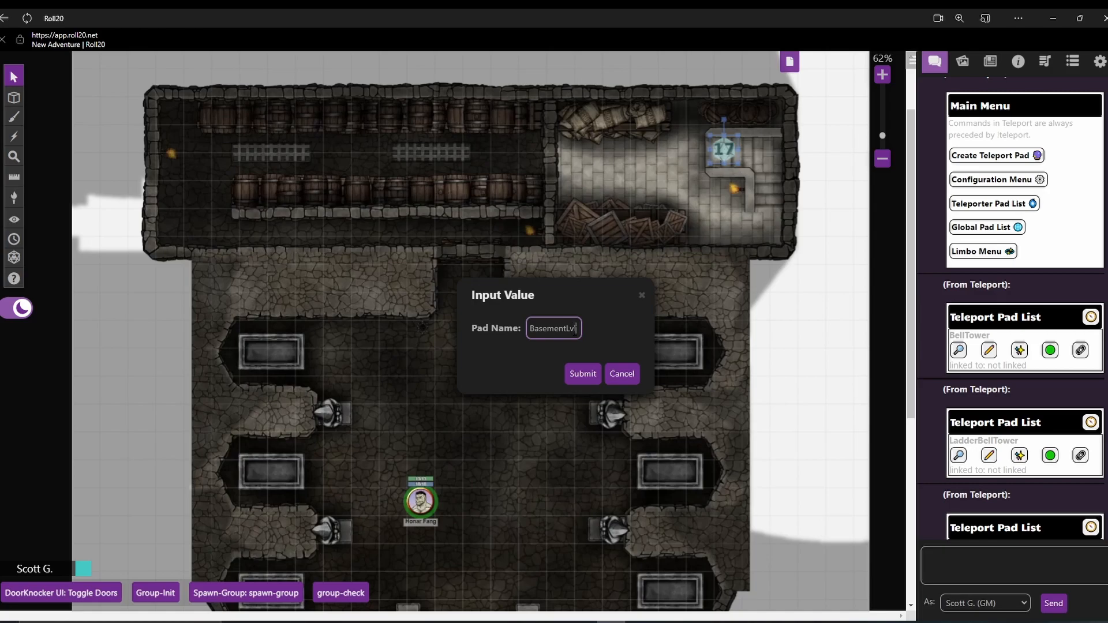
{"action": "left_click", "coordinate": [582, 373]}
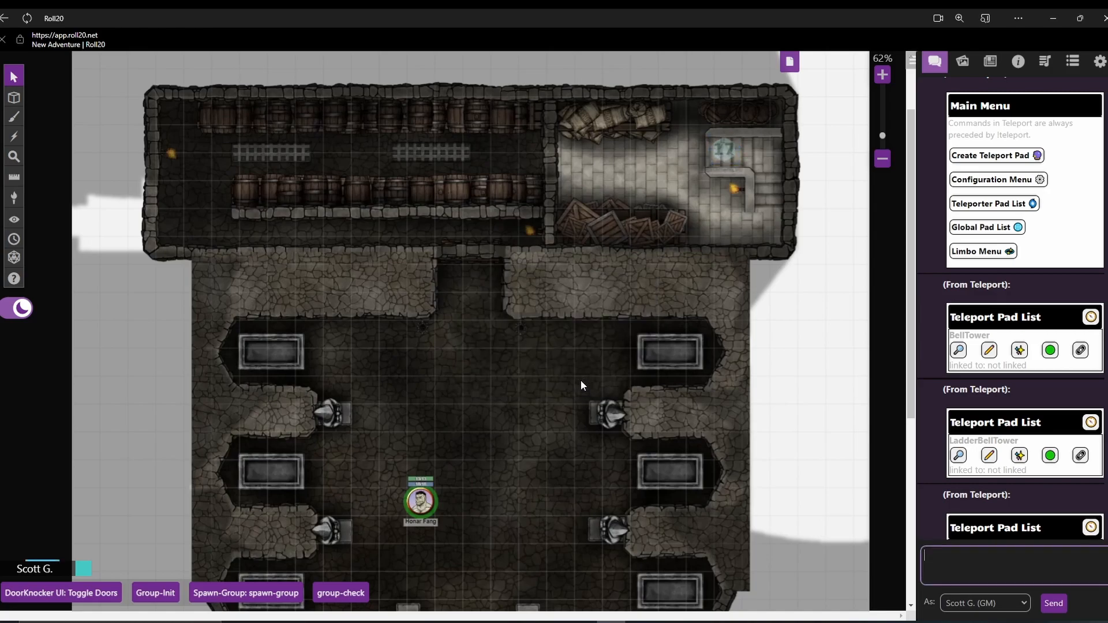
{"action": "mouse_move", "coordinate": [727, 153]}
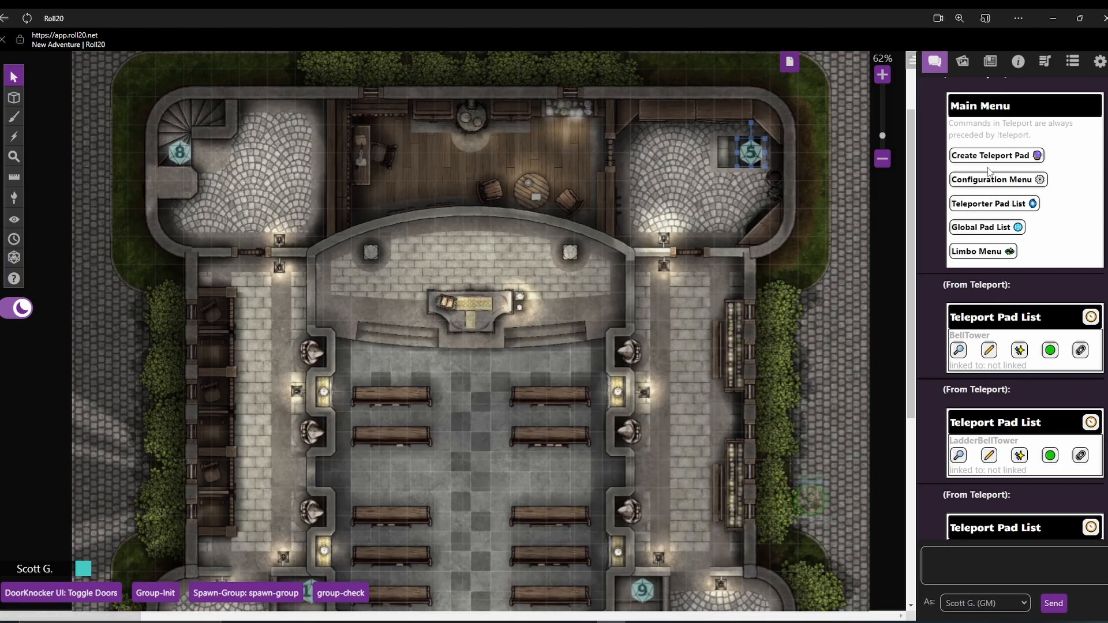
Step: Create a BasementLvl1 teleport pad on stair marker 5
{"action": "left_click", "coordinate": [997, 154]}
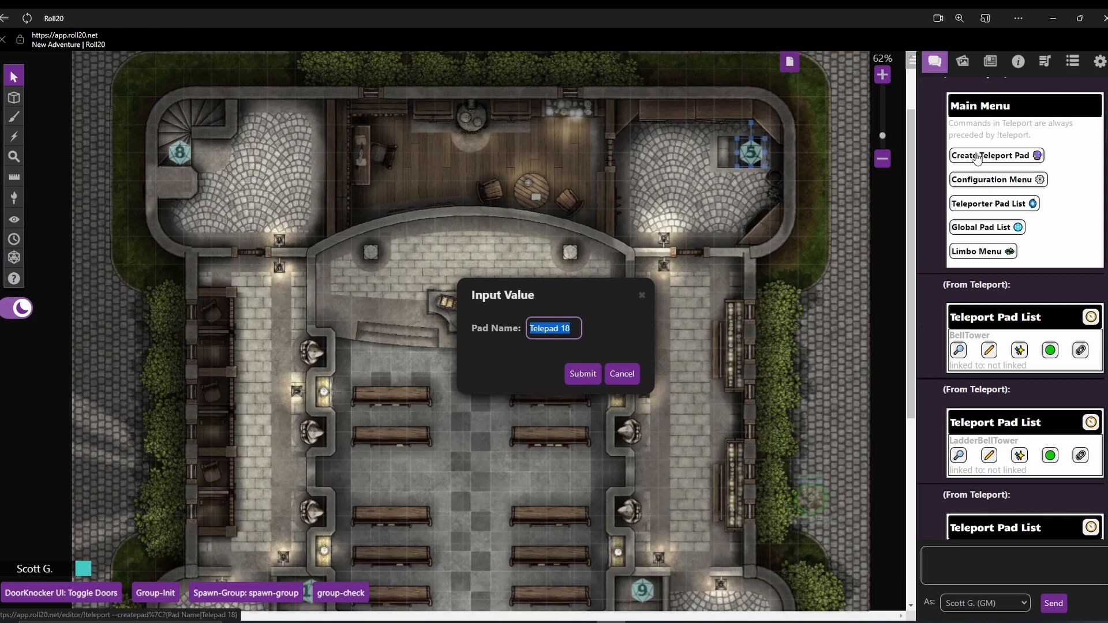
{"action": "type", "text": "BasementLvl1"}
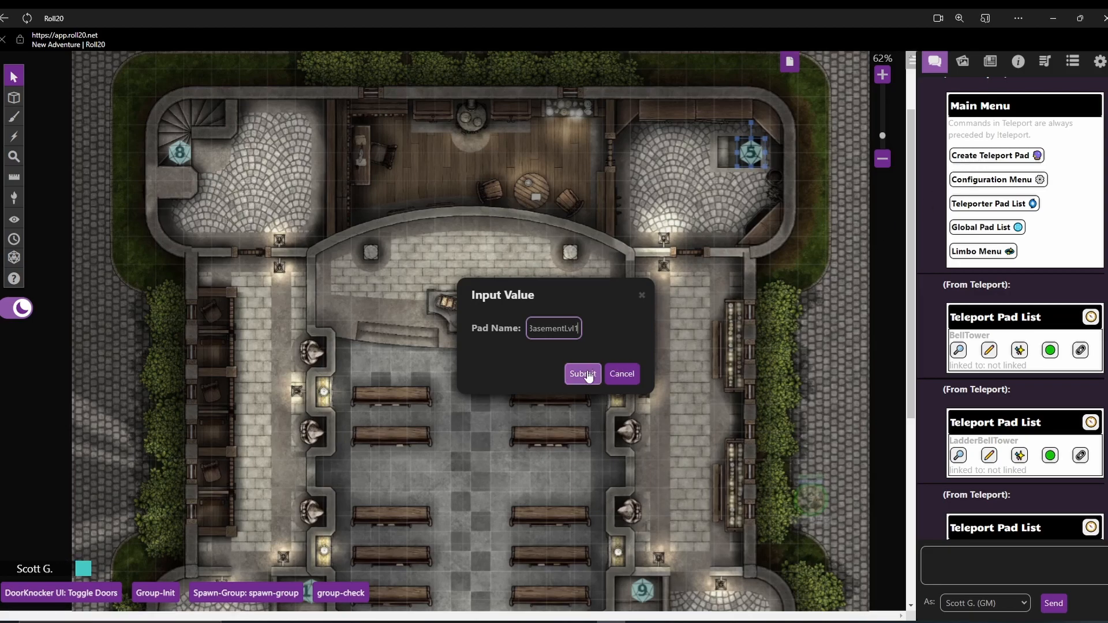
{"action": "left_click", "coordinate": [582, 374]}
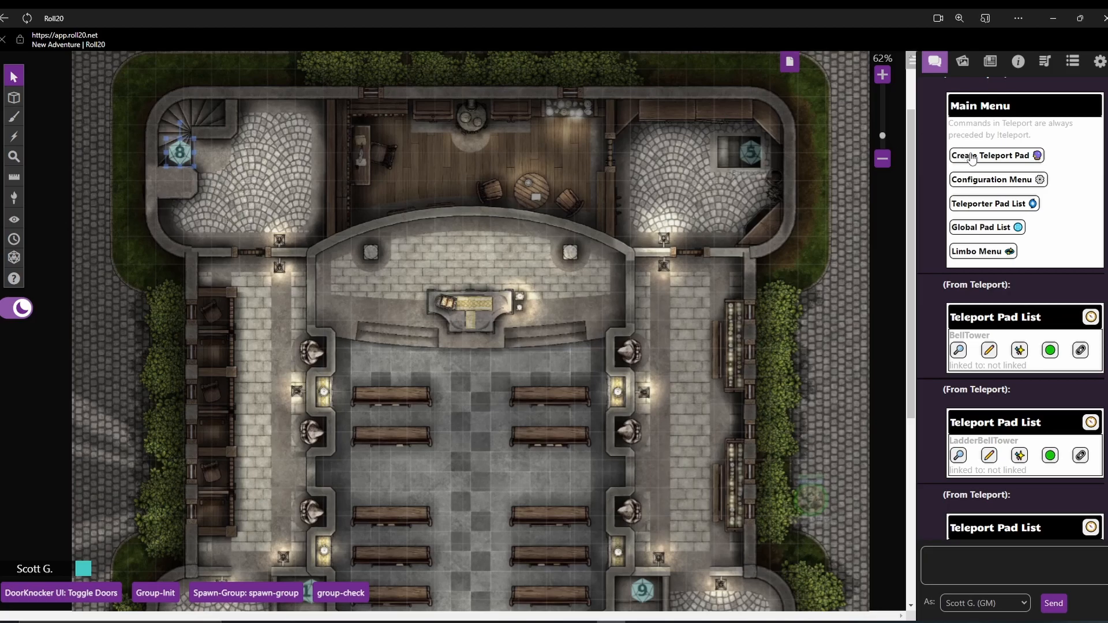
Step: Create a teleport pad named Lvl1LeftTop on stair marker 8
{"action": "left_click", "coordinate": [992, 155]}
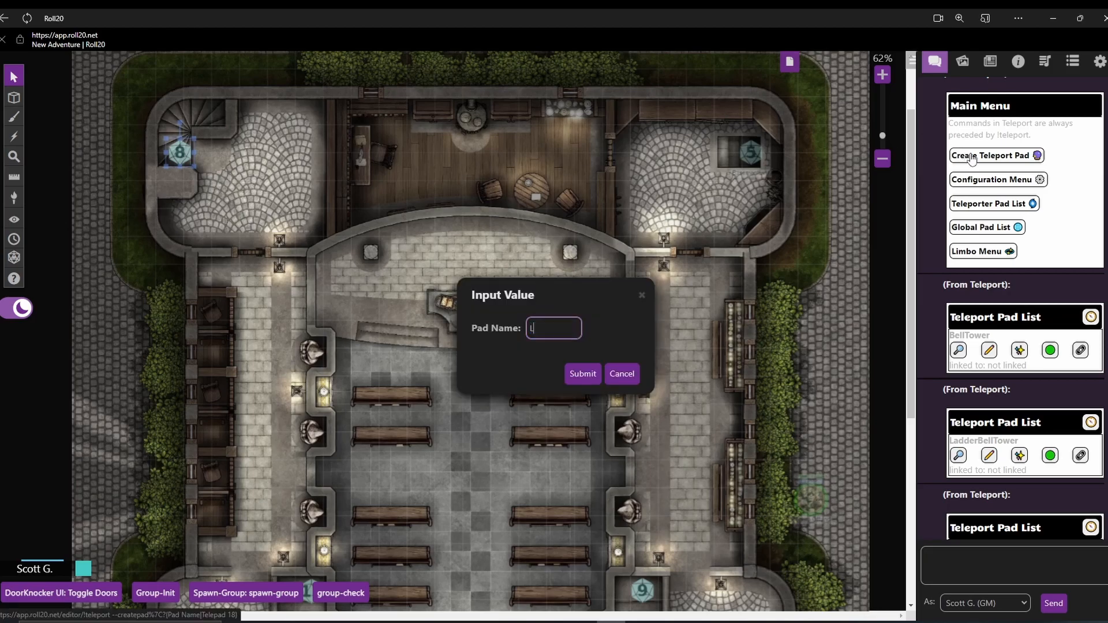
{"action": "type", "text": "Lvl1"}
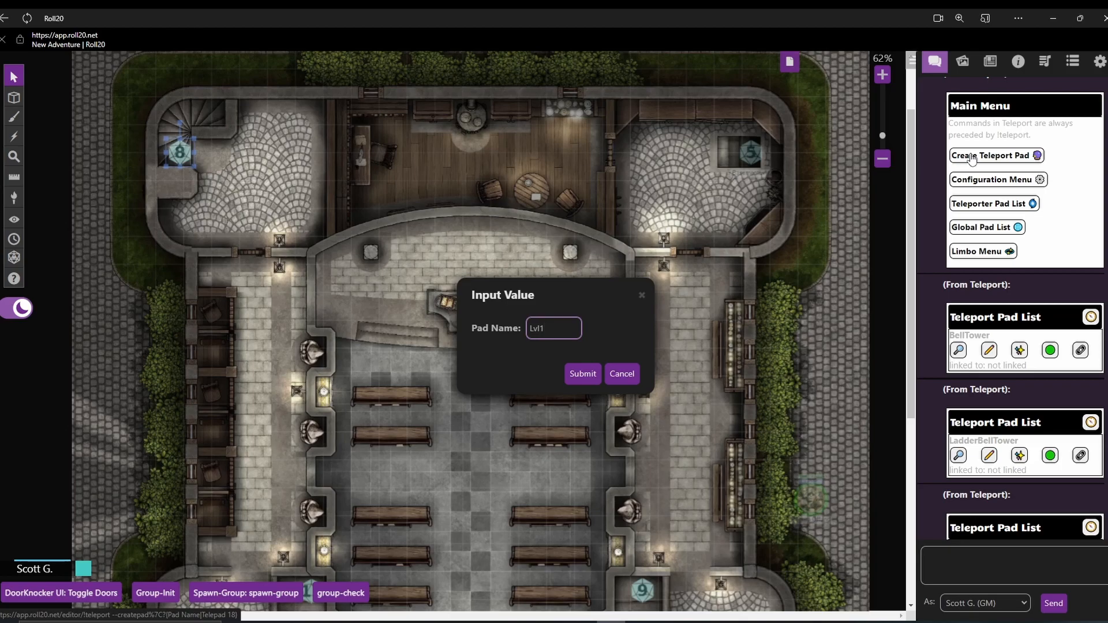
{"action": "type", "text": "1"}
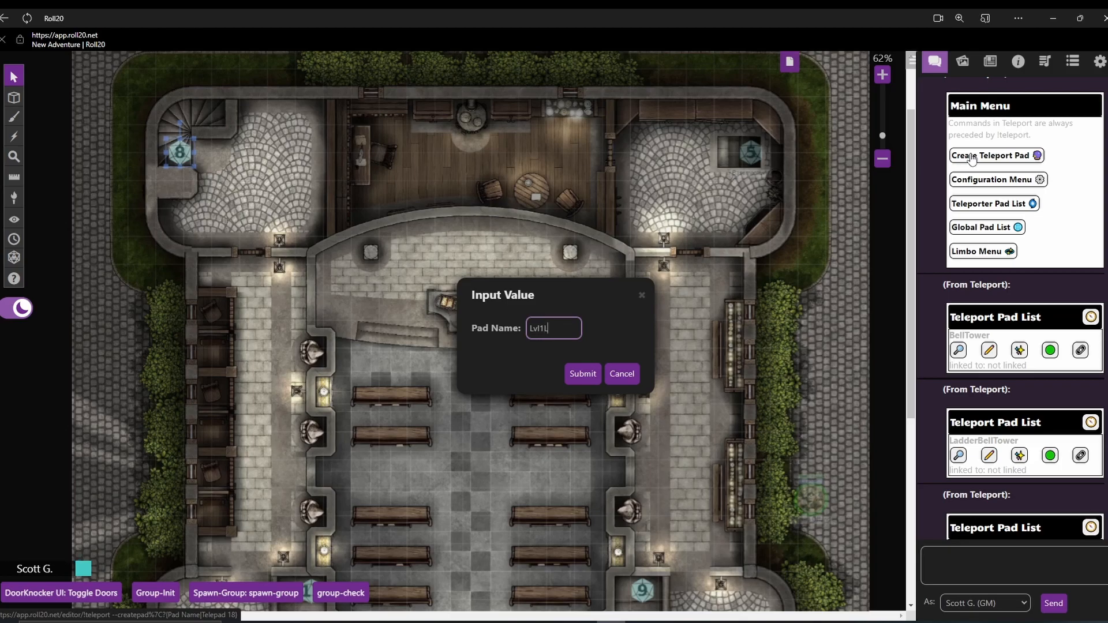
{"action": "type", "text": "eftTop"}
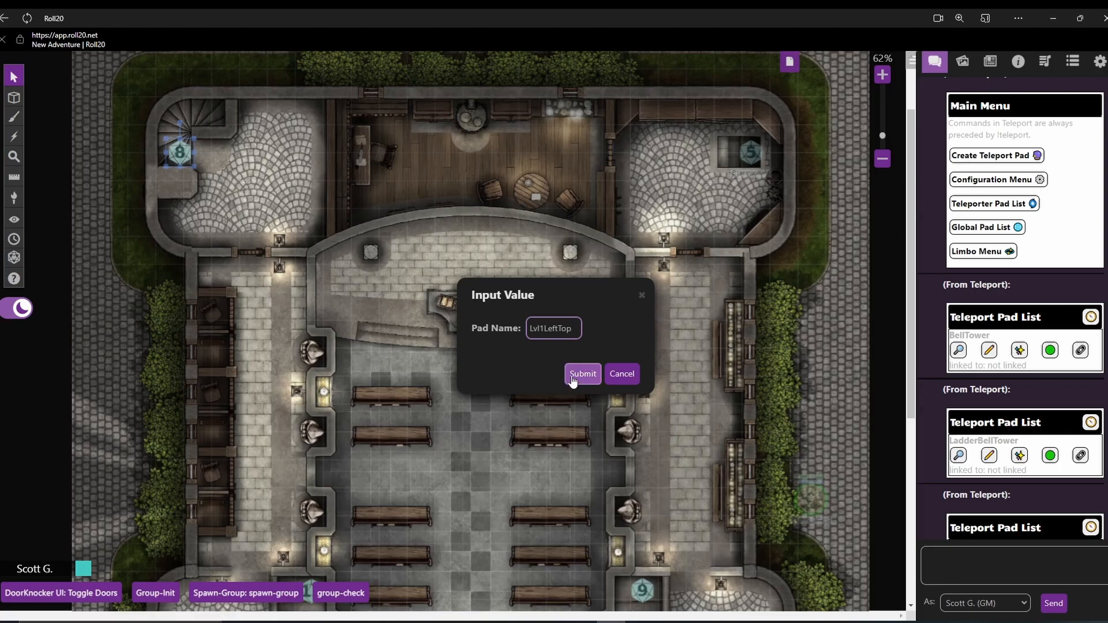
{"action": "left_click", "coordinate": [582, 374]}
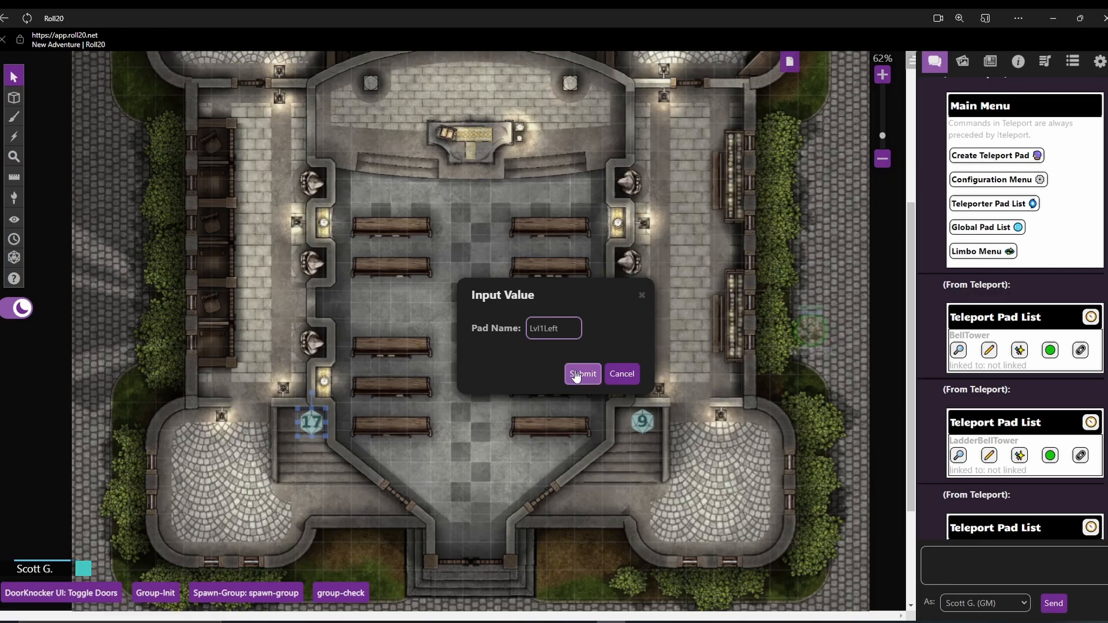
Step: Submit the Lvl1Left pad for marker 17, then create a Lvl1Right pad on marker 9
{"action": "left_click", "coordinate": [582, 374]}
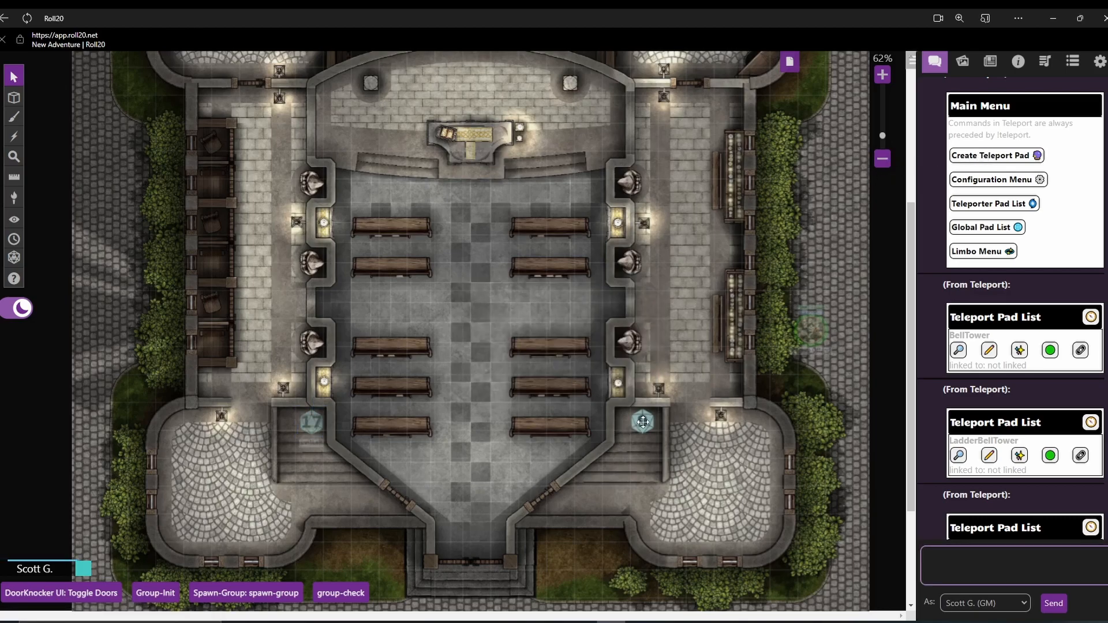
{"action": "left_click", "coordinate": [642, 421]}
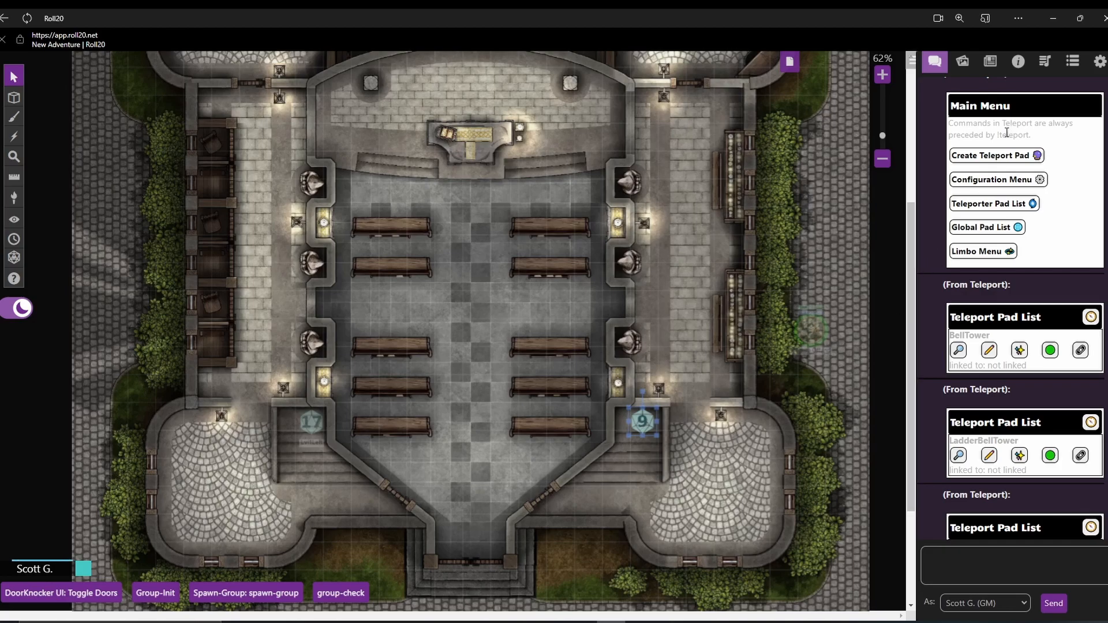
{"action": "left_click", "coordinate": [992, 155]}
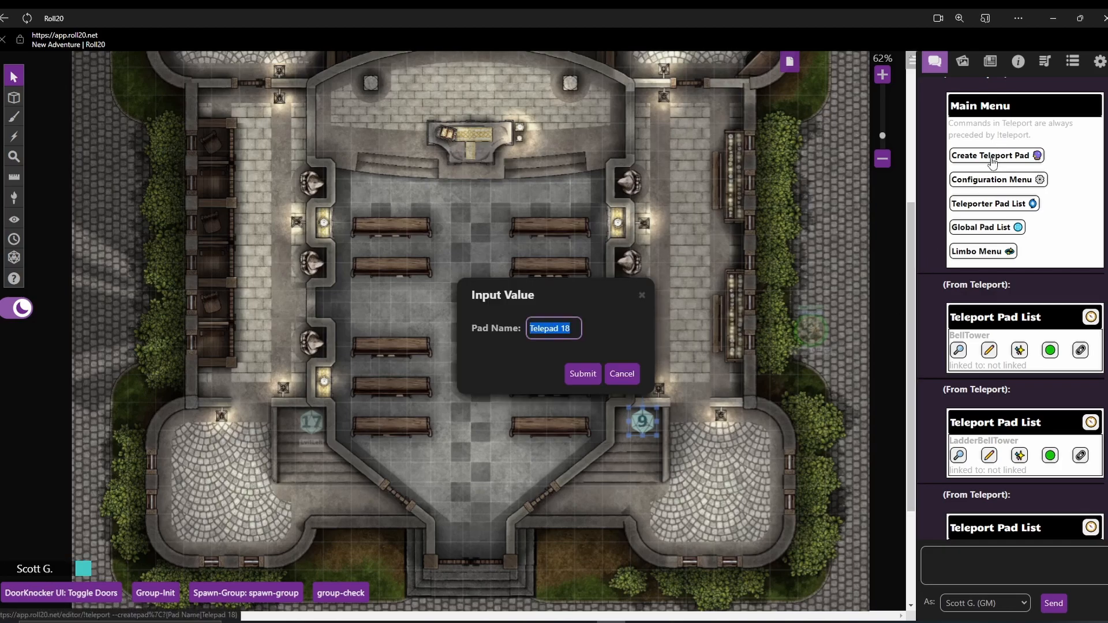
{"action": "type", "text": "Lvl1"}
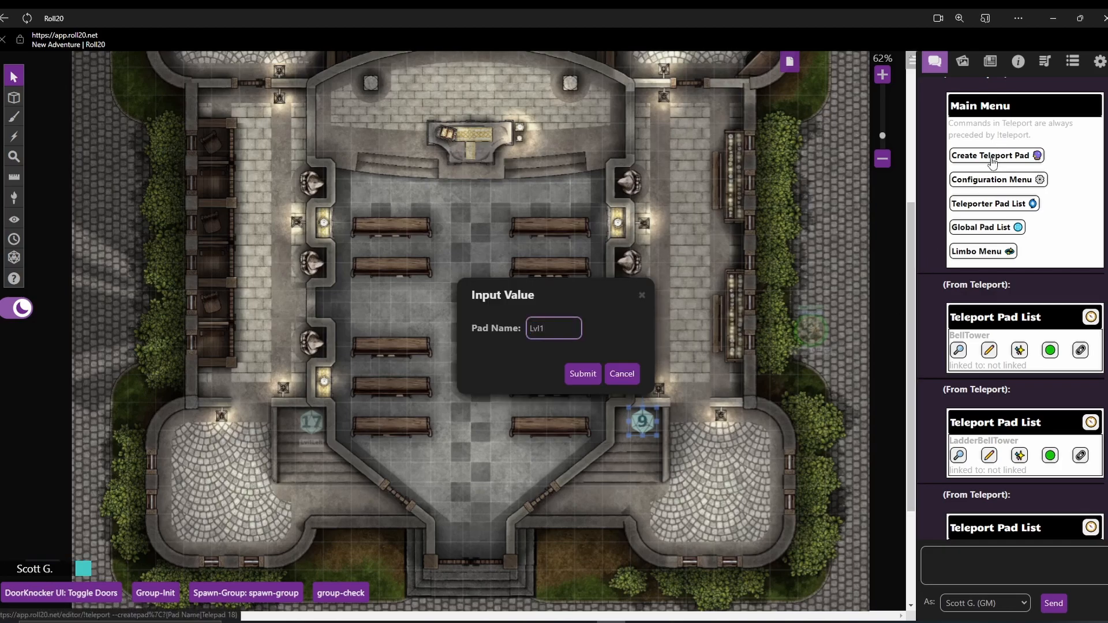
{"action": "type", "text": "Right"}
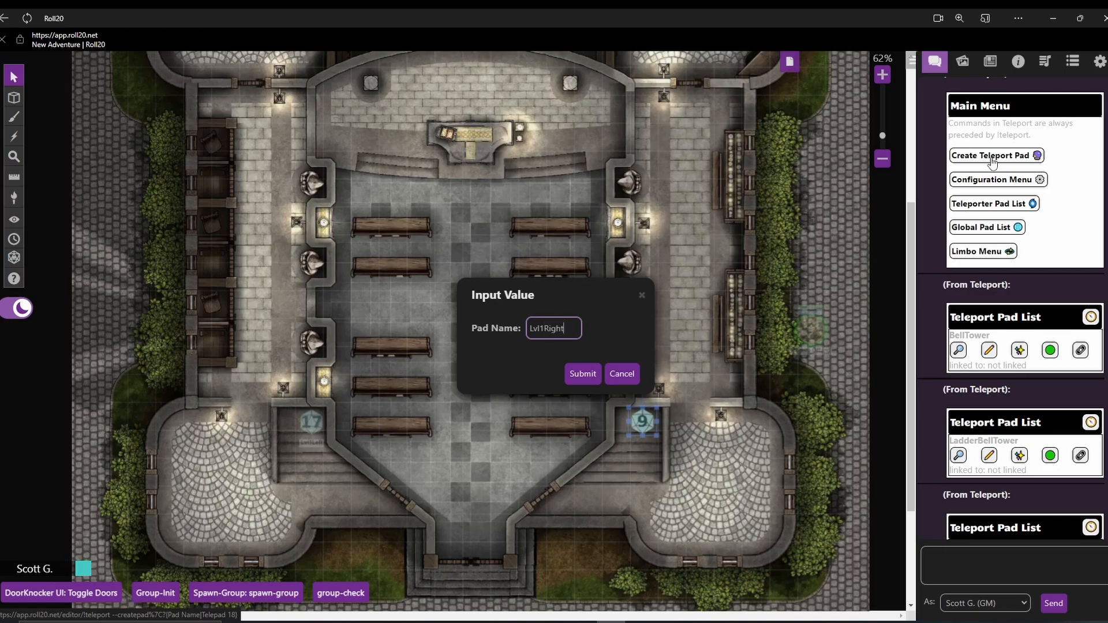
{"action": "left_click", "coordinate": [582, 374]}
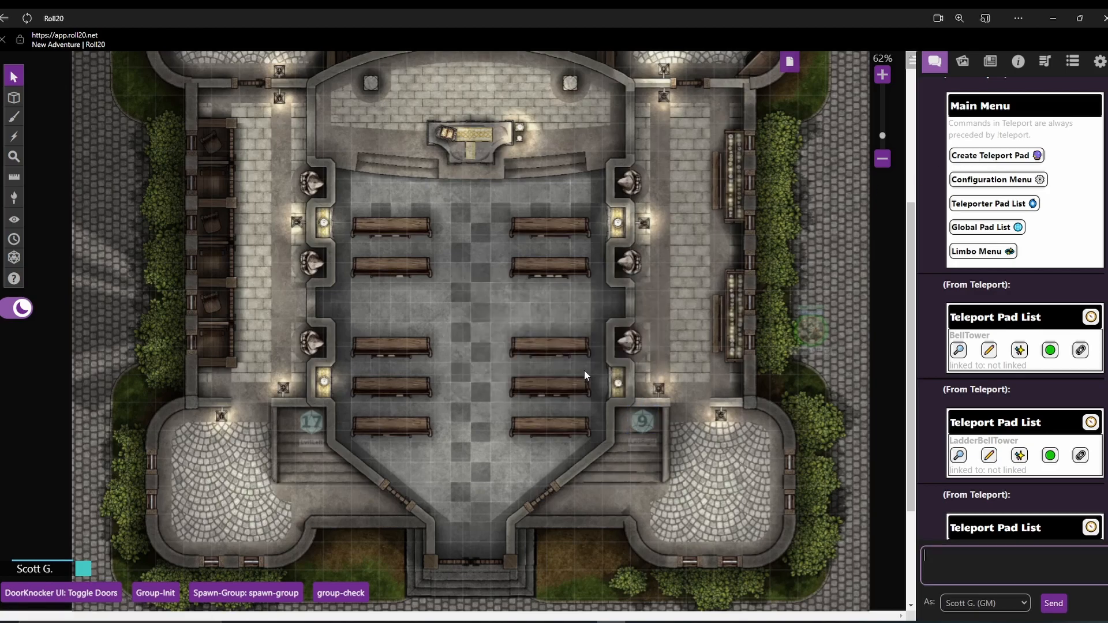
{"action": "mouse_move", "coordinate": [505, 367]}
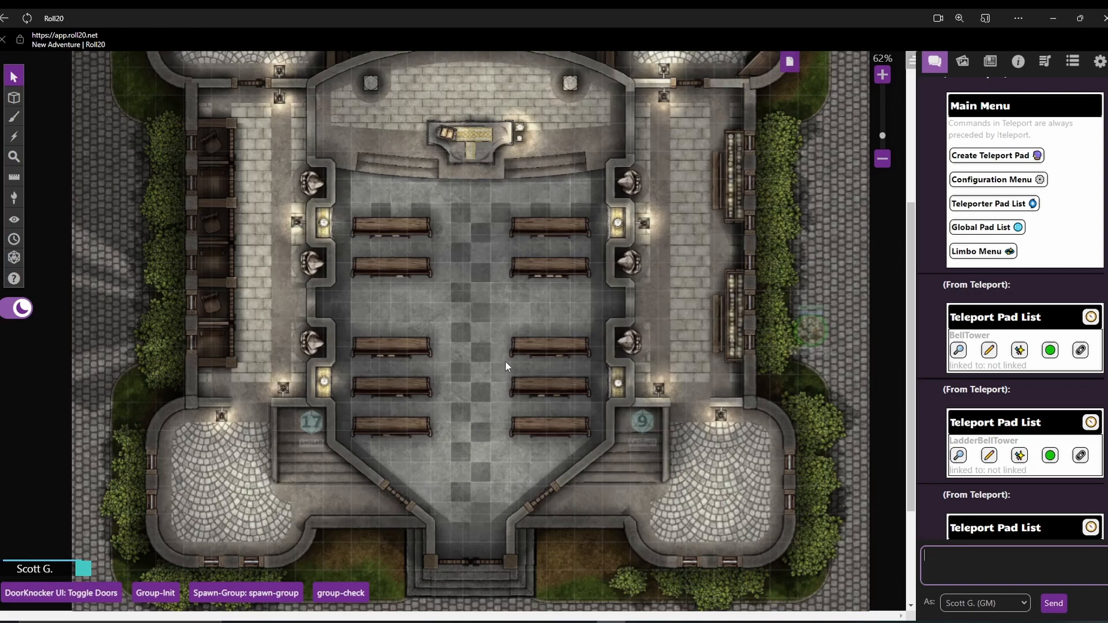
{"action": "left_click", "coordinate": [14, 98]}
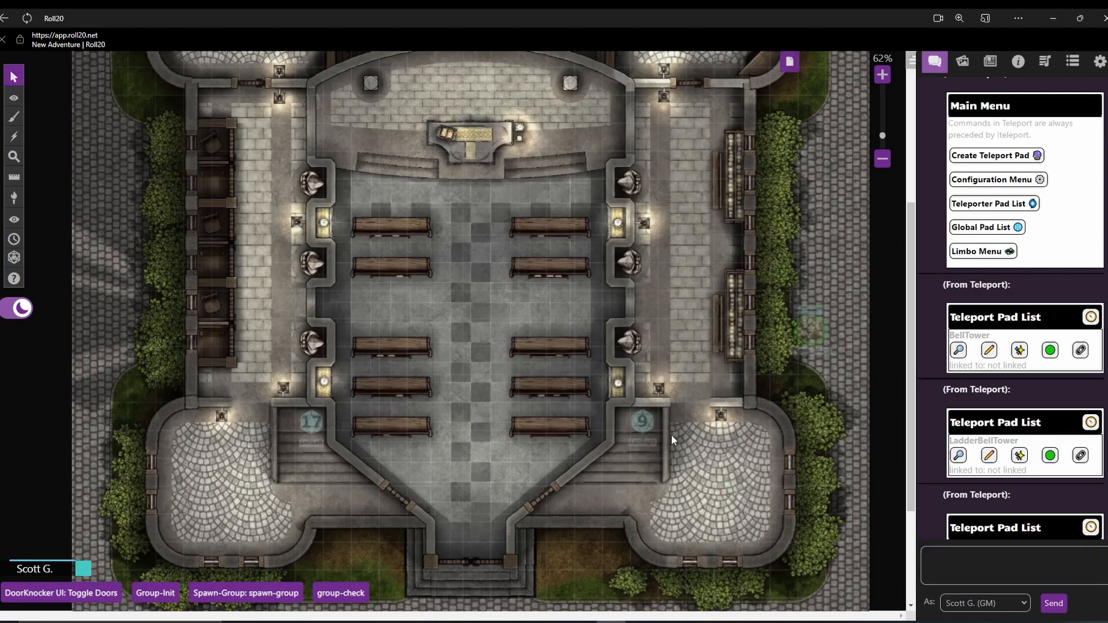
{"action": "mouse_move", "coordinate": [975, 211]}
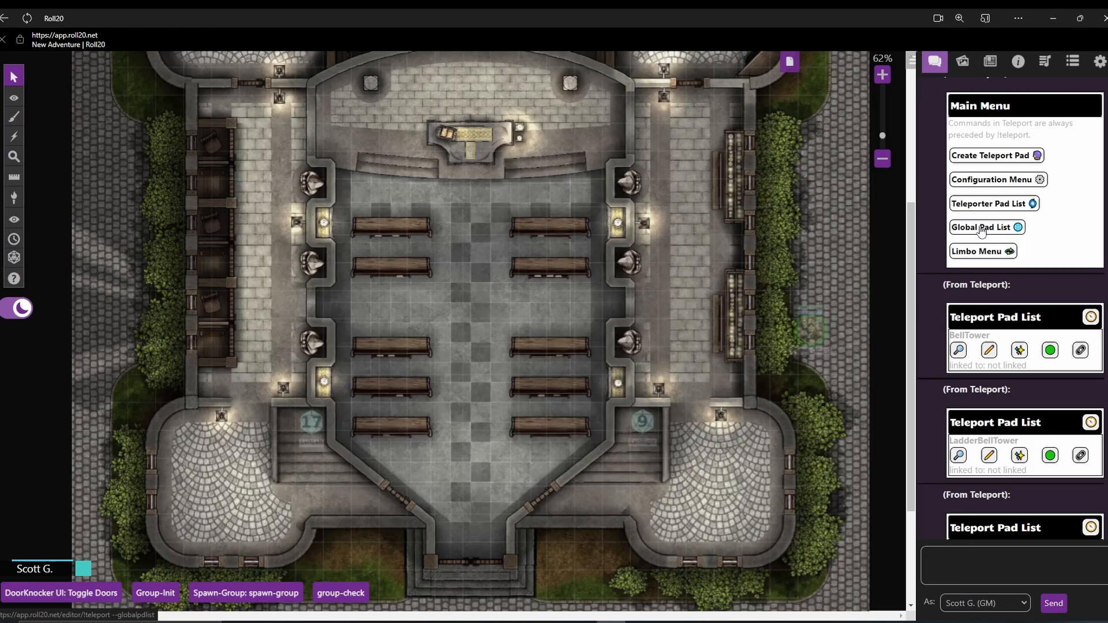
{"action": "scroll", "scroll_direction": "down", "scroll_amount": 3}
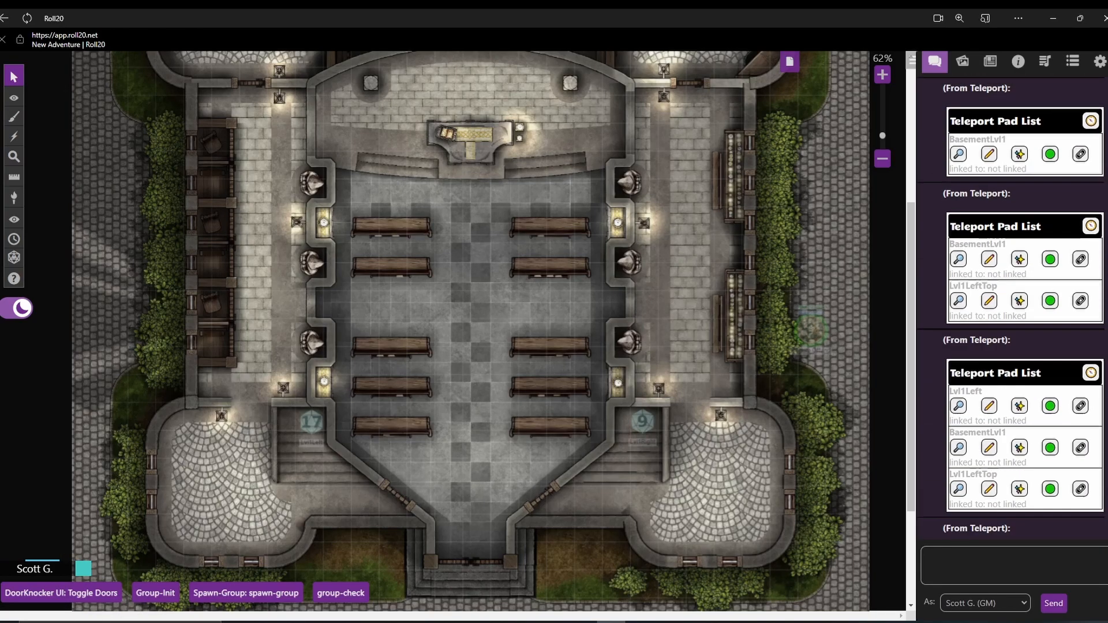
{"action": "scroll", "scroll_direction": "down", "scroll_amount": 3}
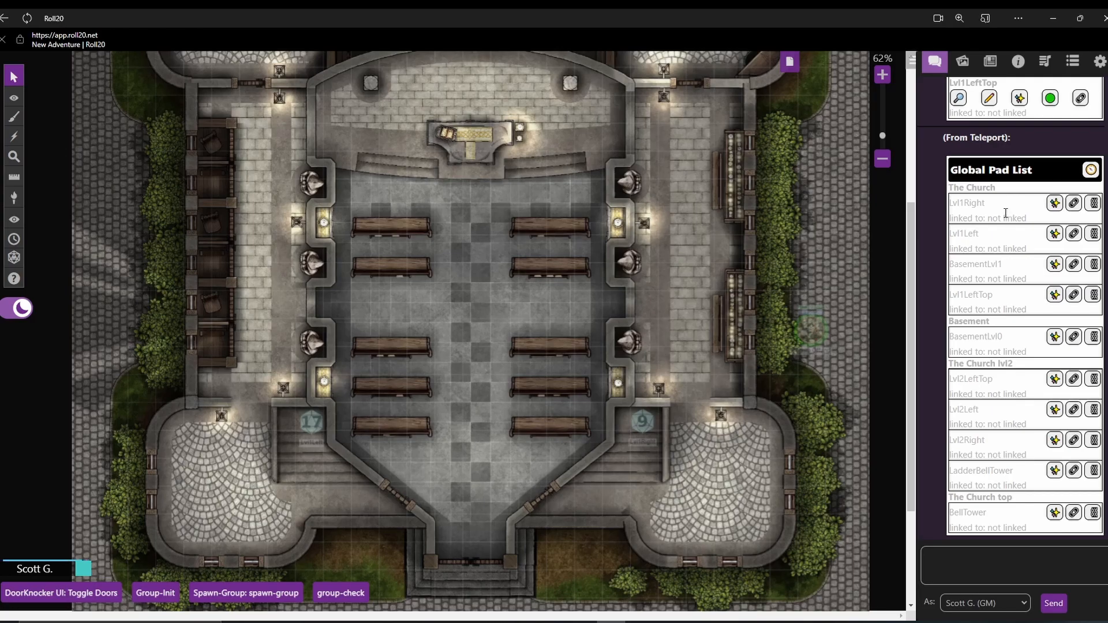
{"action": "mouse_move", "coordinate": [790, 136]}
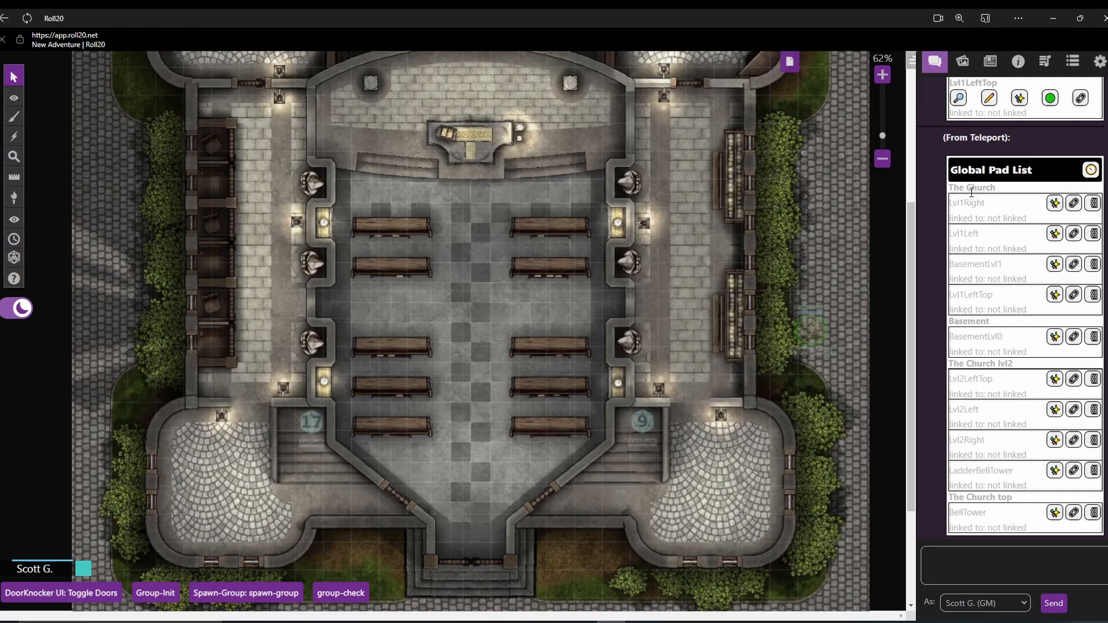
{"action": "mouse_move", "coordinate": [789, 60]}
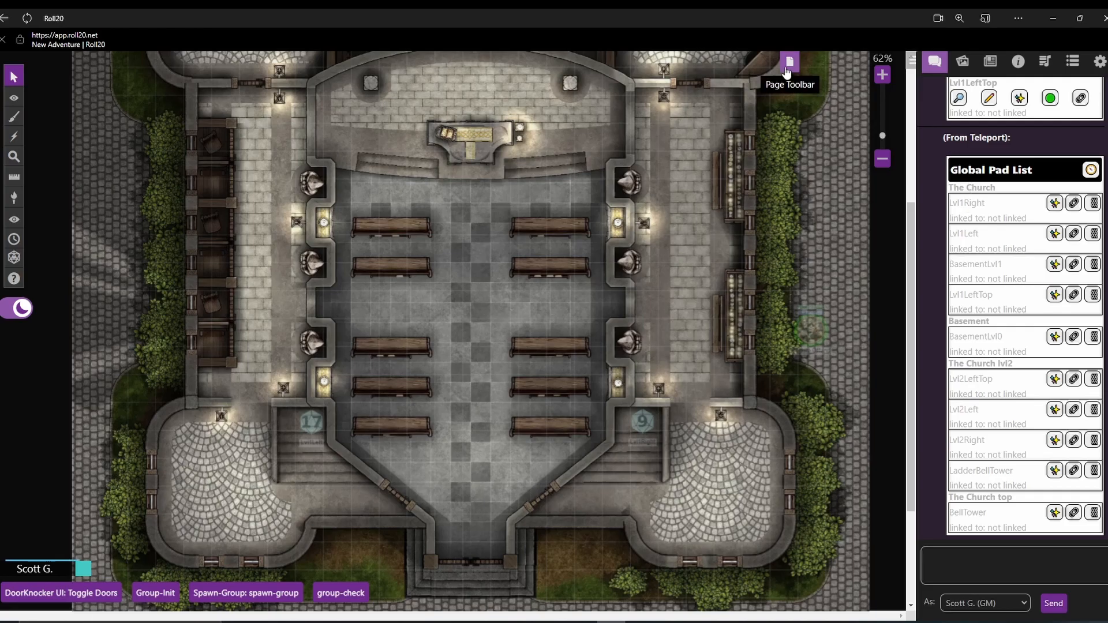
Step: From The Church lvl2 page, link Lvl1Left, Lvl1Right and Lvl1LeftTop to their second-floor pads
{"action": "left_click", "coordinate": [788, 63]}
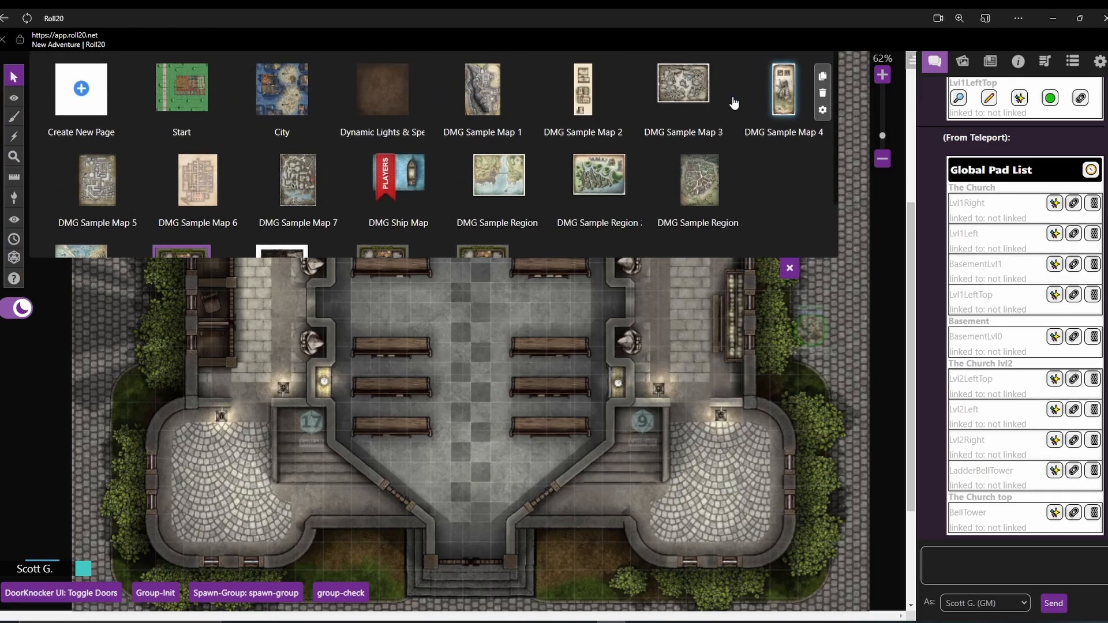
{"action": "scroll", "scroll_direction": "down", "scroll_amount": 3}
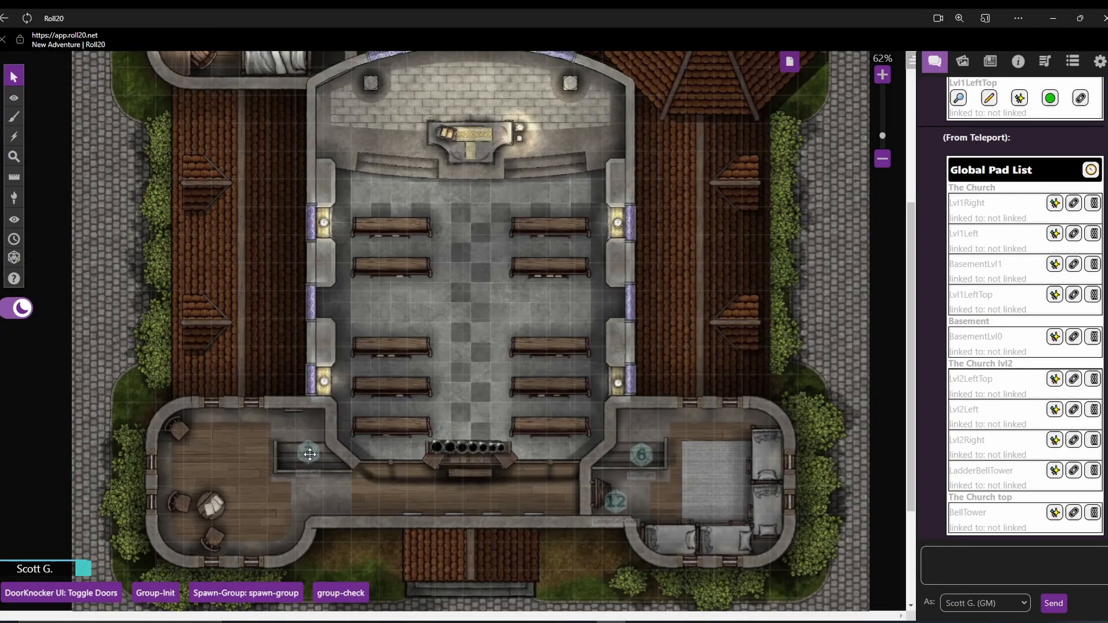
{"action": "left_click", "coordinate": [309, 454]}
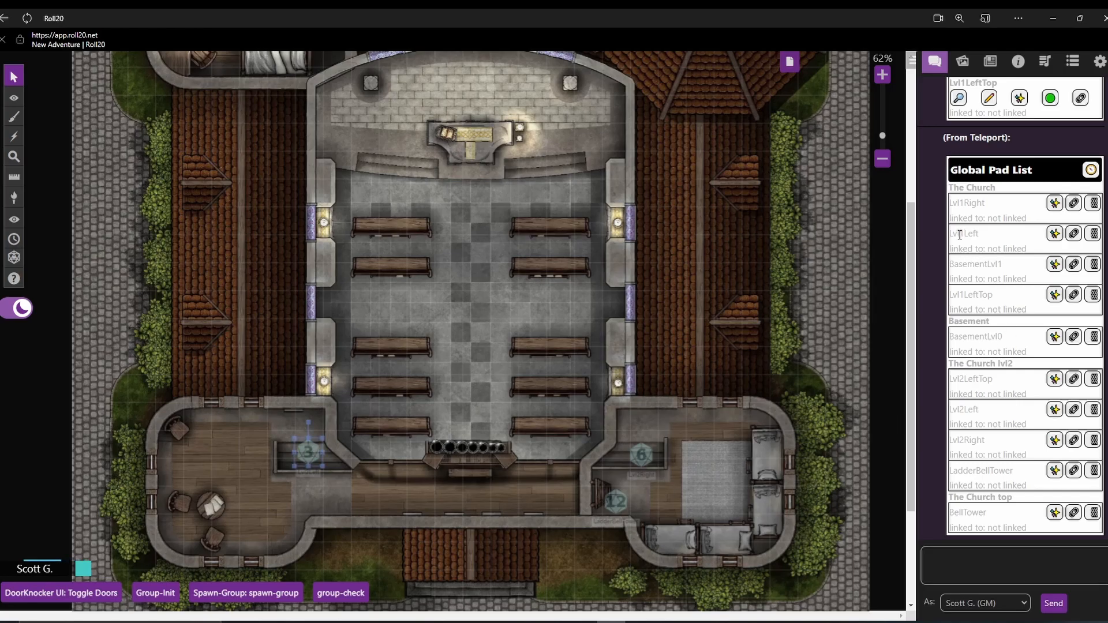
{"action": "mouse_move", "coordinate": [1003, 239]}
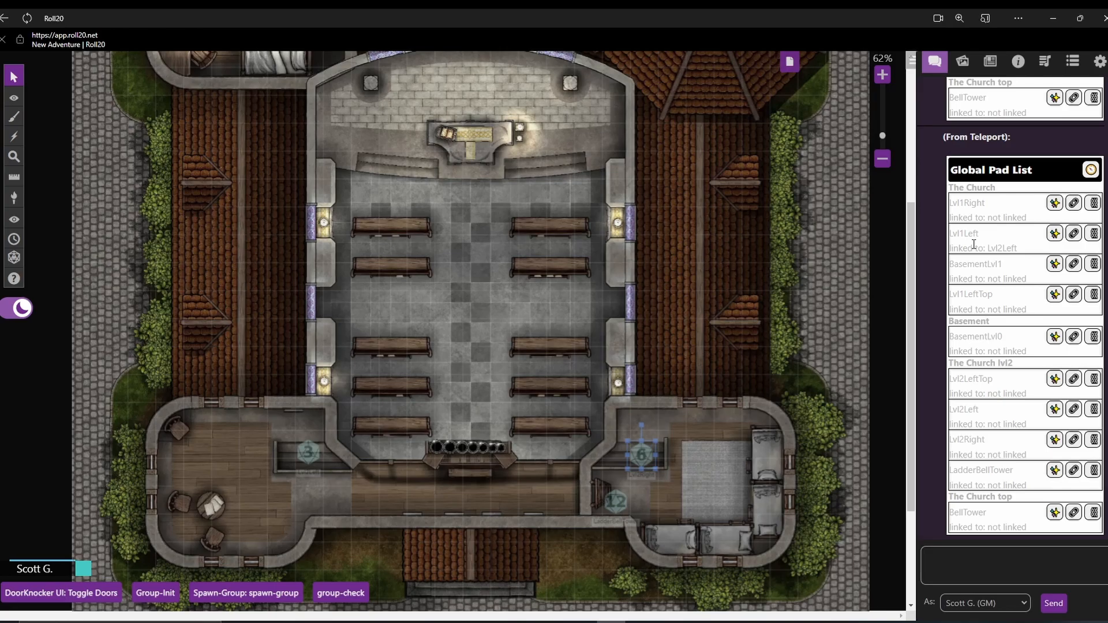
{"action": "mouse_move", "coordinate": [1001, 214]}
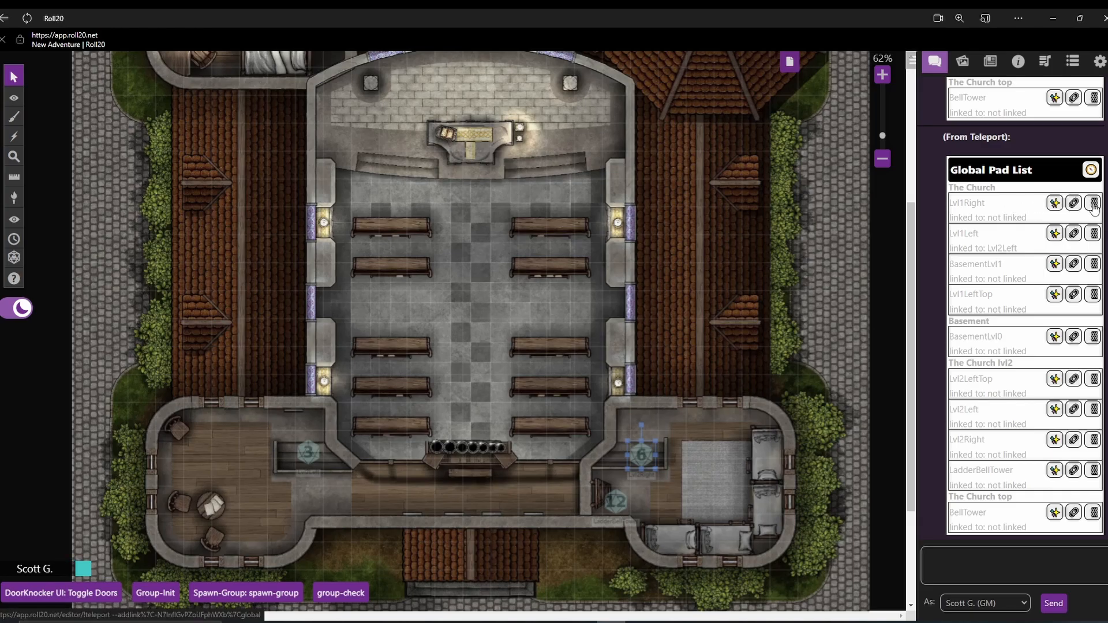
{"action": "left_click", "coordinate": [1073, 204]}
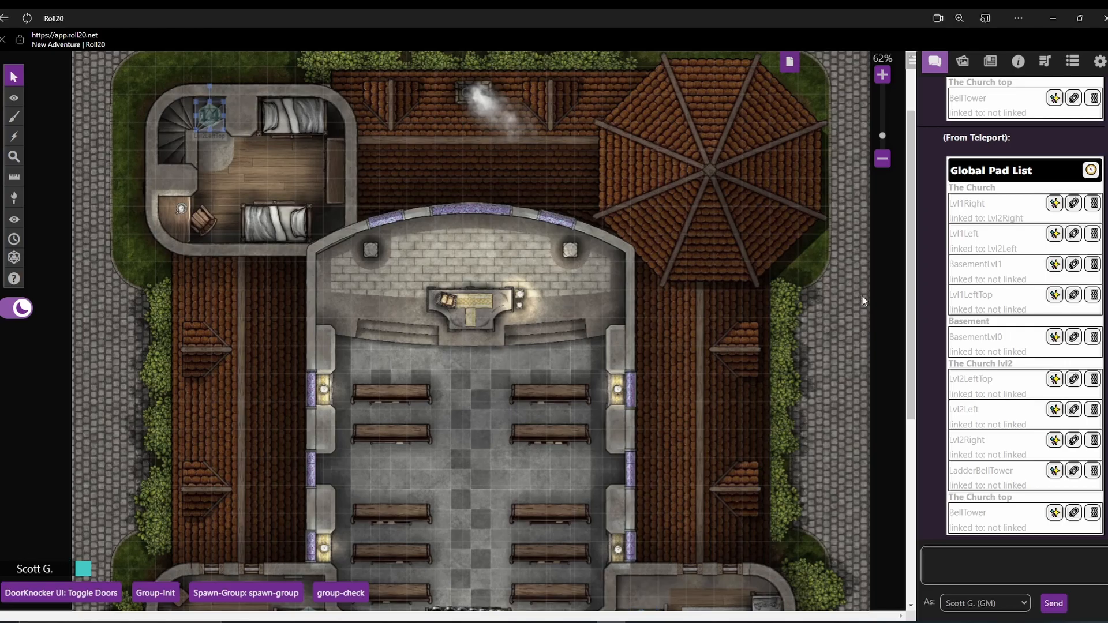
{"action": "mouse_move", "coordinate": [997, 302]}
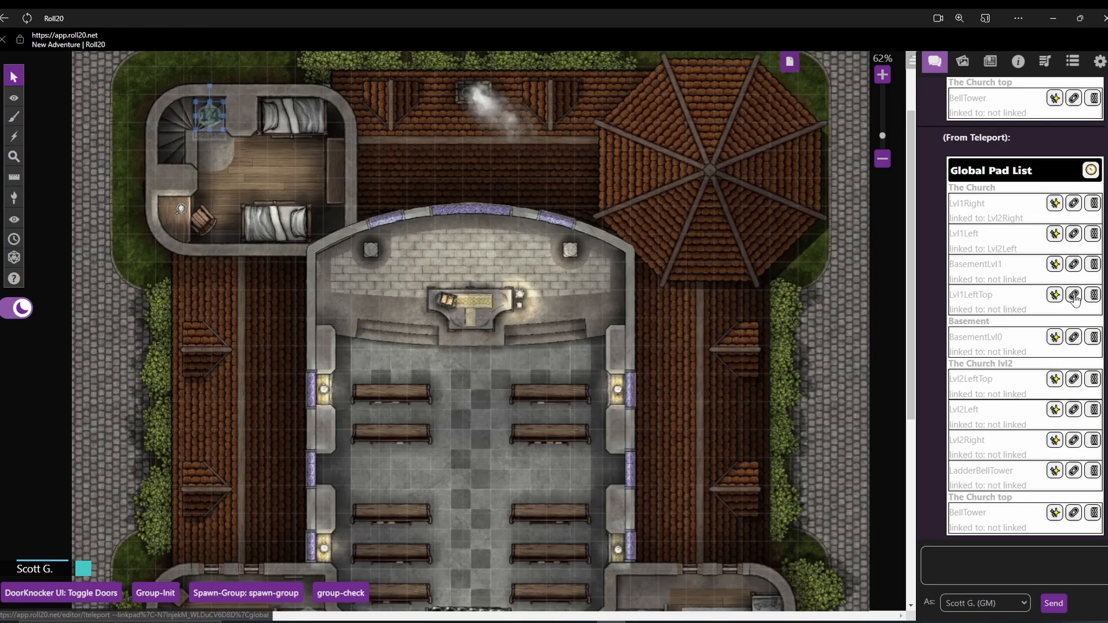
{"action": "left_click", "coordinate": [1074, 295]}
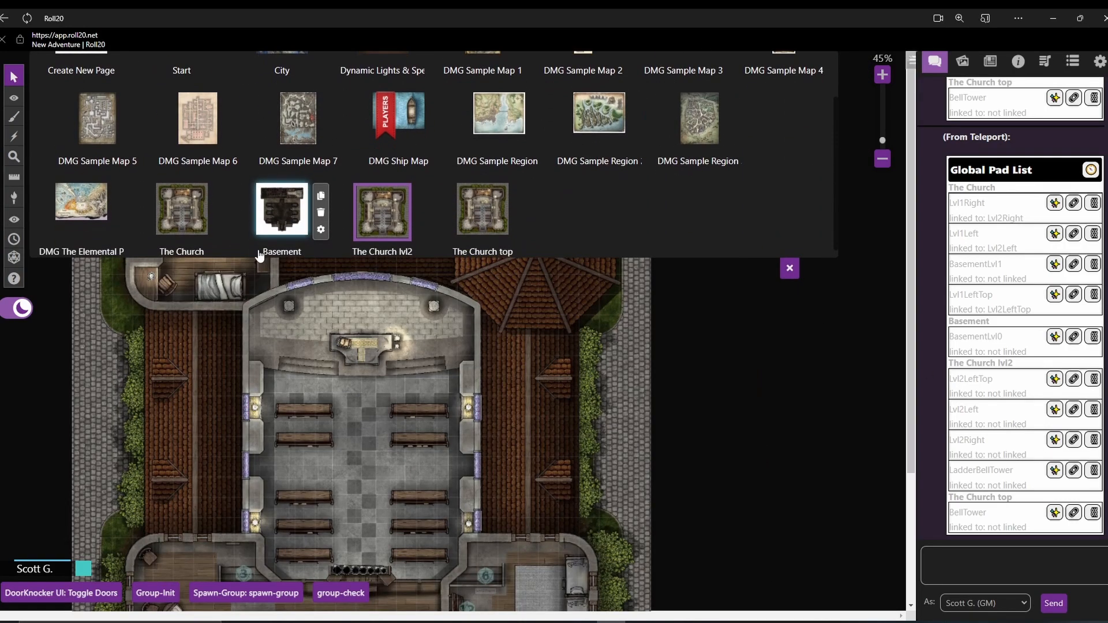
{"action": "left_click", "coordinate": [790, 268]}
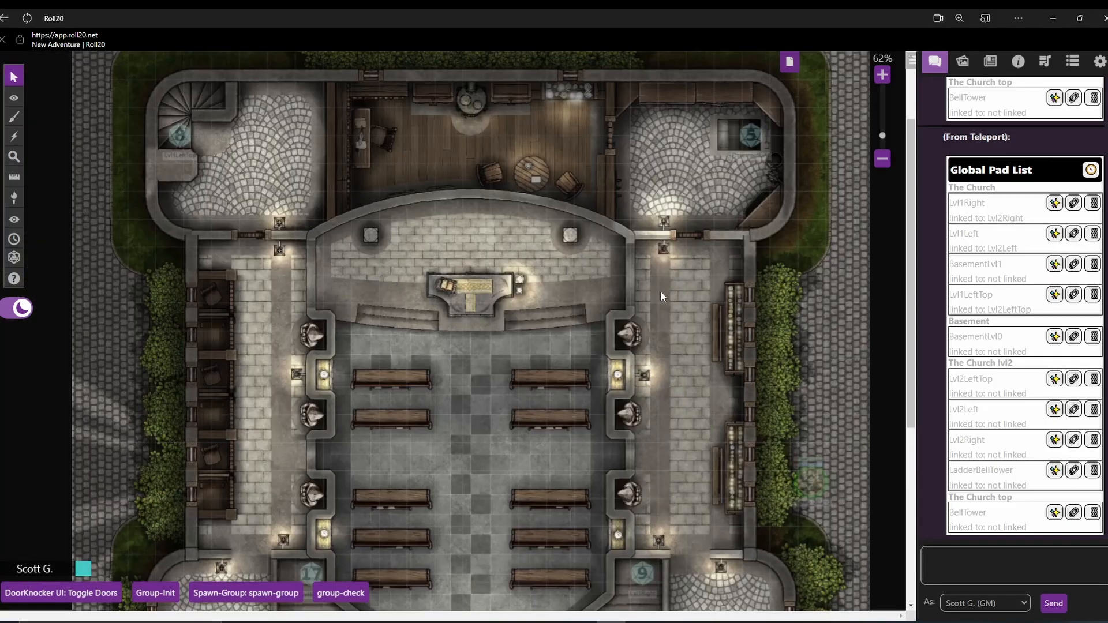
{"action": "mouse_move", "coordinate": [753, 157]}
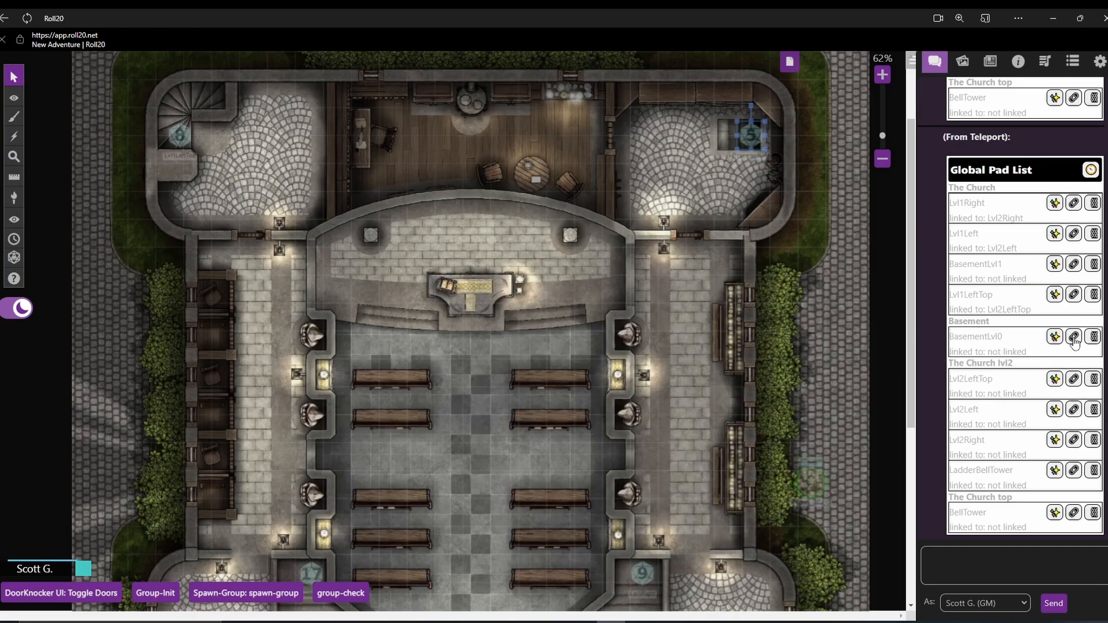
Step: Link BasementLvl0 to BasementLvl1, and the Lvl2 pads back to their ground-floor pads
{"action": "left_click", "coordinate": [1073, 337]}
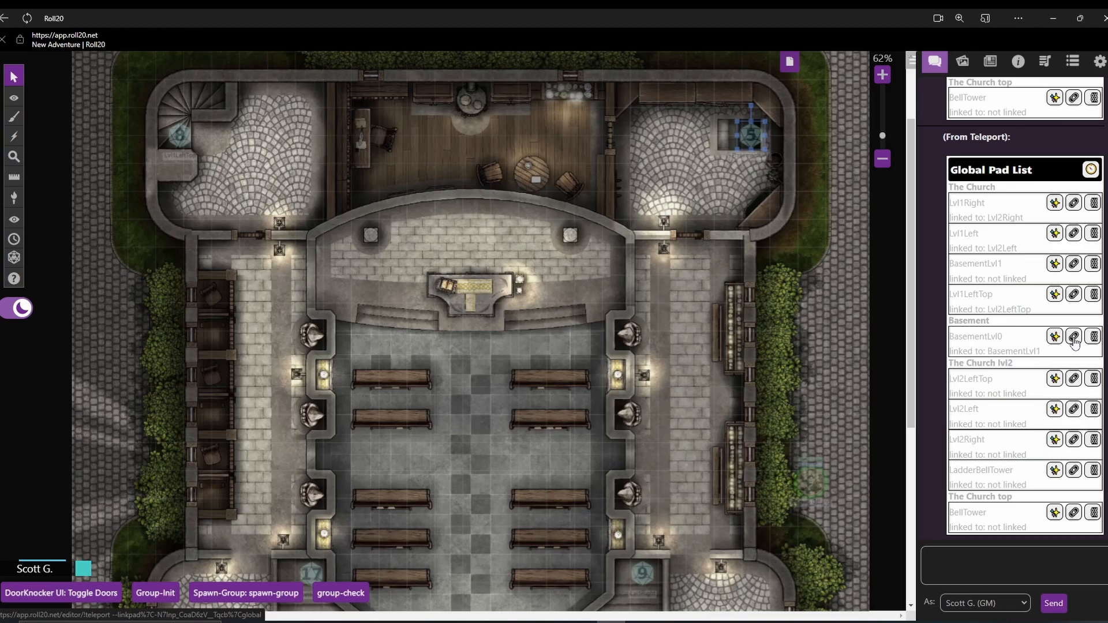
{"action": "mouse_move", "coordinate": [178, 138]}
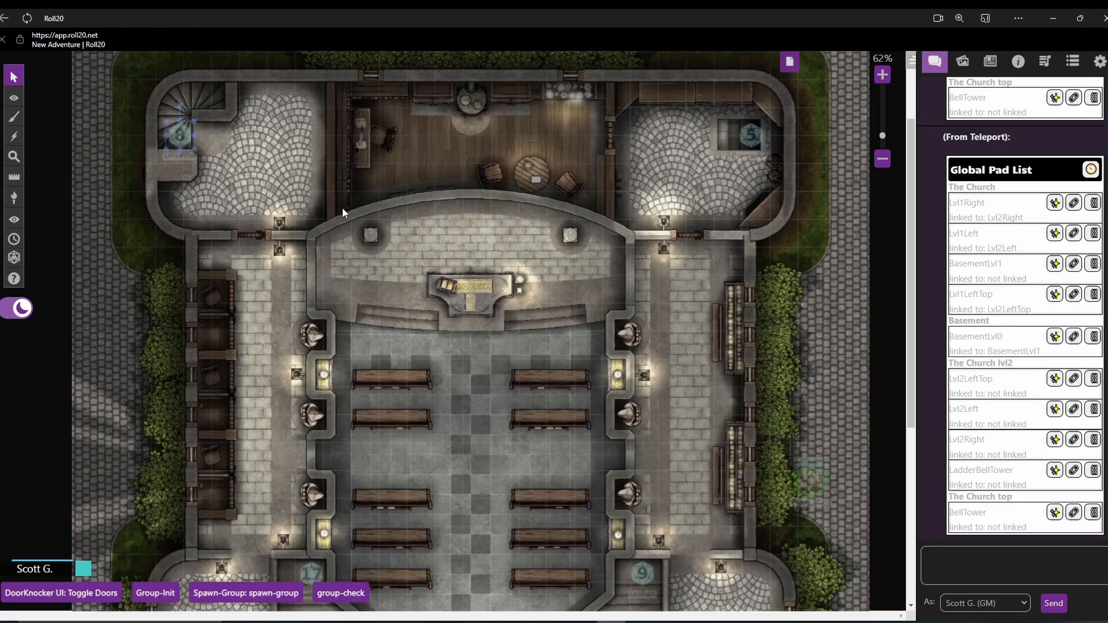
{"action": "mouse_move", "coordinate": [940, 289]}
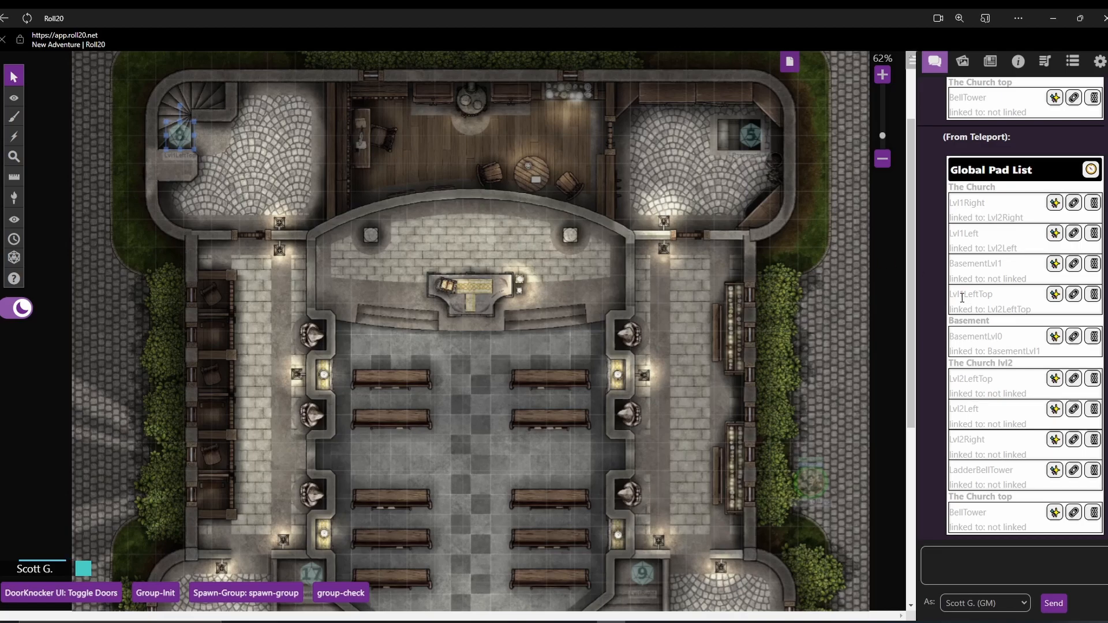
{"action": "mouse_move", "coordinate": [974, 392]}
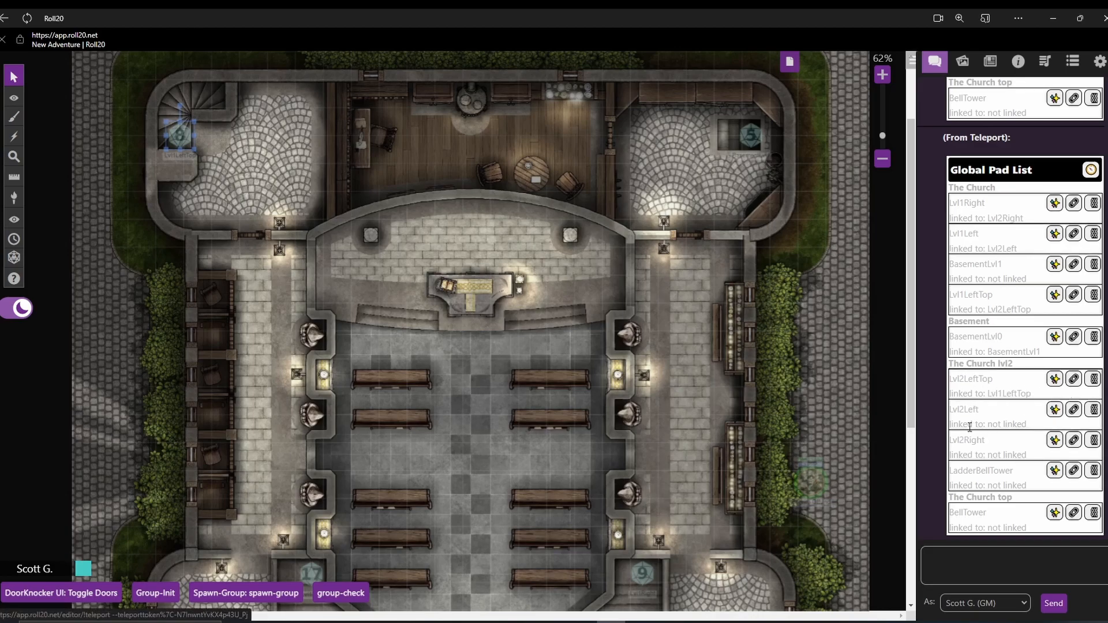
{"action": "mouse_move", "coordinate": [888, 265]}
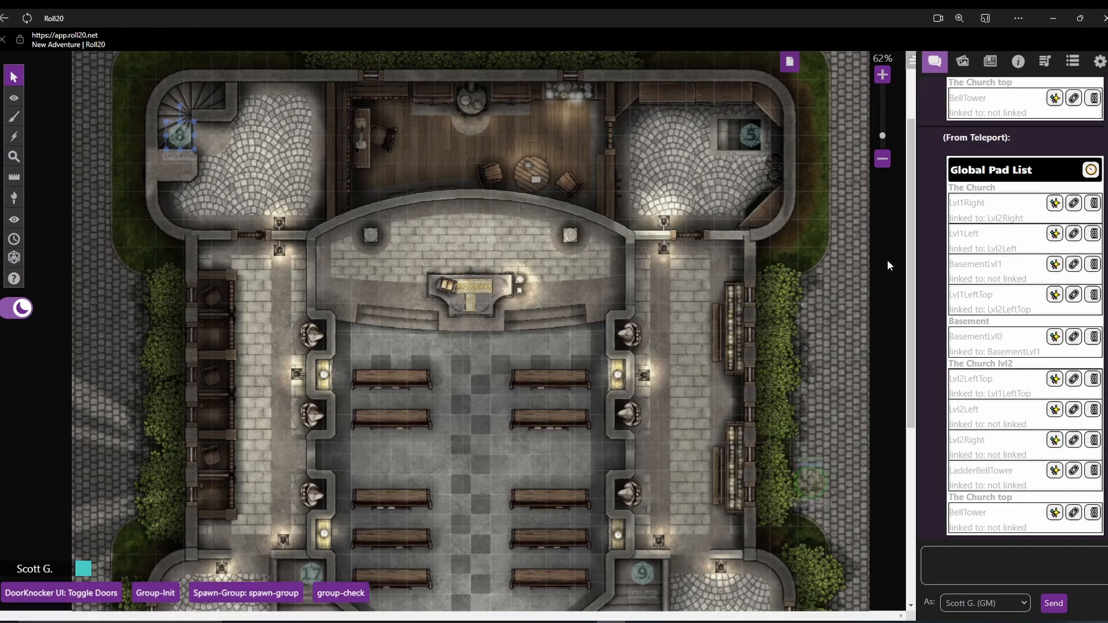
{"action": "scroll", "scroll_direction": "down", "scroll_amount": 3}
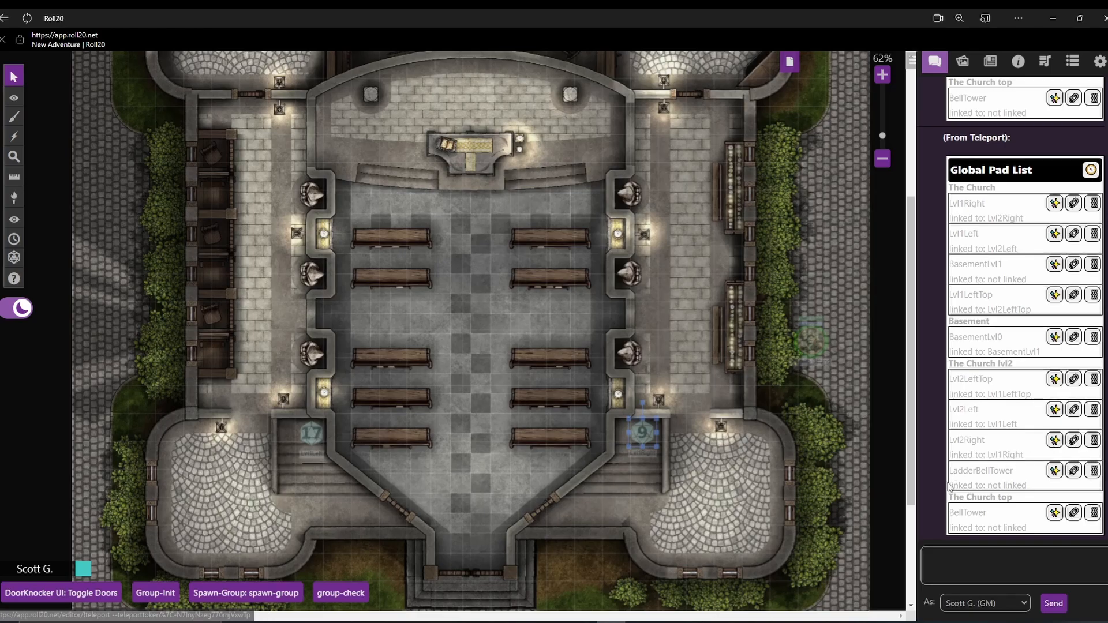
Step: On the Basement page, link the BasementLvl1 pad to the BasementLvl0 stairs pad
{"action": "scroll", "scroll_direction": "down", "scroll_amount": 3}
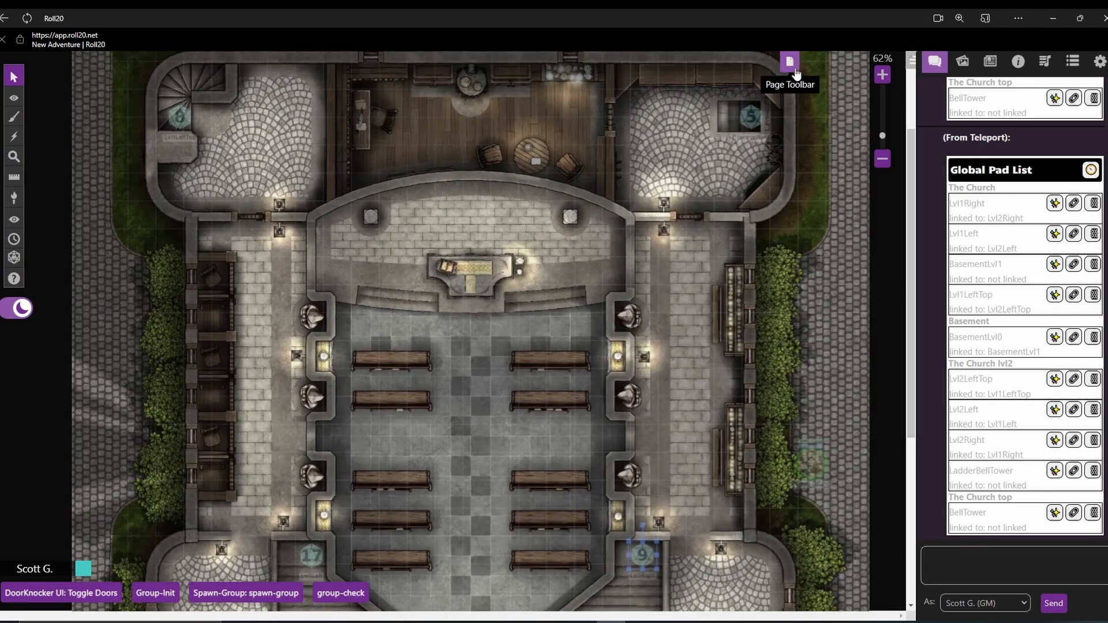
{"action": "left_click", "coordinate": [789, 62]}
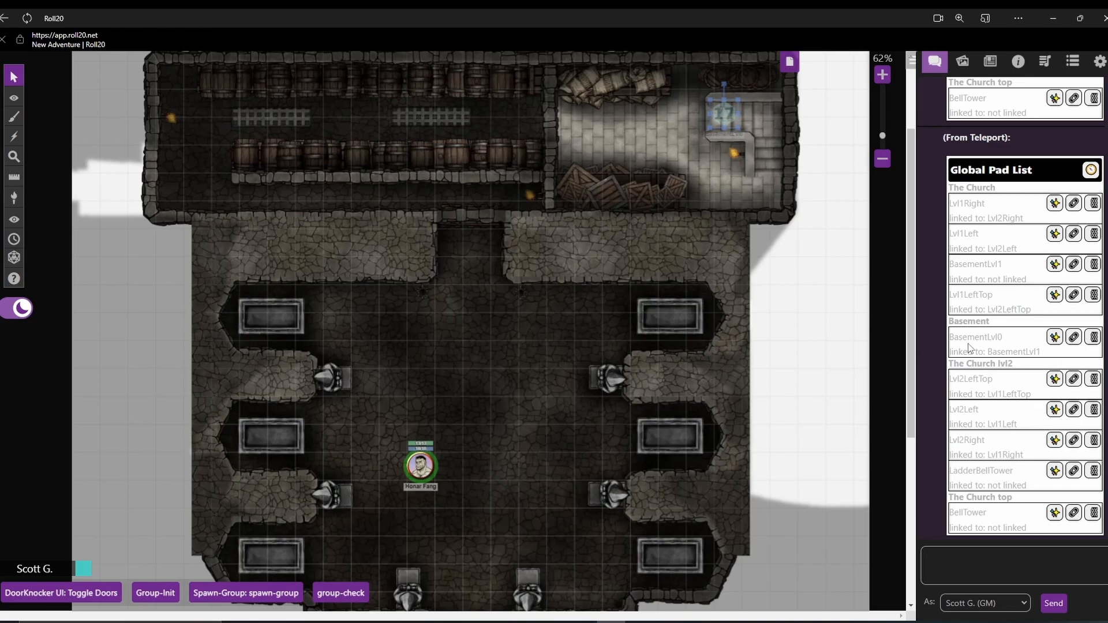
{"action": "mouse_move", "coordinate": [971, 348]}
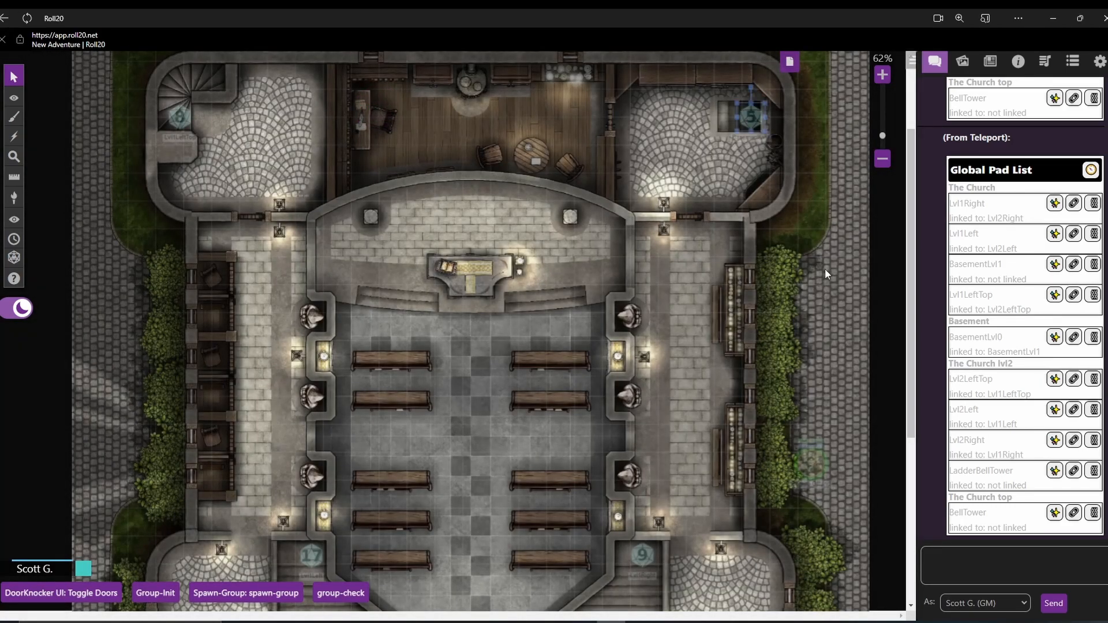
{"action": "mouse_move", "coordinate": [935, 245]}
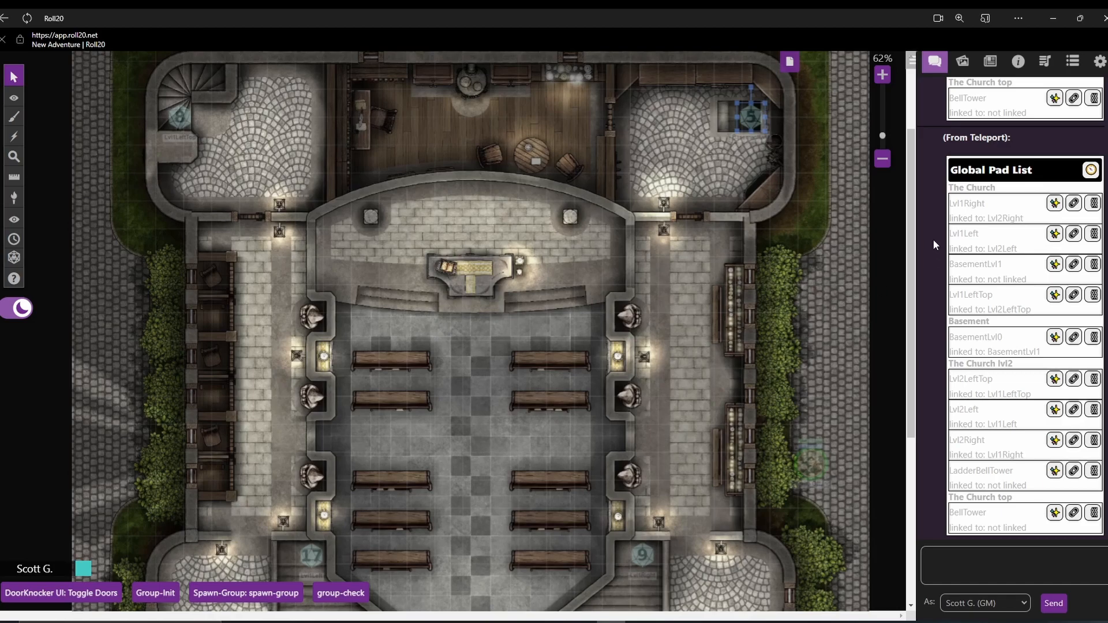
{"action": "mouse_move", "coordinate": [960, 275]}
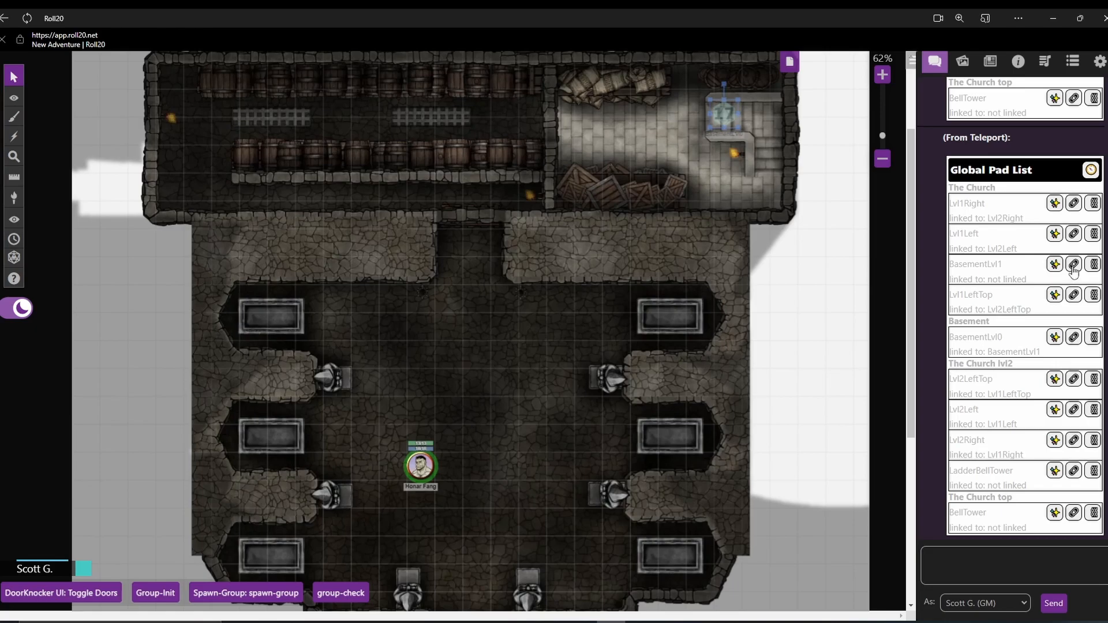
{"action": "left_click", "coordinate": [1073, 265]}
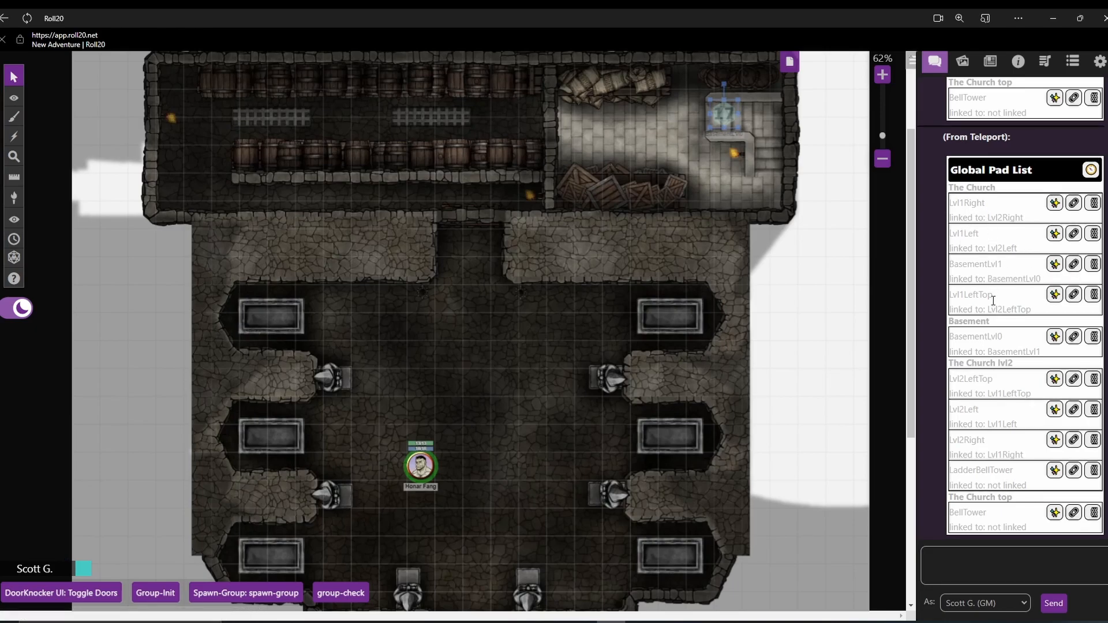
{"action": "mouse_move", "coordinate": [981, 481]}
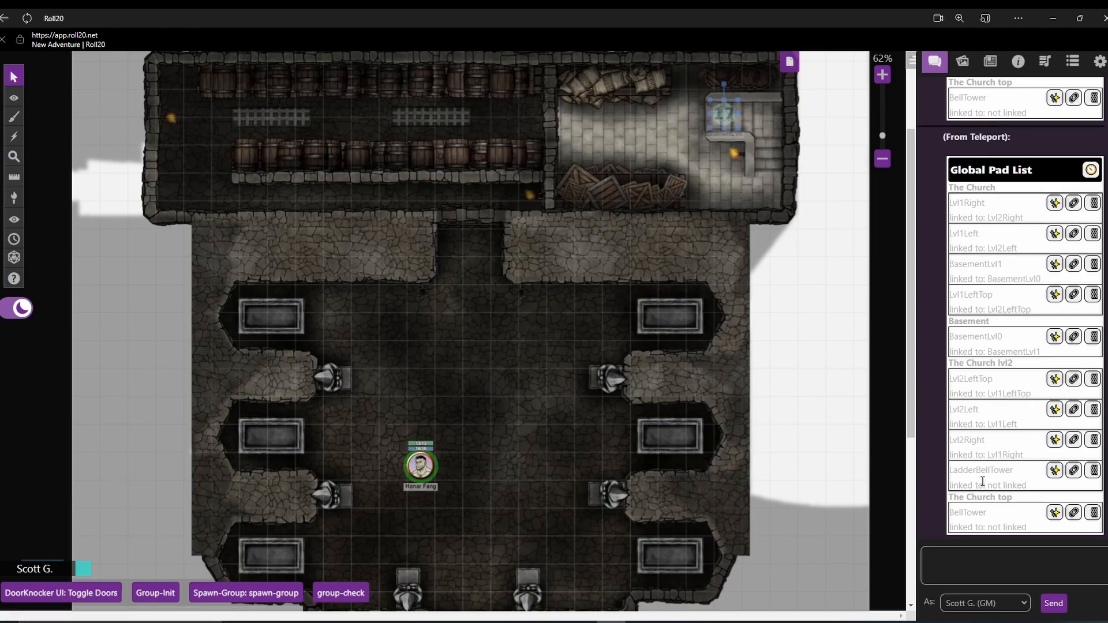
{"action": "mouse_move", "coordinate": [788, 62]}
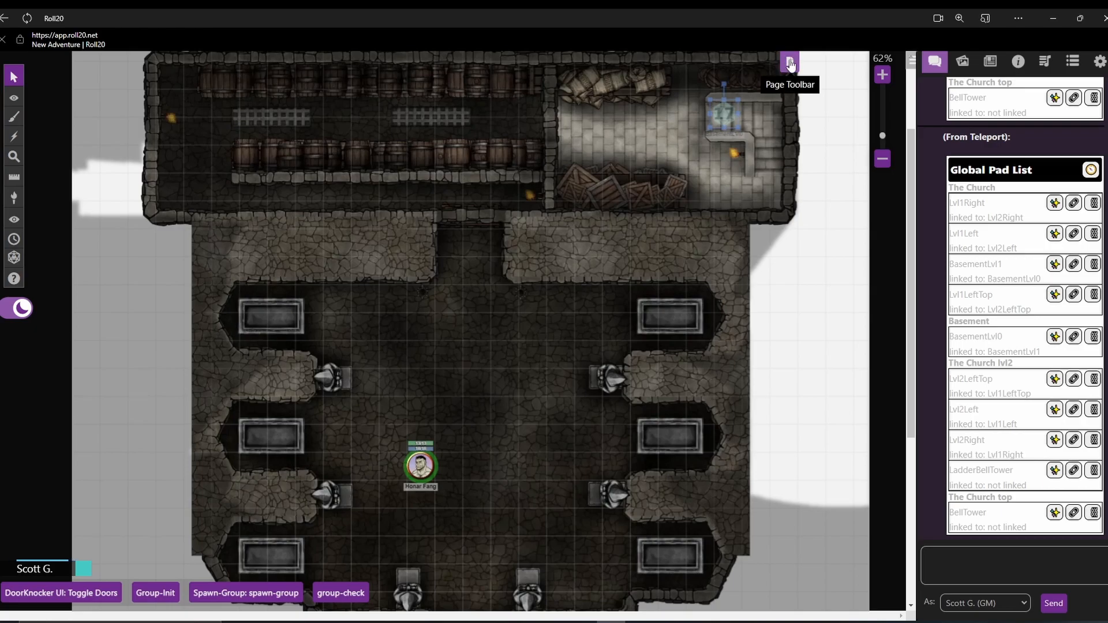
Step: Switch to the church page and link BellTower to LadderBellTower in the Global Pad List
{"action": "left_click", "coordinate": [788, 63]}
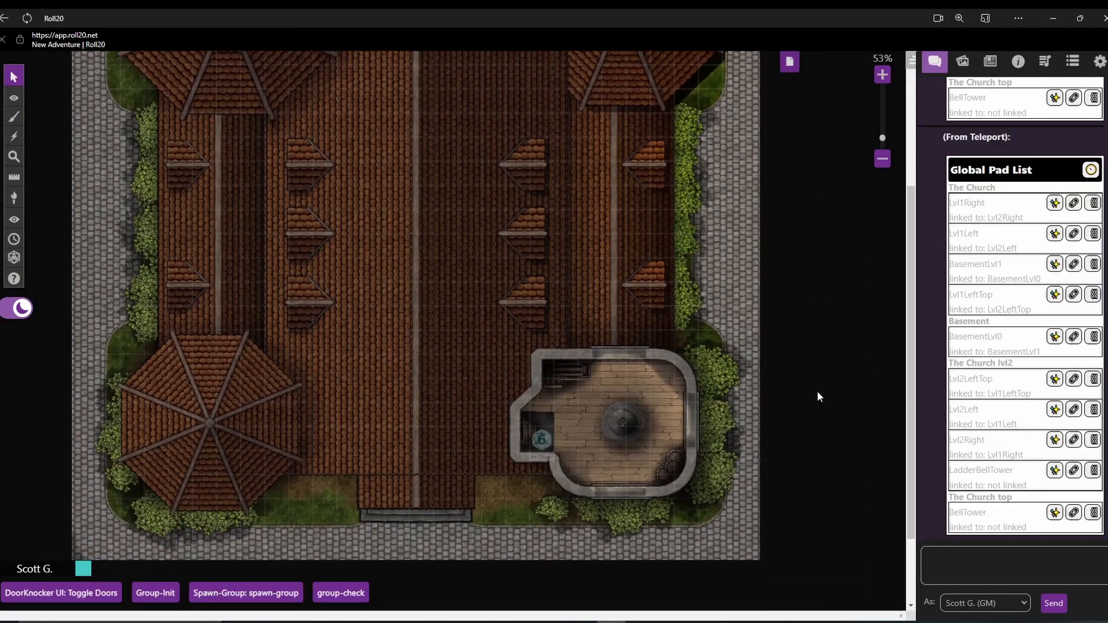
{"action": "left_click", "coordinate": [541, 438]}
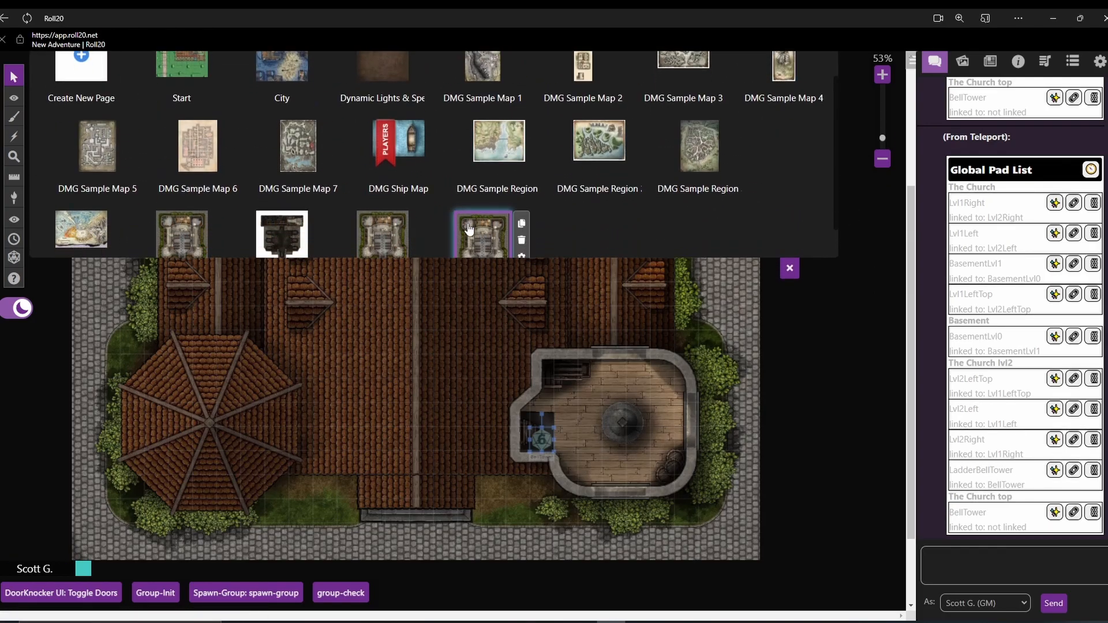
{"action": "left_click", "coordinate": [789, 268]}
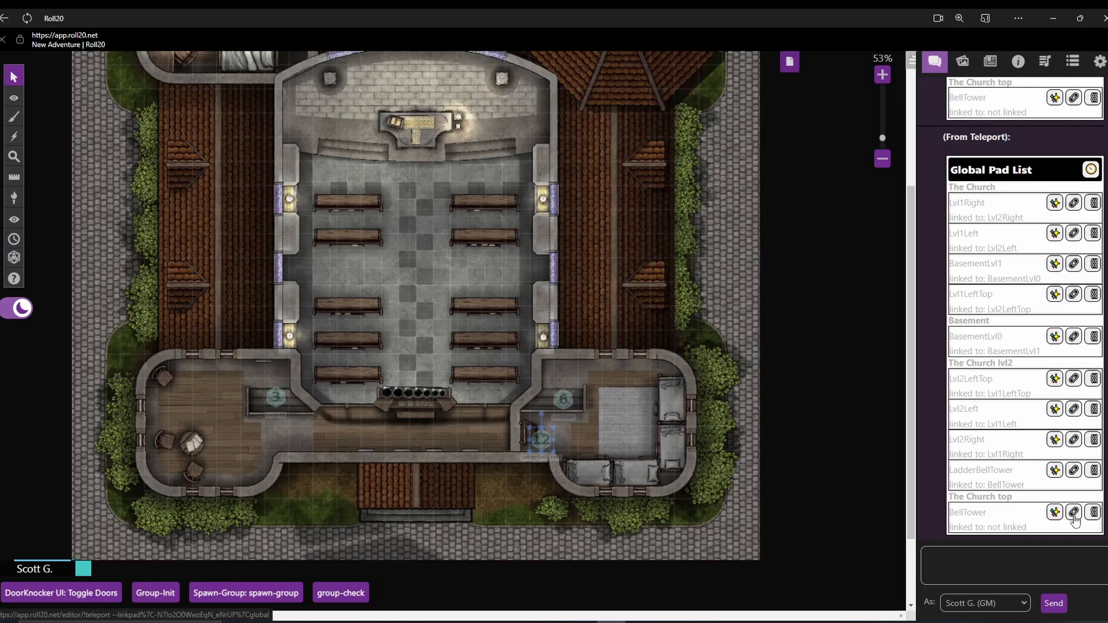
{"action": "left_click", "coordinate": [1073, 513]}
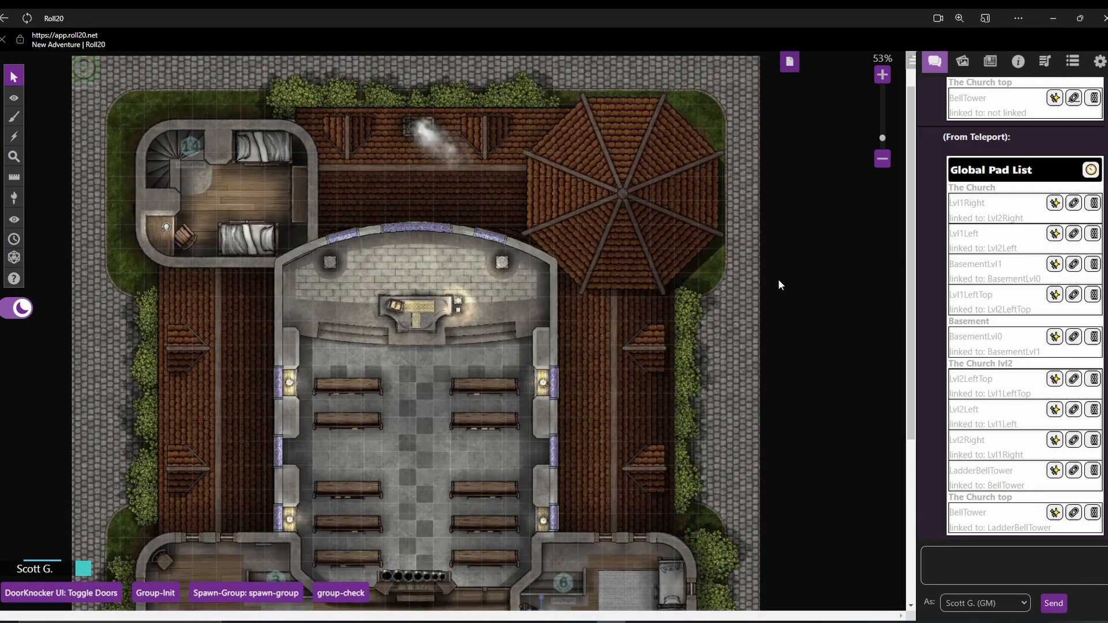
{"action": "mouse_move", "coordinate": [256, 350]}
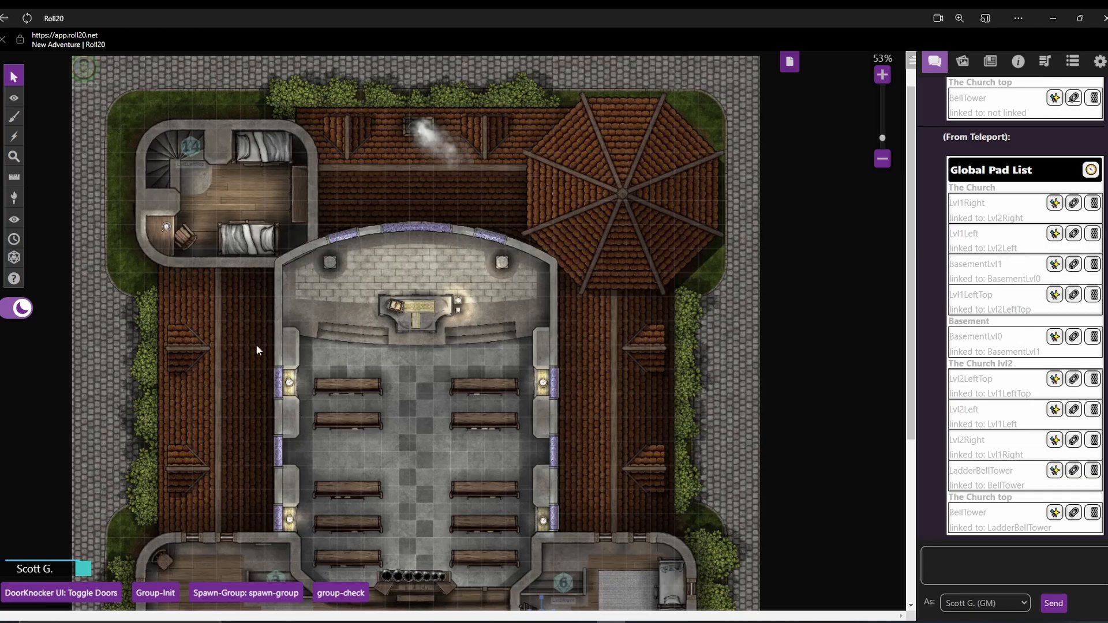
{"action": "mouse_move", "coordinate": [275, 575]}
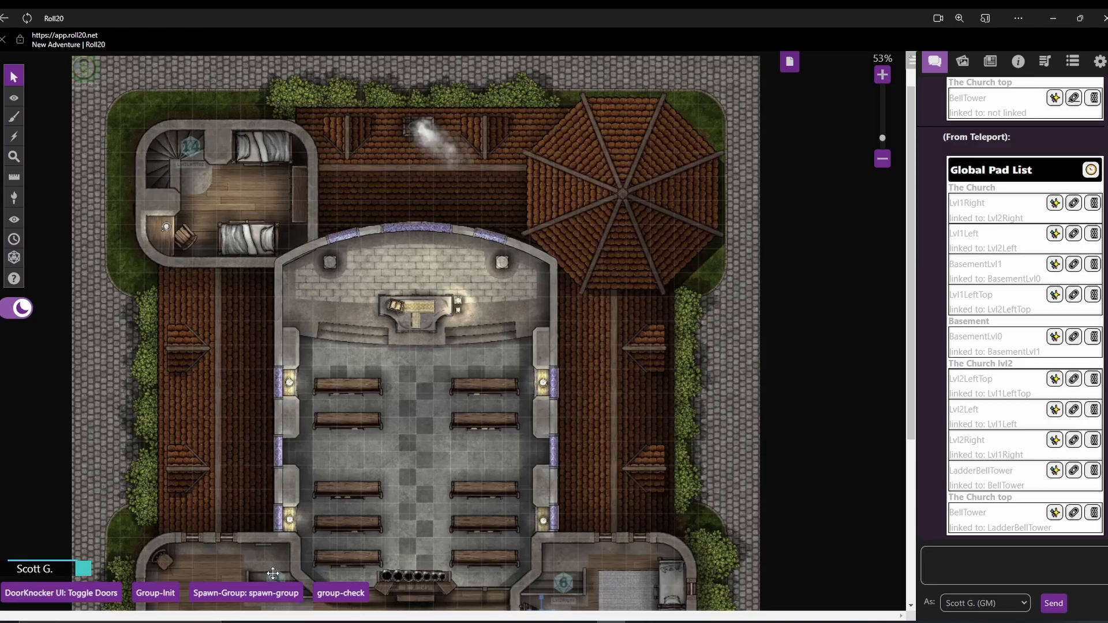
{"action": "mouse_move", "coordinate": [459, 353]}
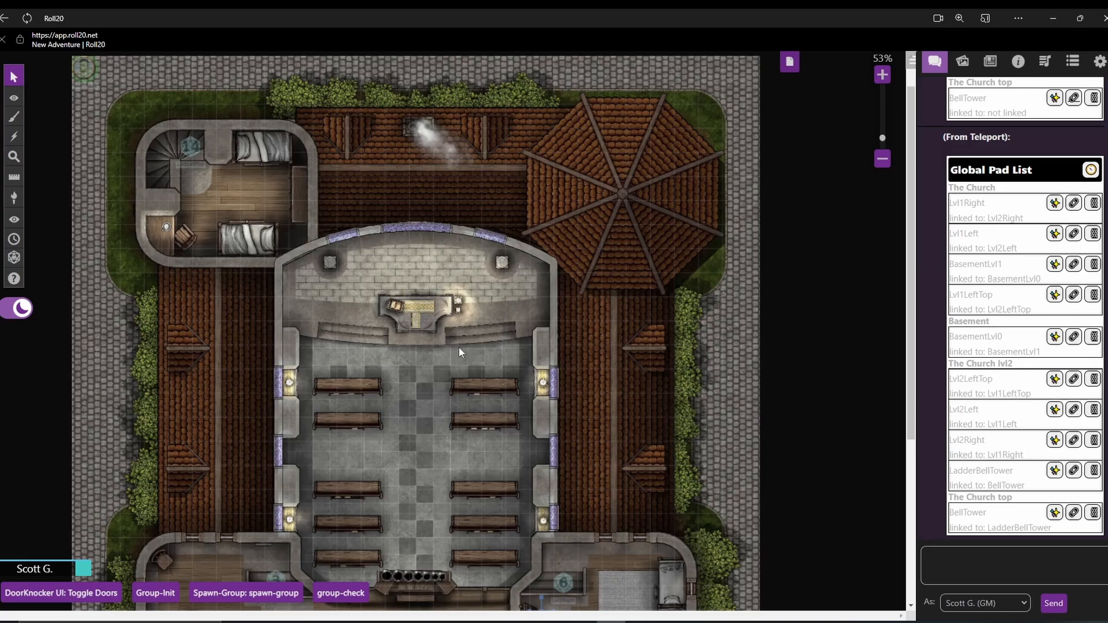
{"action": "mouse_move", "coordinate": [752, 72]}
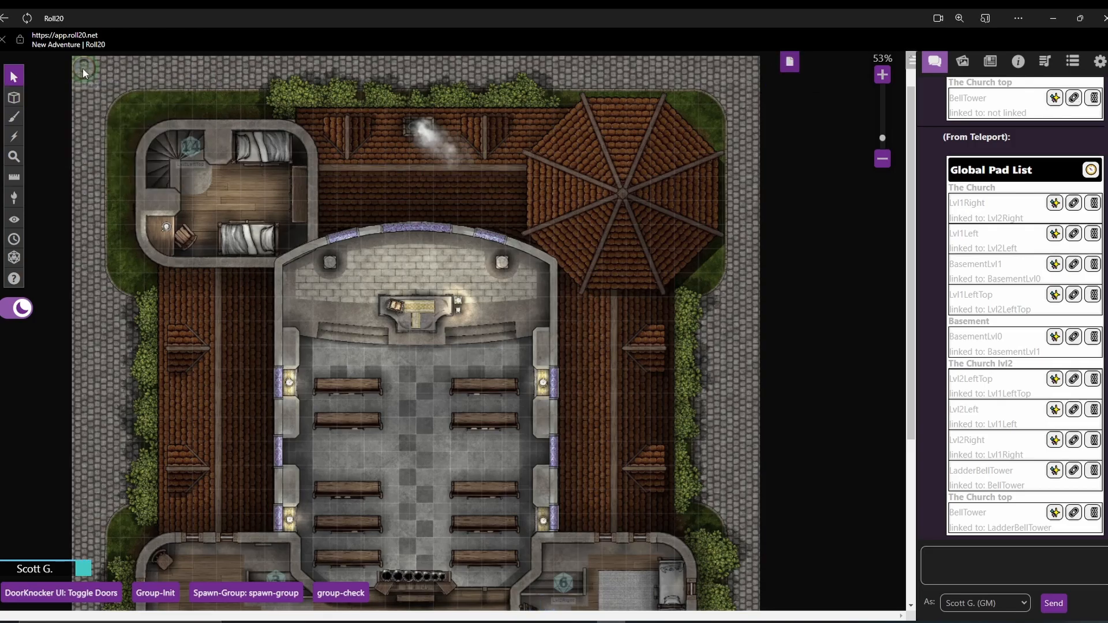
{"action": "mouse_move", "coordinate": [789, 62]}
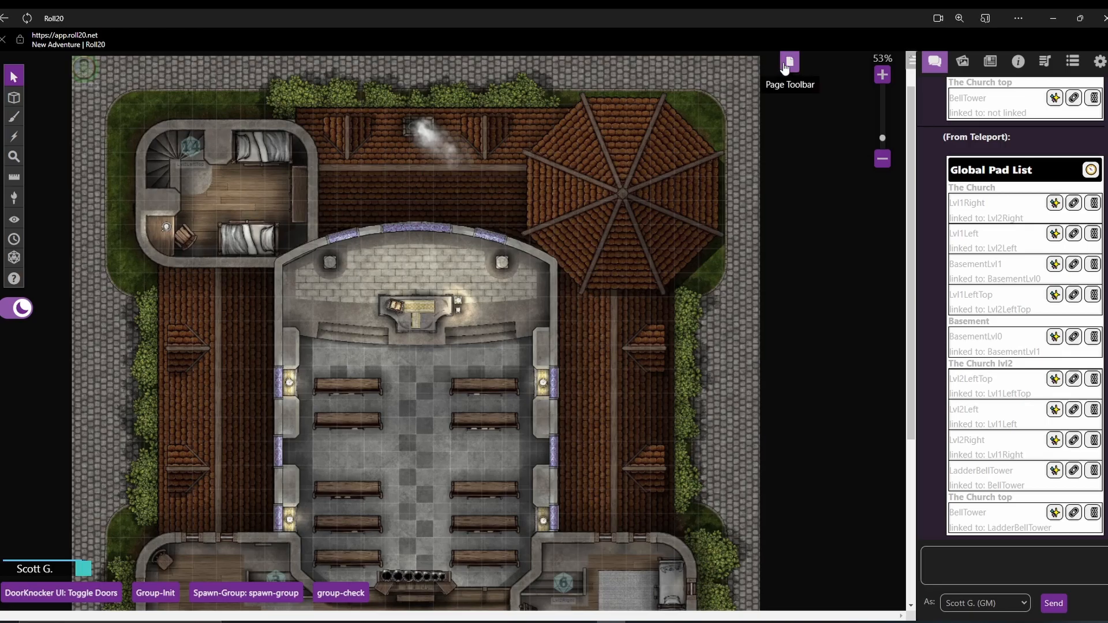
Step: Browse the roof and basement pages, then move the player ribbon to the church ground floor
{"action": "left_click", "coordinate": [789, 63]}
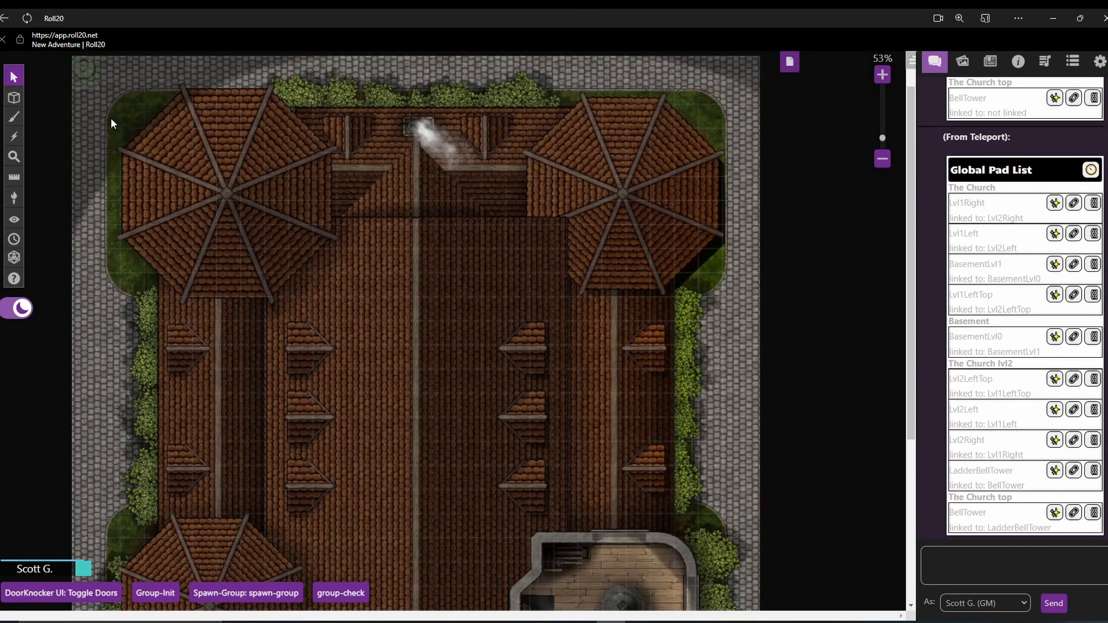
{"action": "mouse_move", "coordinate": [790, 63]}
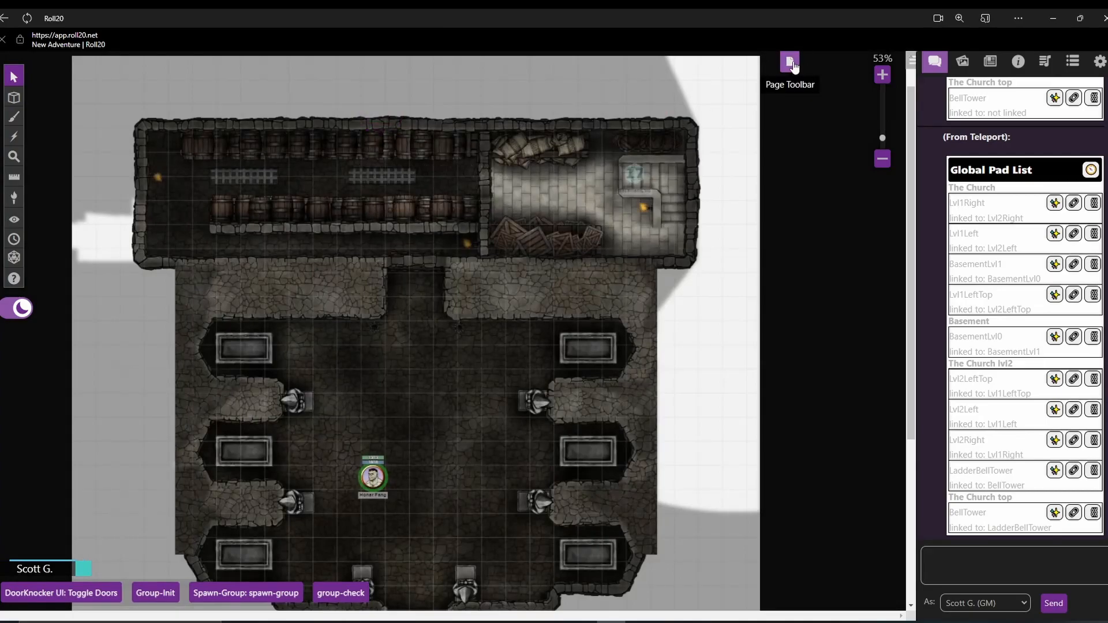
{"action": "left_click", "coordinate": [790, 63]}
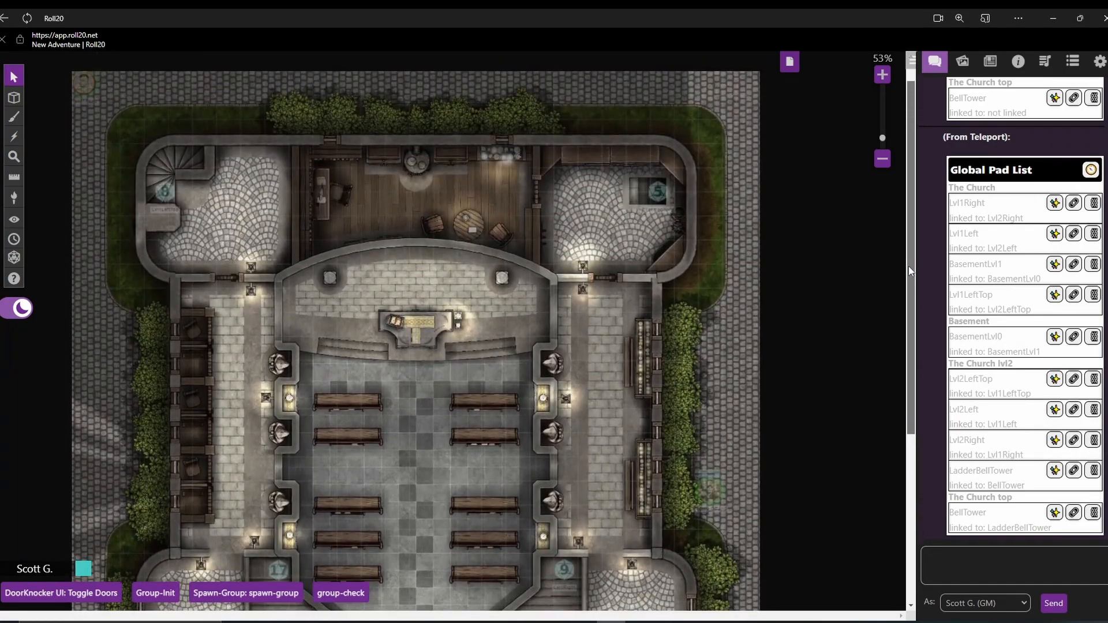
{"action": "left_click", "coordinate": [13, 97]}
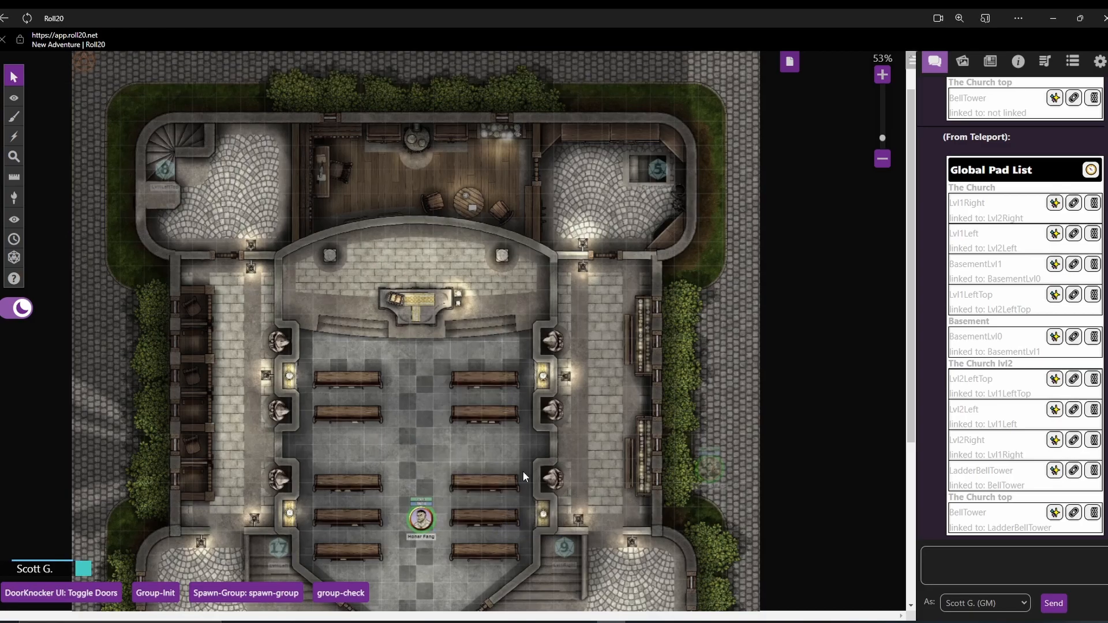
{"action": "scroll", "scroll_direction": "down", "scroll_amount": 3}
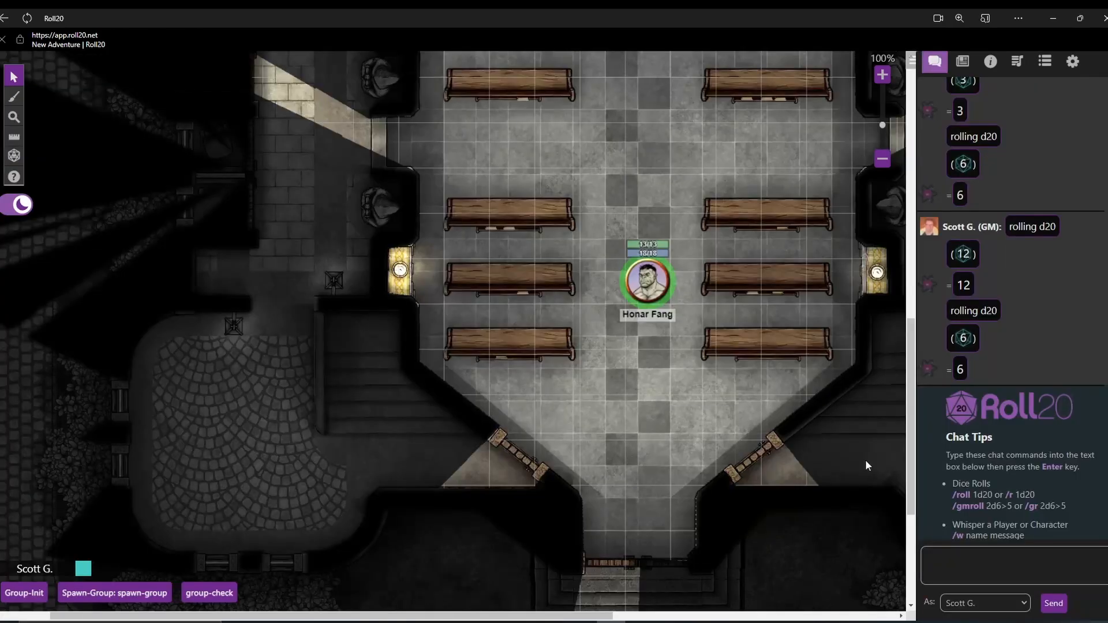
{"action": "mouse_move", "coordinate": [657, 390]}
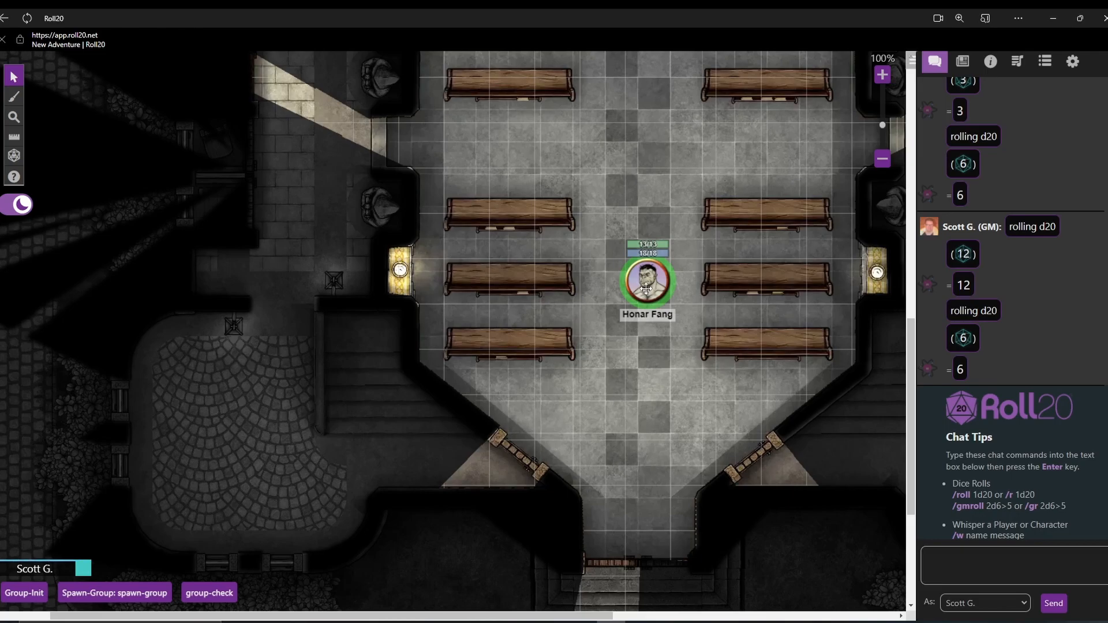
Step: Drag Honar Fang left across the nave to the lower-left stair landing
{"action": "left_click_drag", "start_coordinate": [646, 281], "coordinate": [382, 385]}
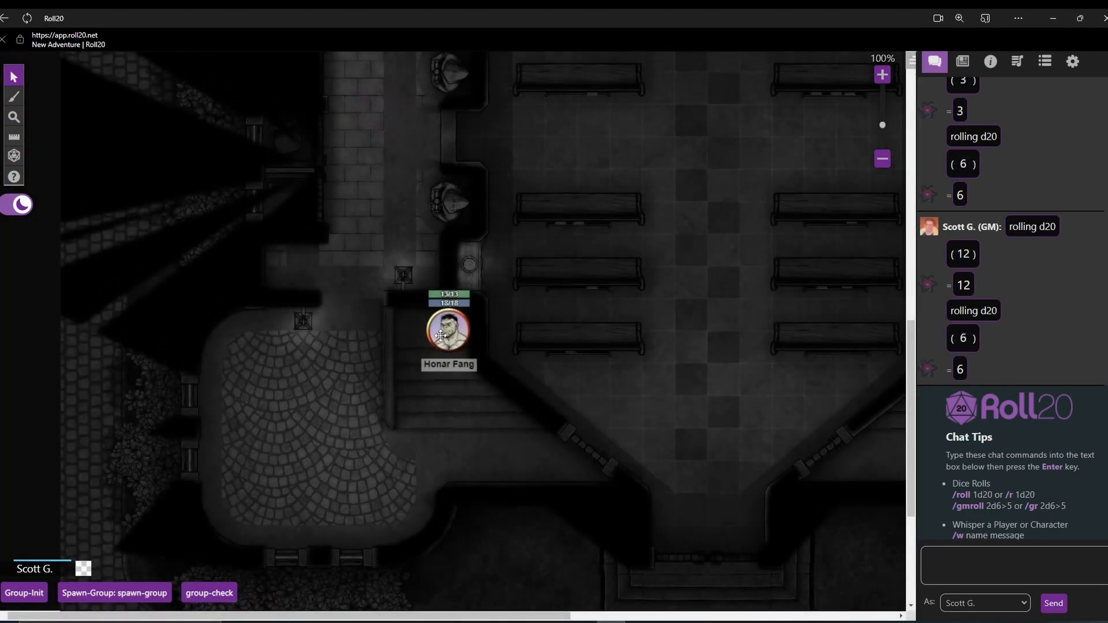
Step: Move Honar Fang onto teleport pads, reaching the side bedroom and then the basement storeroom
{"action": "left_click", "coordinate": [448, 332]}
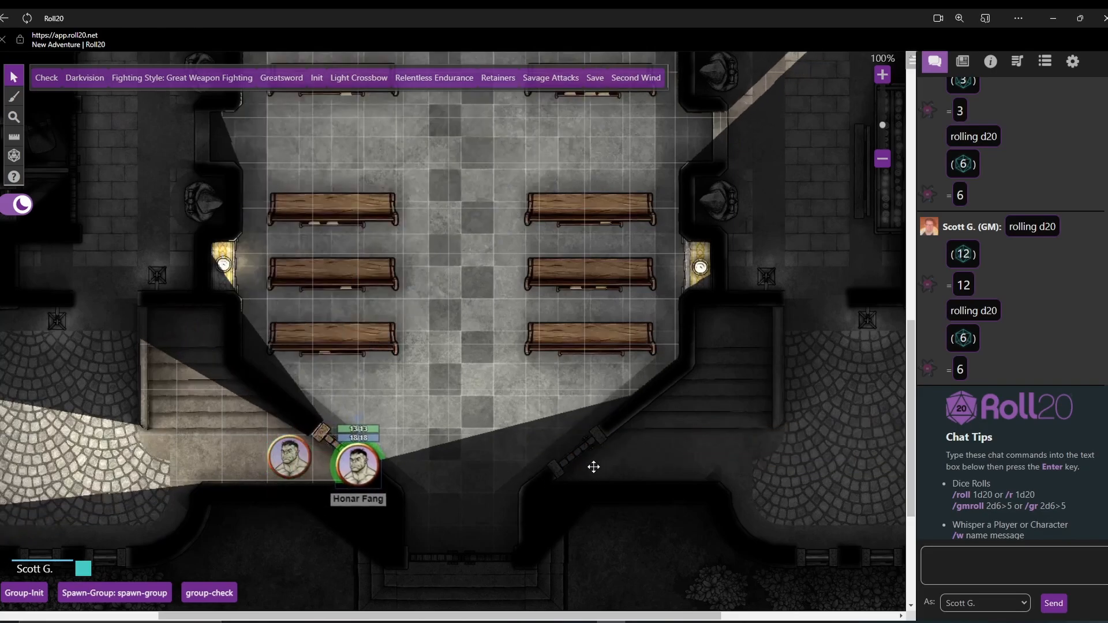
{"action": "left_click_drag", "start_coordinate": [356, 463], "coordinate": [751, 346]}
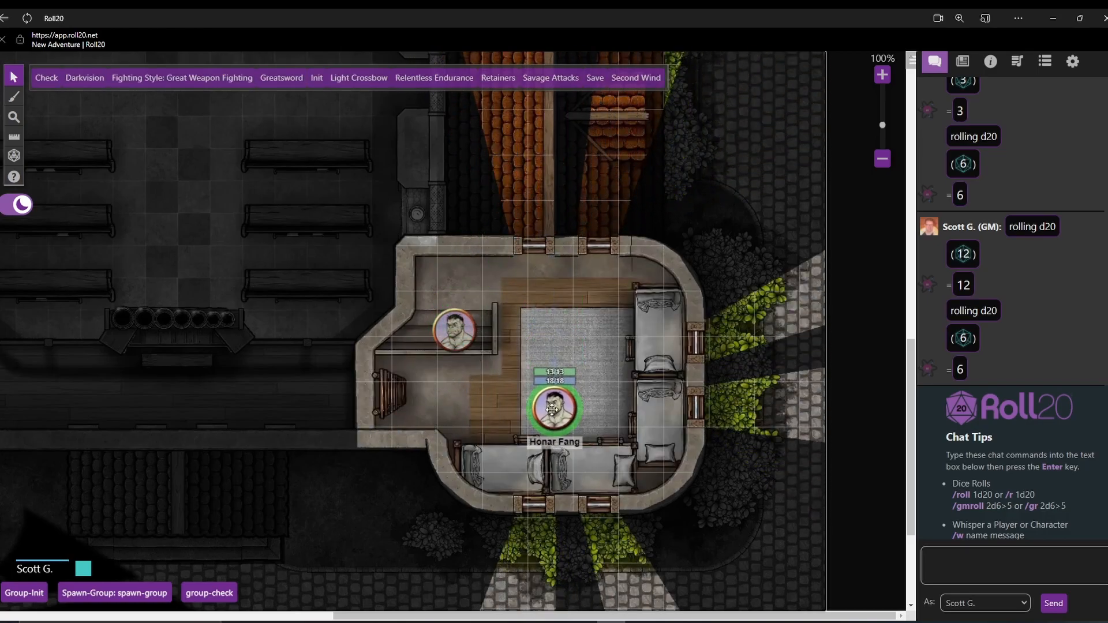
{"action": "left_click_drag", "start_coordinate": [555, 409], "coordinate": [367, 408]}
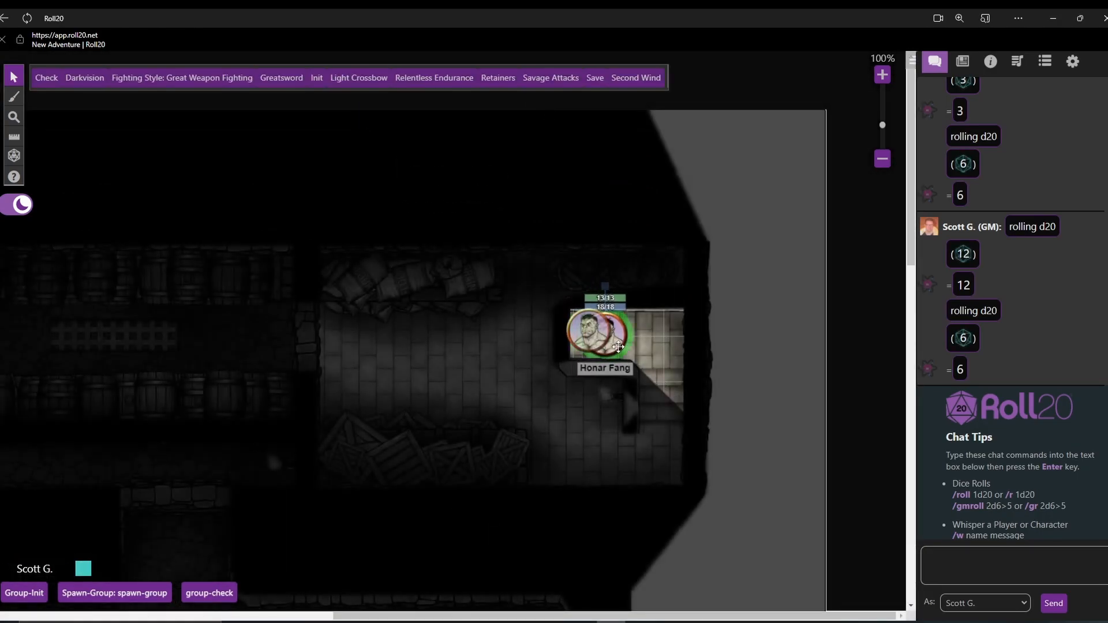
Step: Teleport Honar Fang up from the basement, to the bell tower and back into the stair room
{"action": "left_click_drag", "start_coordinate": [604, 336], "coordinate": [550, 452]}
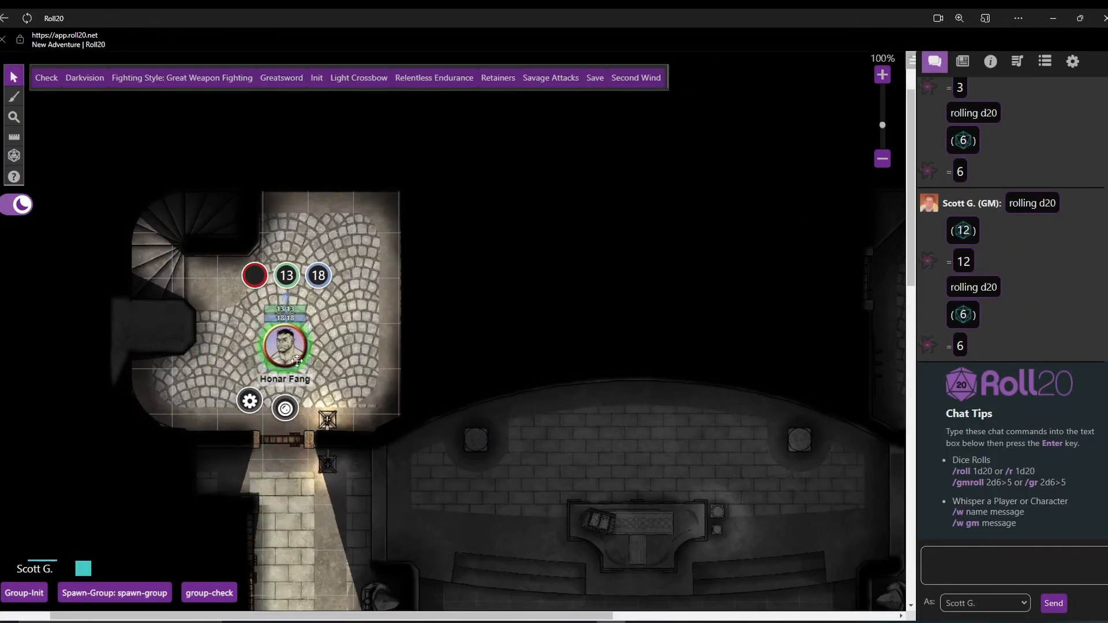
{"action": "left_click_drag", "start_coordinate": [284, 347], "coordinate": [195, 212]}
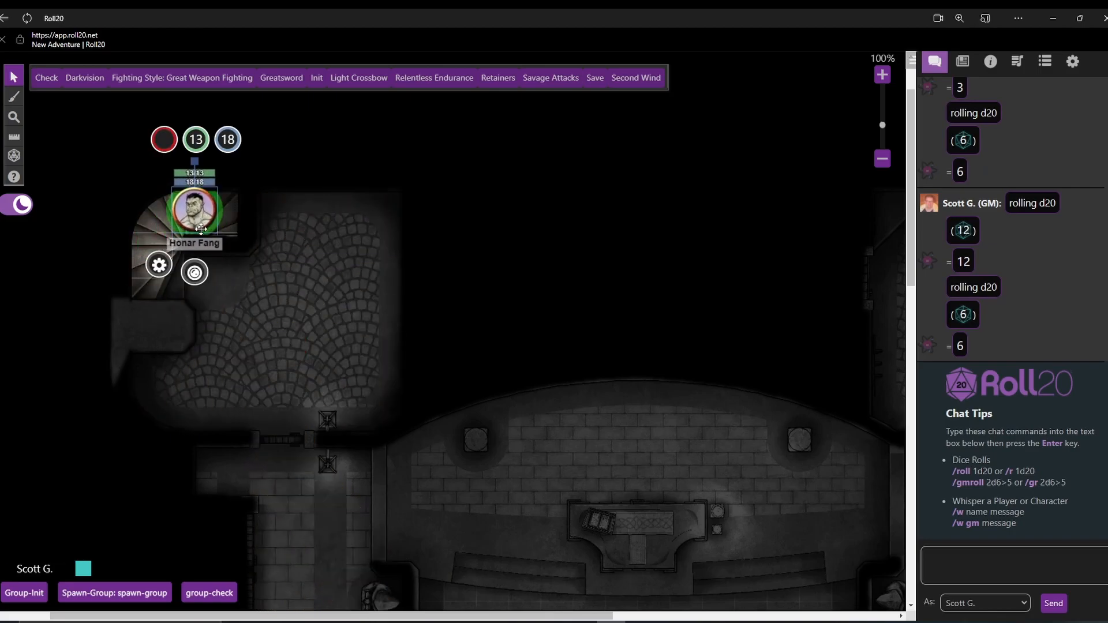
{"action": "left_click_drag", "start_coordinate": [202, 208], "coordinate": [150, 258]}
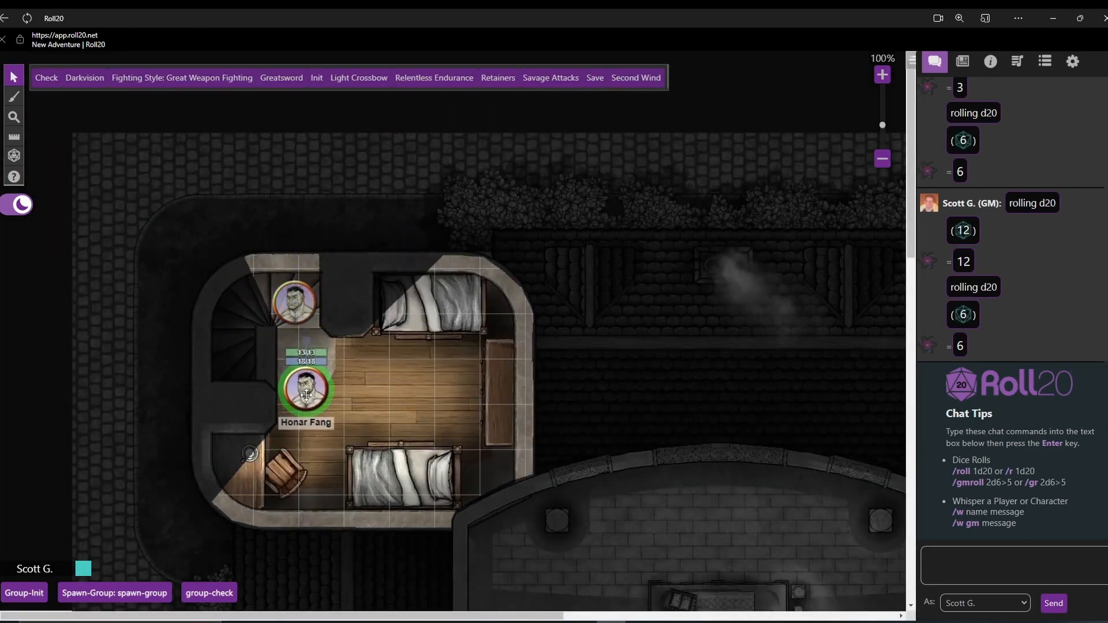
{"action": "left_click_drag", "start_coordinate": [305, 390], "coordinate": [287, 308]}
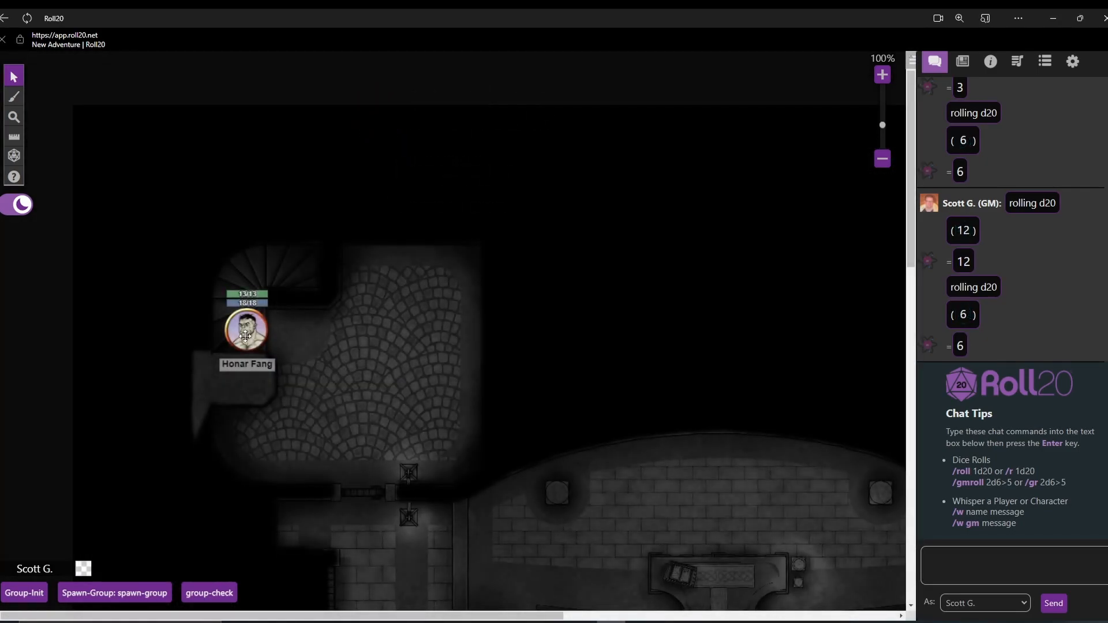
{"action": "left_click_drag", "start_coordinate": [246, 328], "coordinate": [362, 429]}
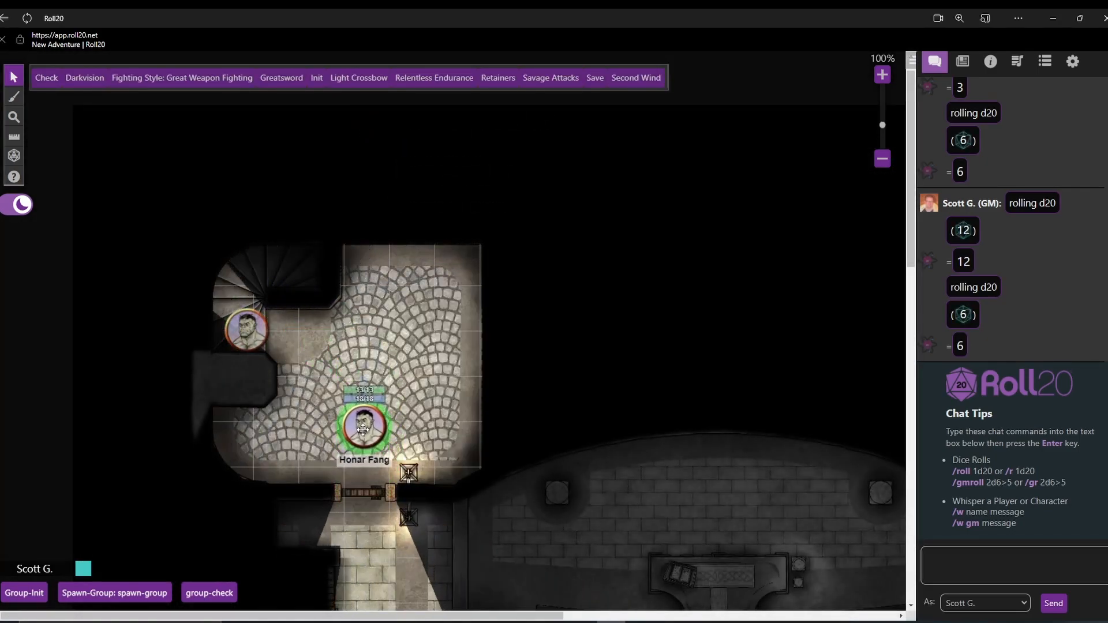